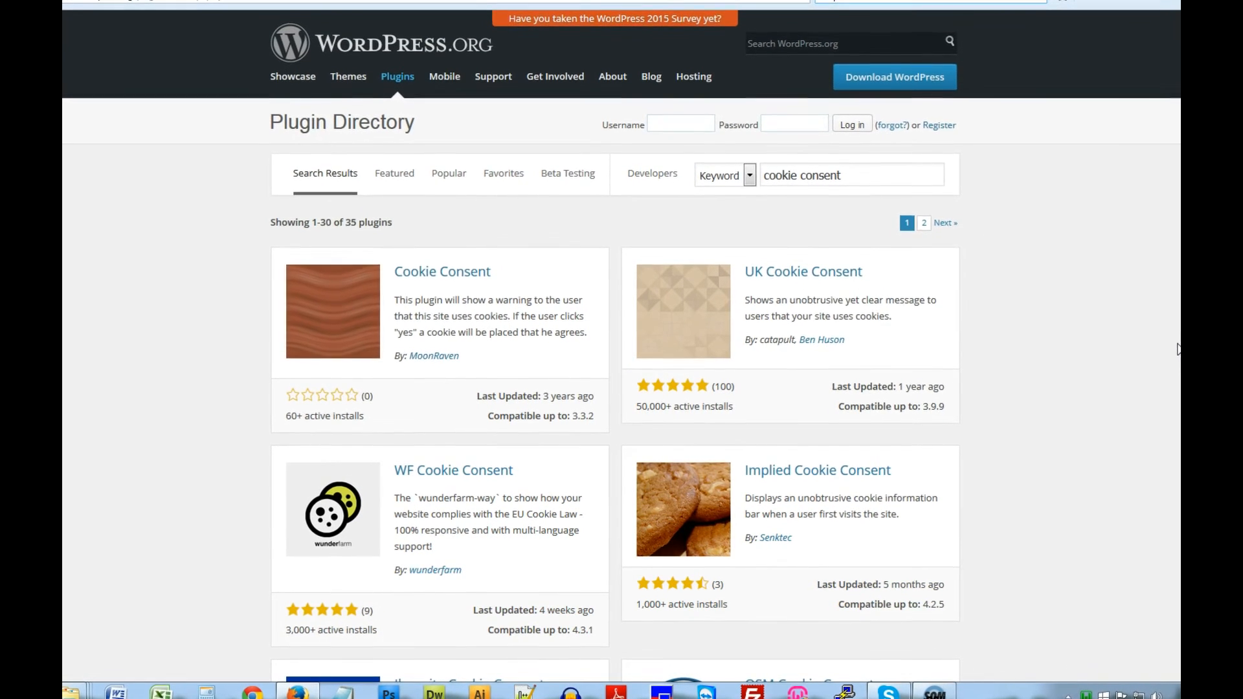
Step: Browse the plugin search results and open the UK Cookie Consent plugin's detail page
scroll("up", 3)
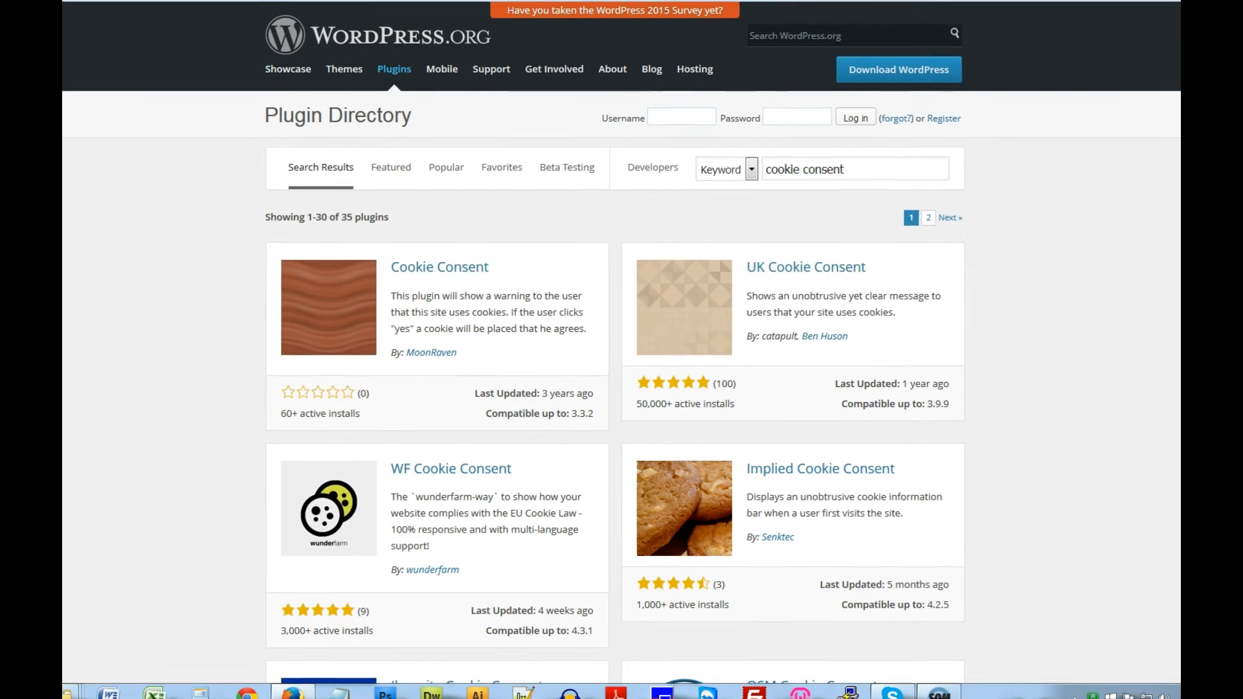
scroll("up", 3)
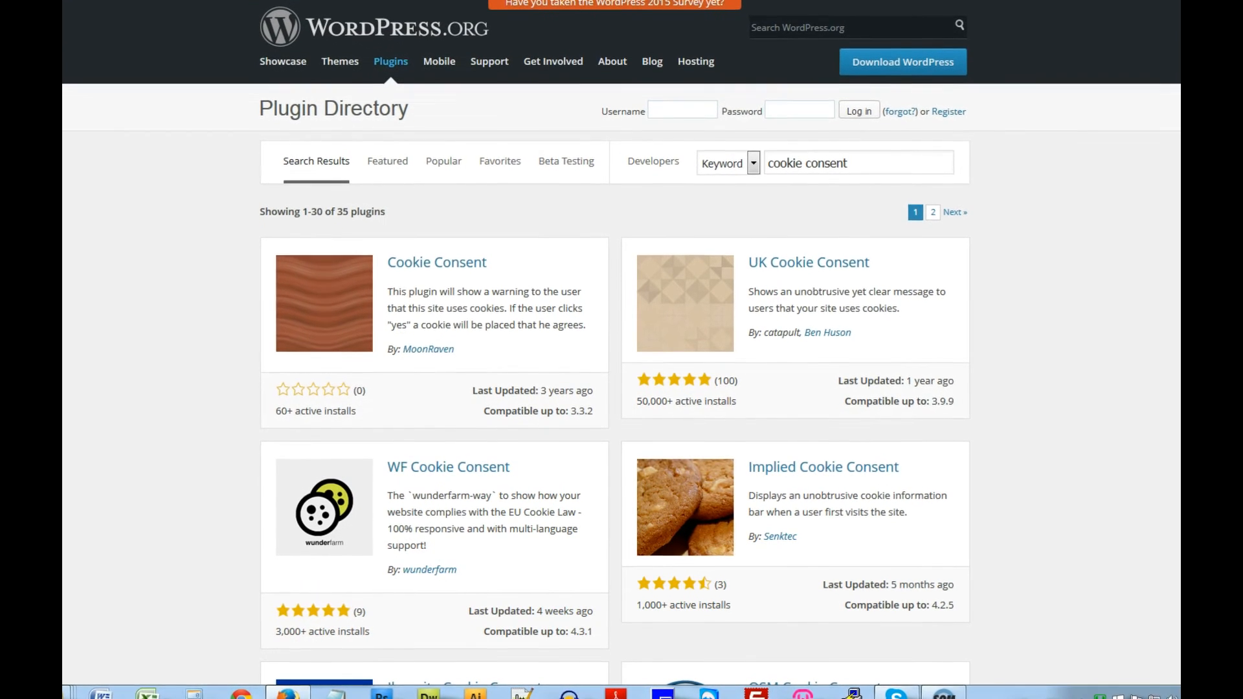
scroll("down", 3)
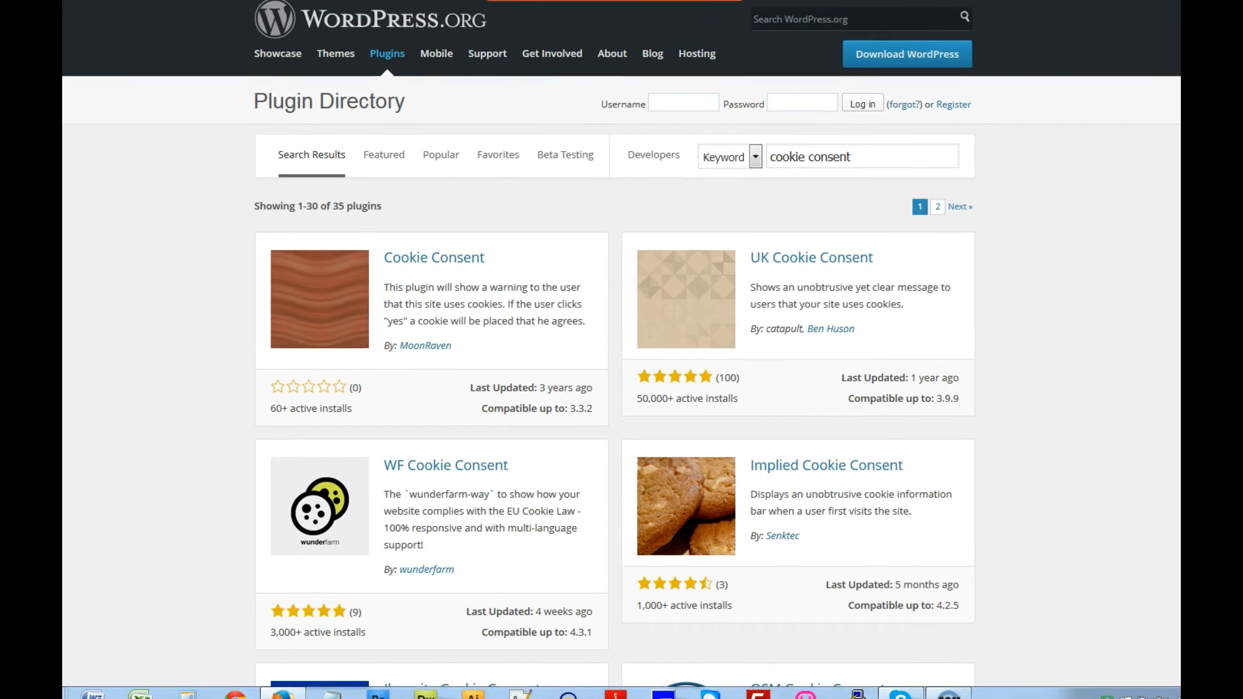
scroll("up", 3)
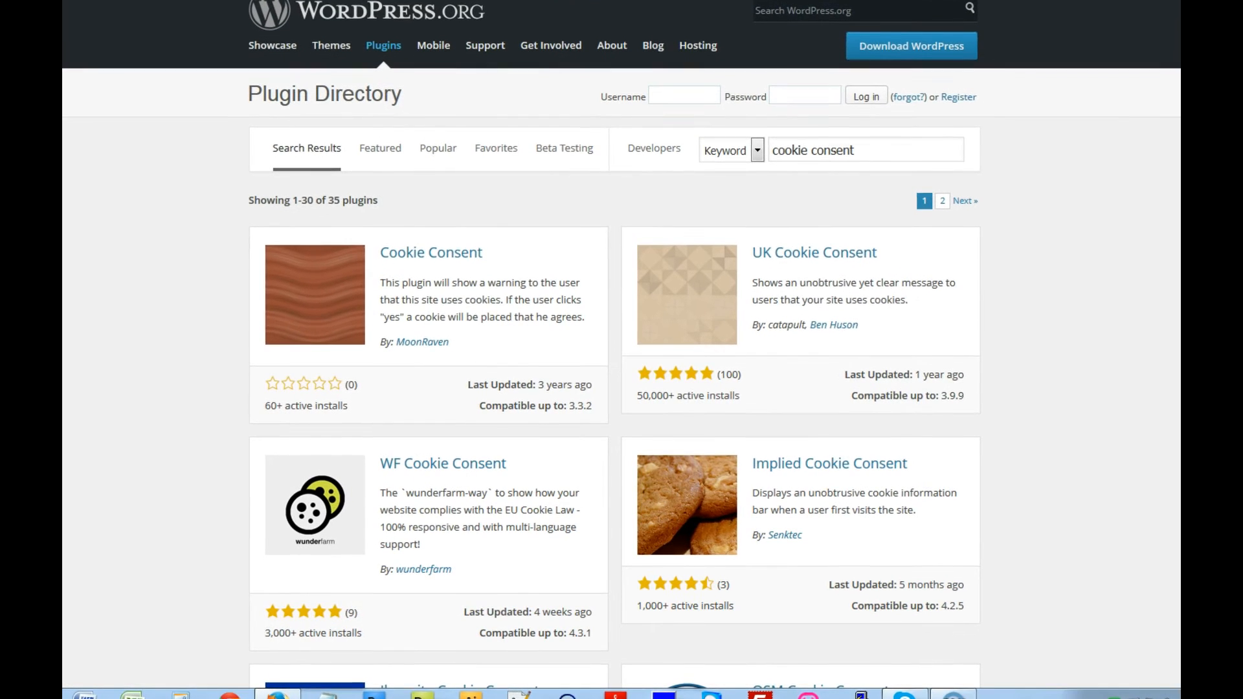
scroll("up", 3)
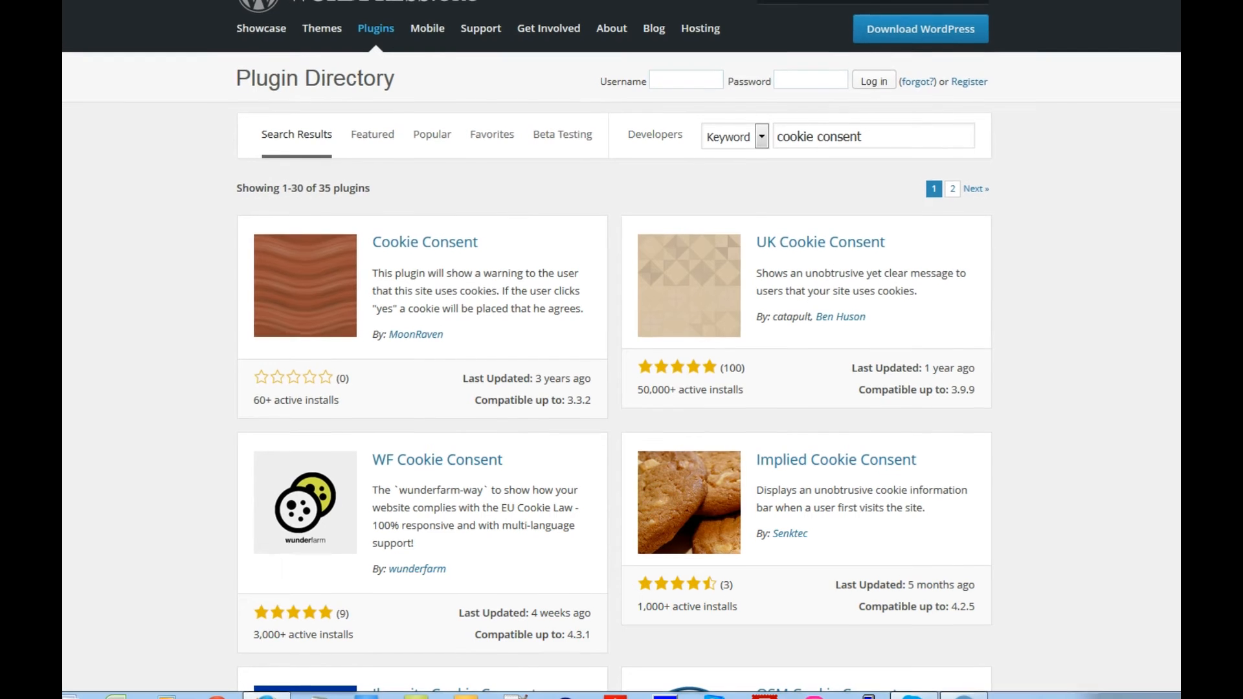
scroll("up", 3)
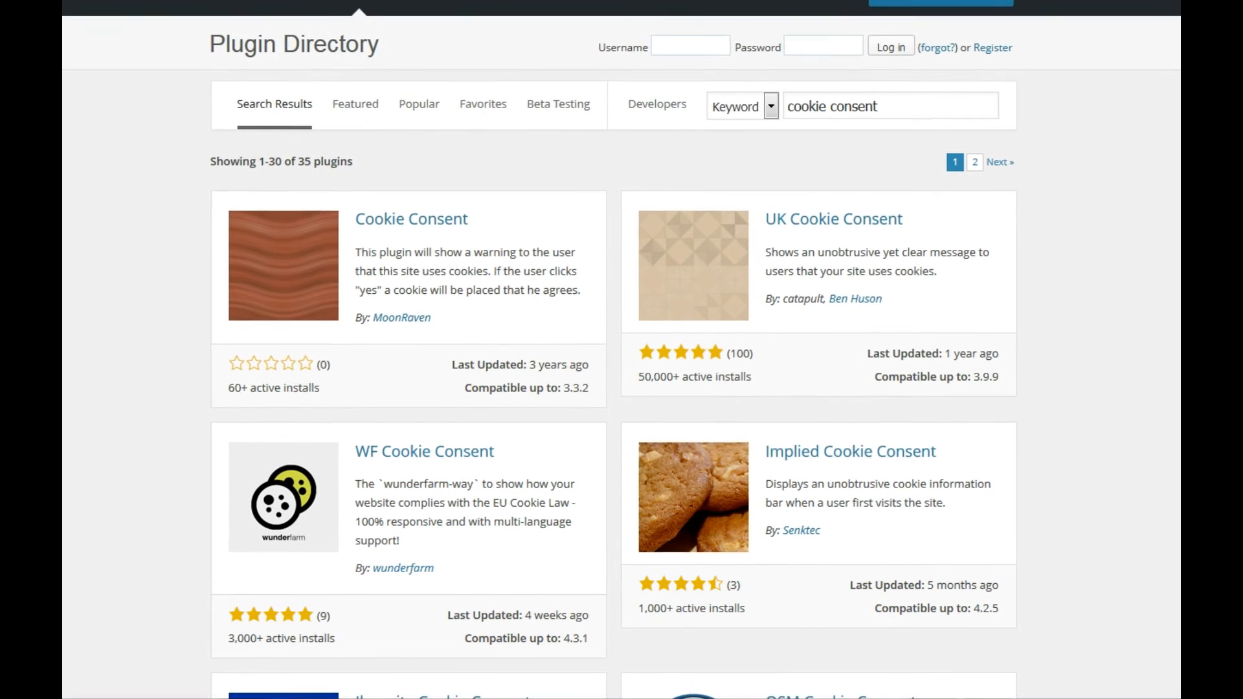
scroll("up", 3)
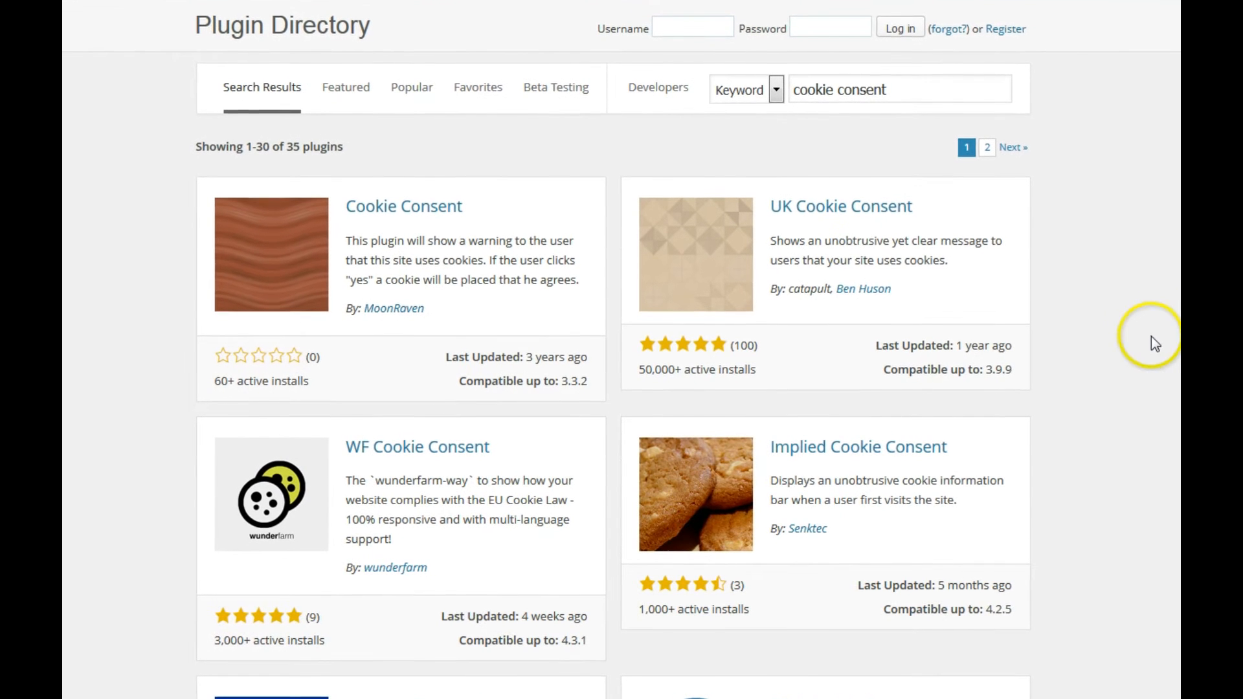
mouse_move(1172, 326)
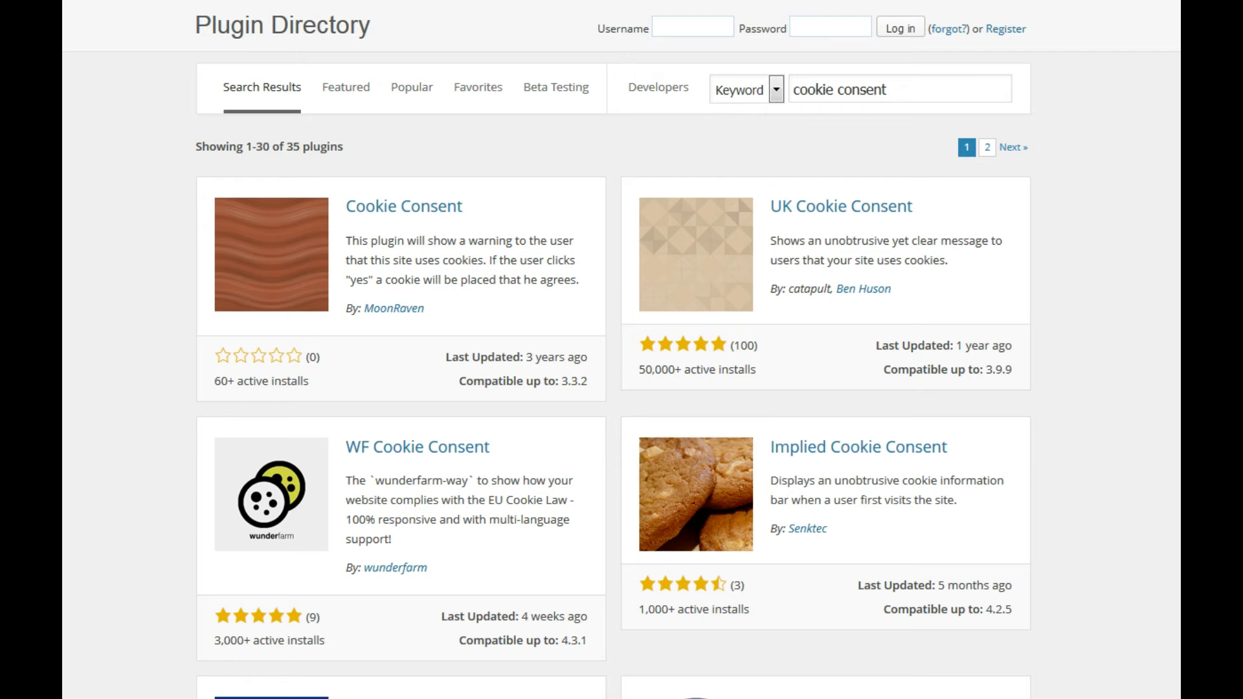
scroll("down", 3)
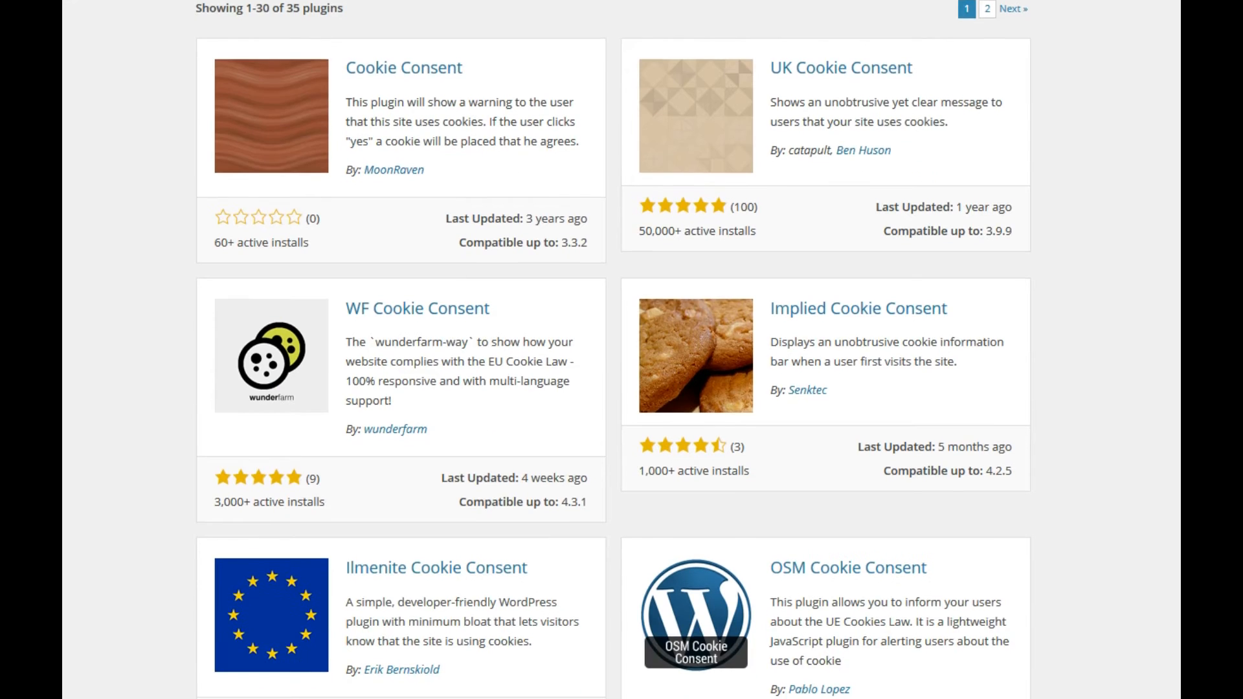
scroll("up", 3)
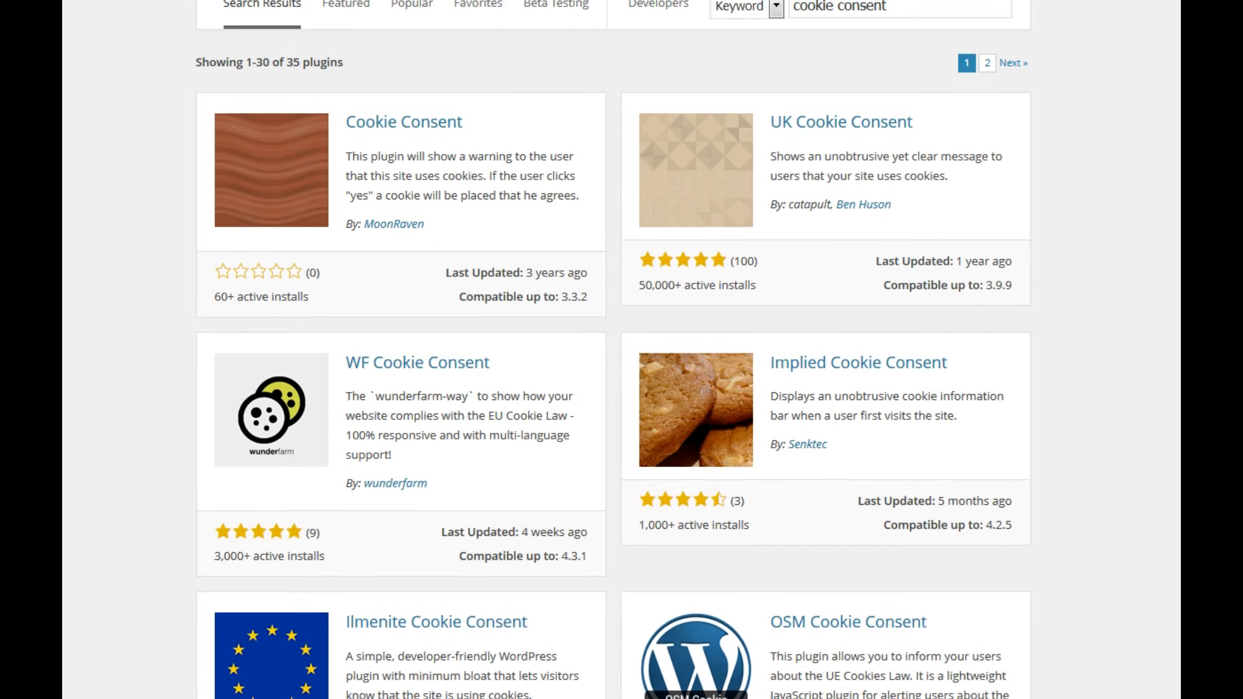
scroll("up", 3)
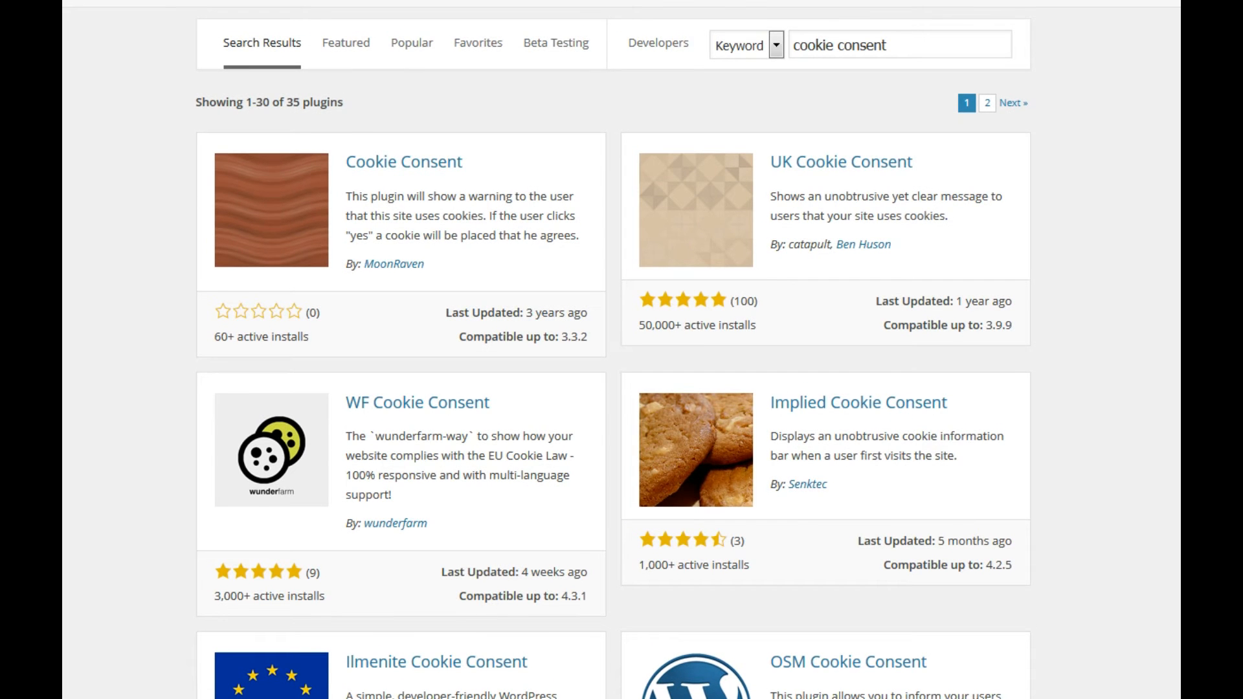
scroll("up", 3)
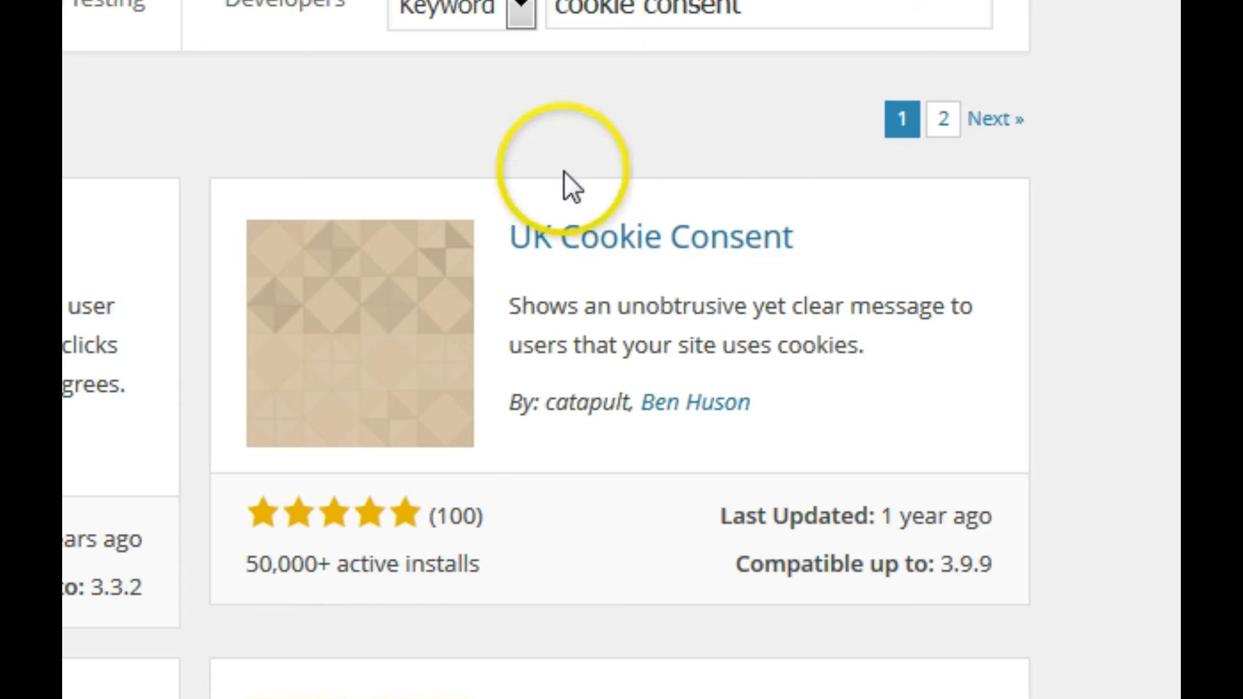
mouse_move(631, 250)
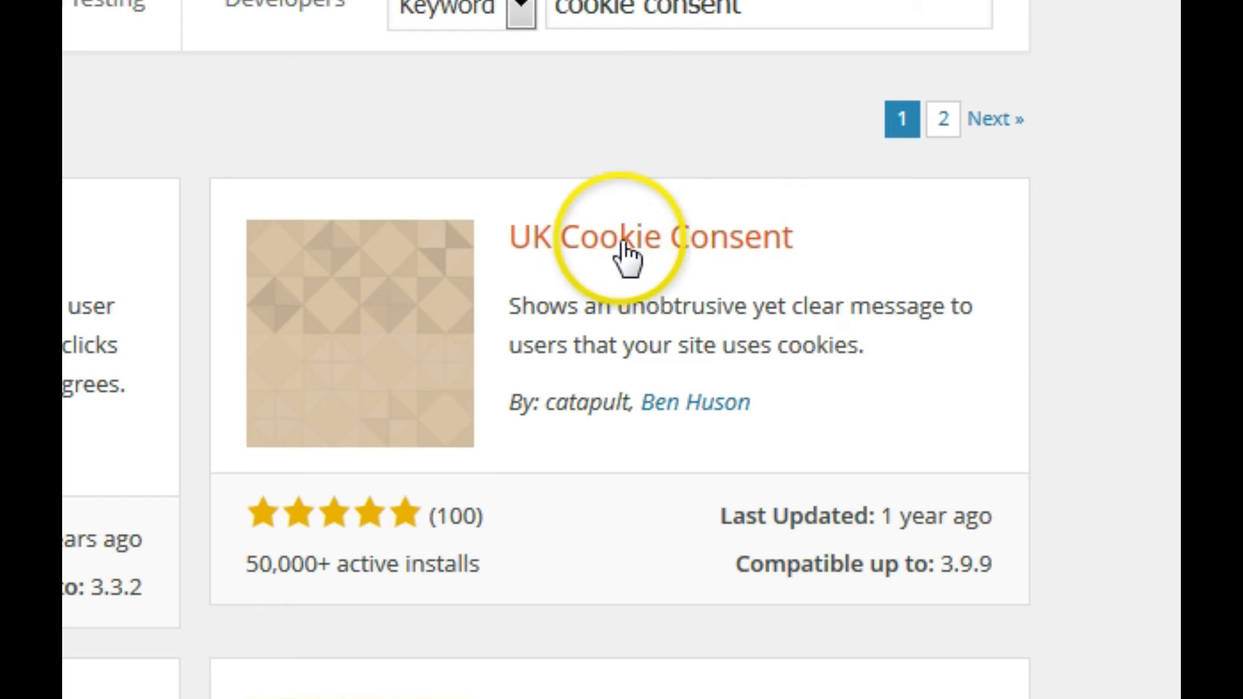
mouse_move(665, 258)
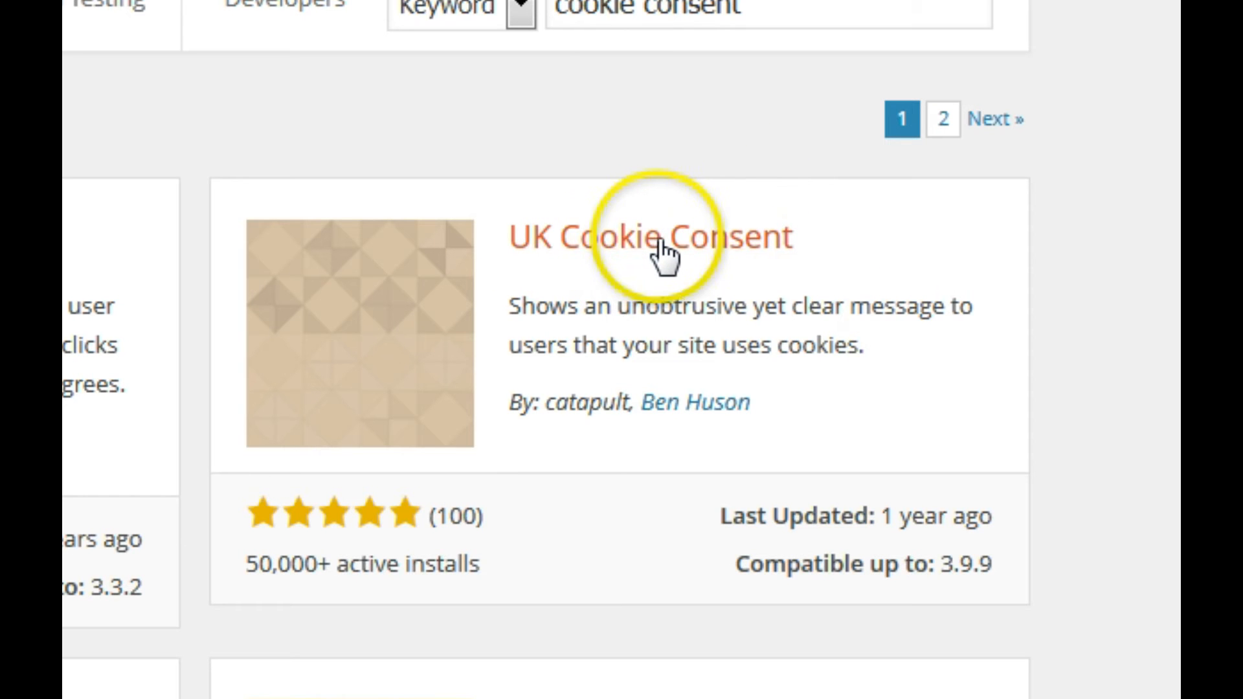
mouse_move(868, 579)
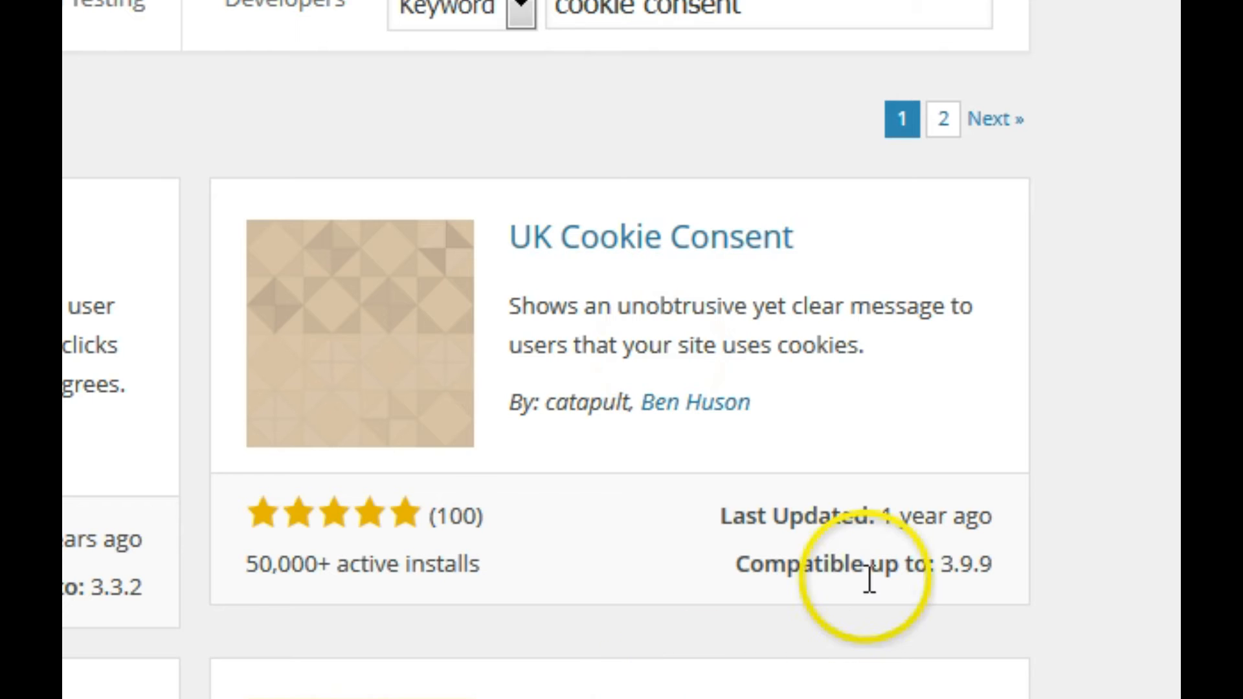
mouse_move(1158, 619)
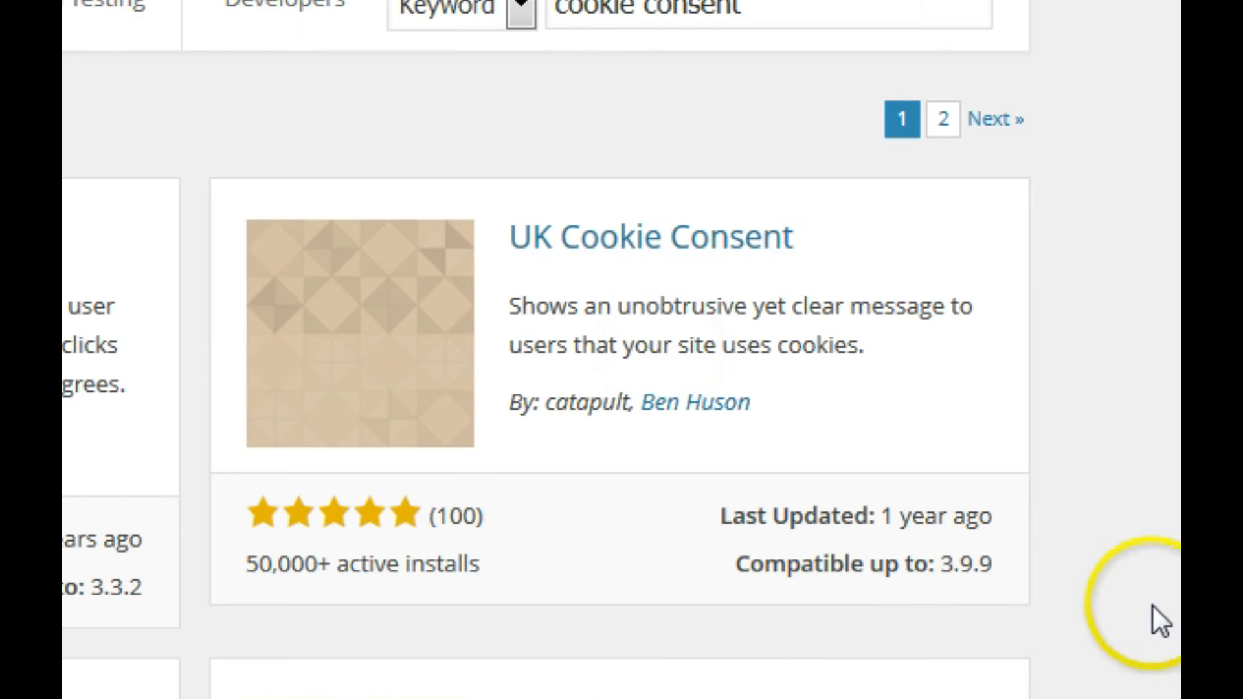
mouse_move(1094, 606)
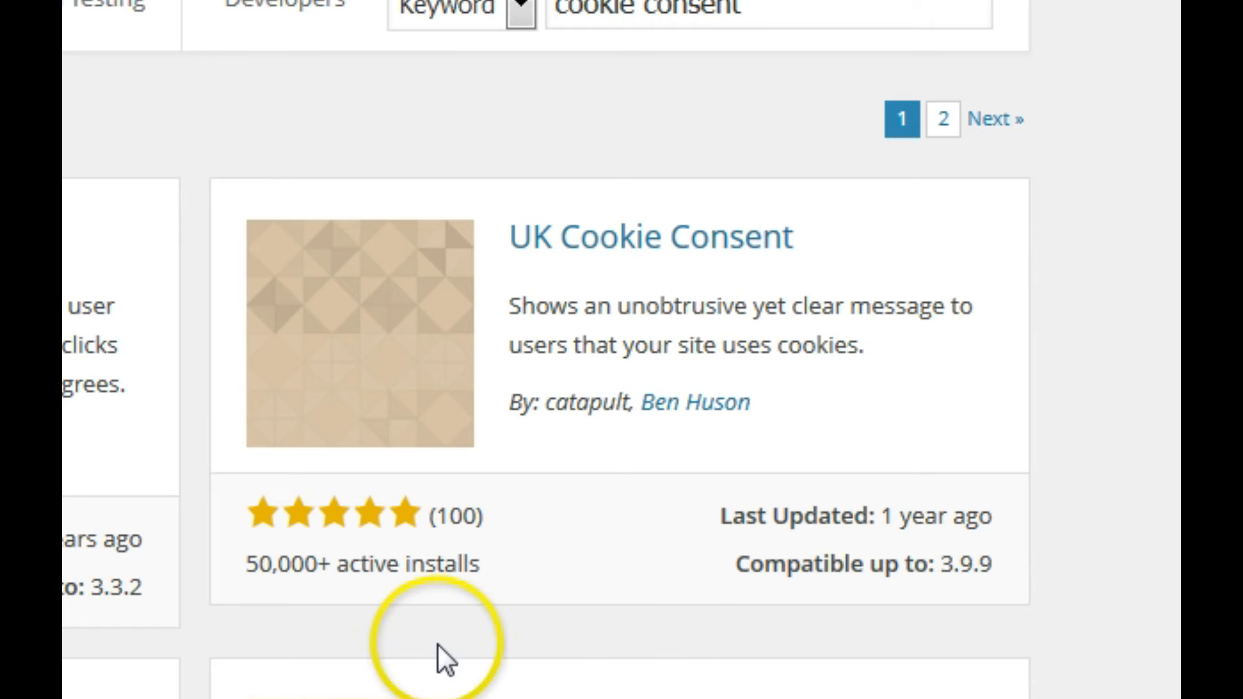
mouse_move(309, 626)
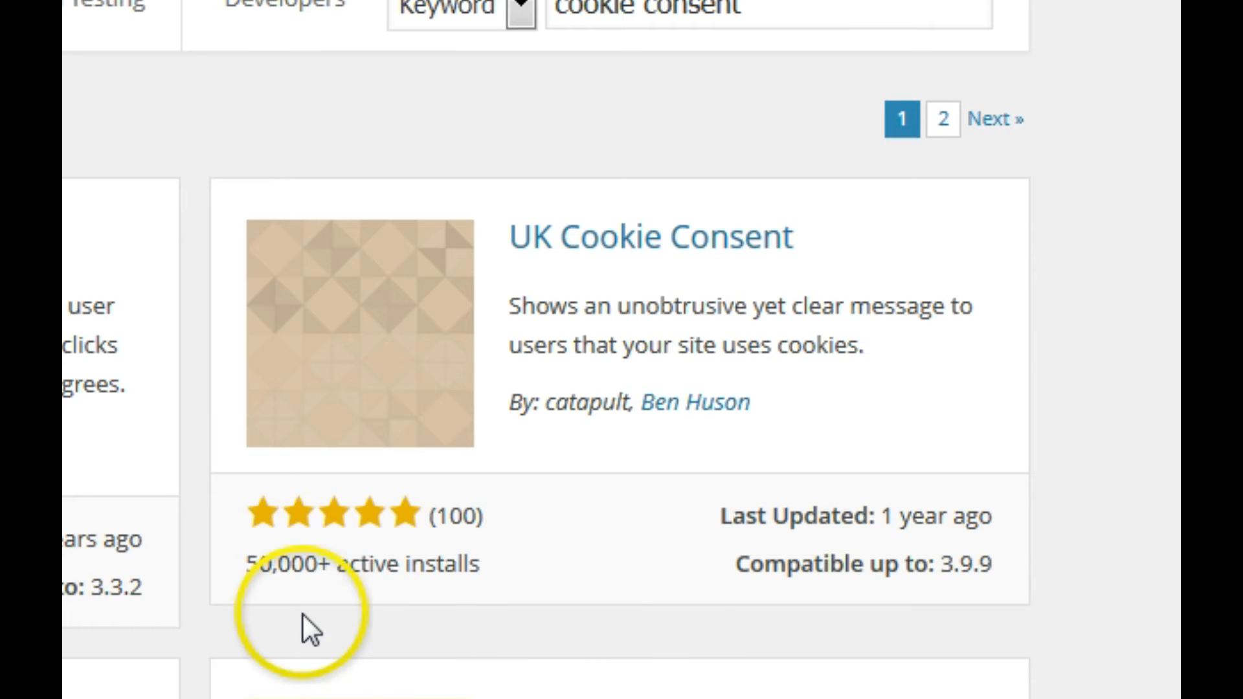
mouse_move(249, 591)
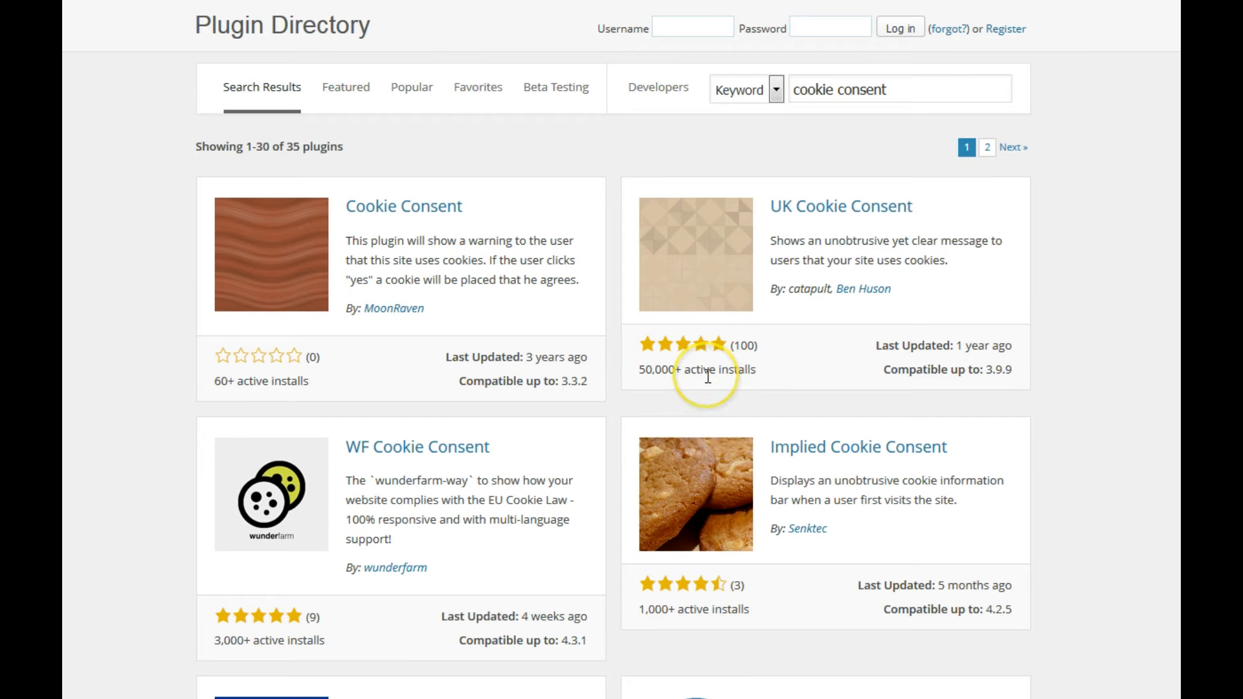
mouse_move(707, 376)
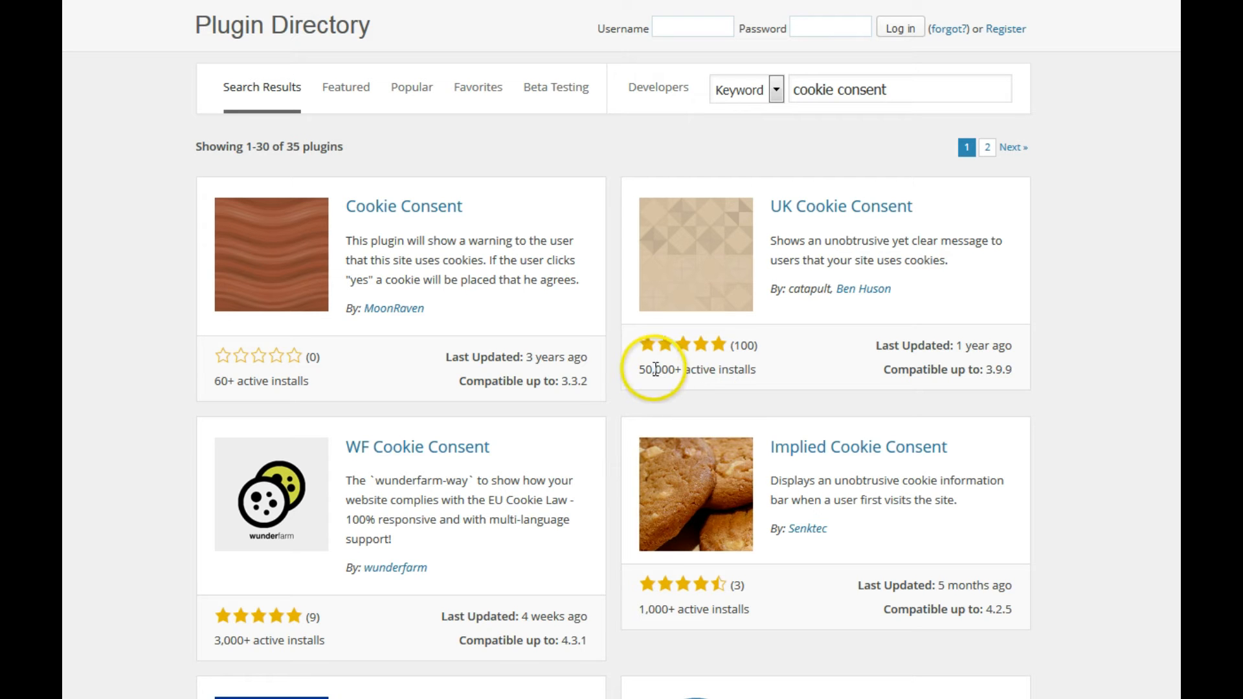
mouse_move(710, 365)
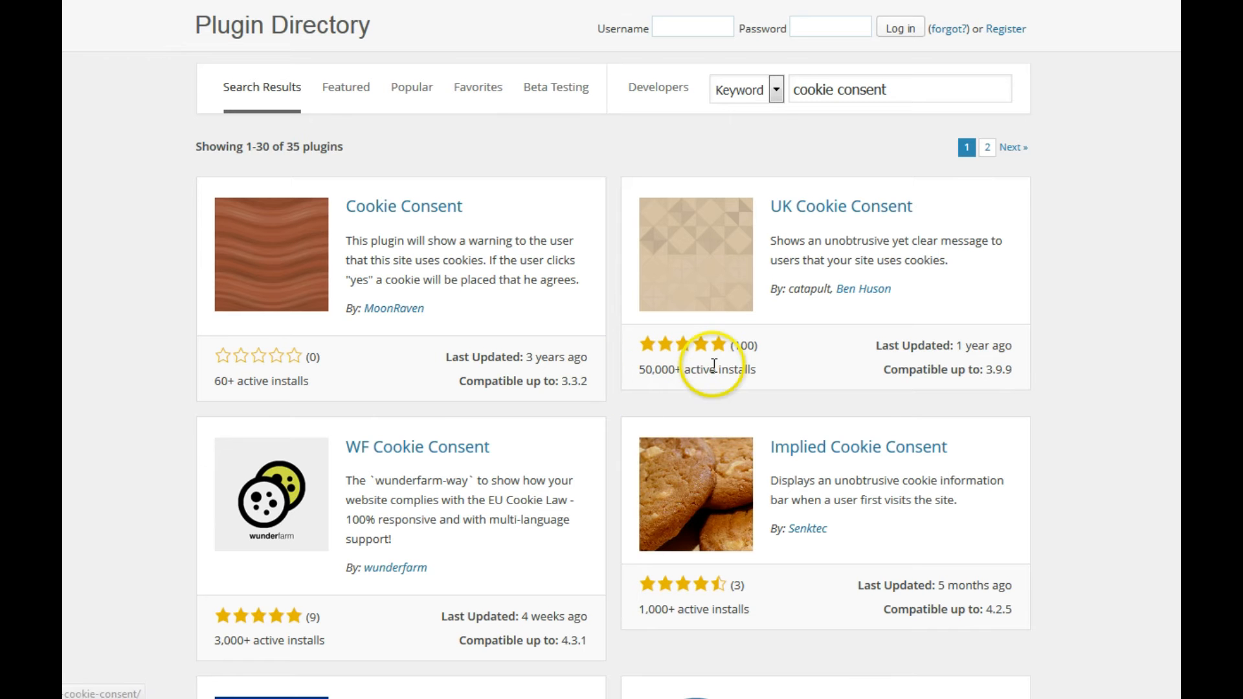
mouse_move(908, 301)
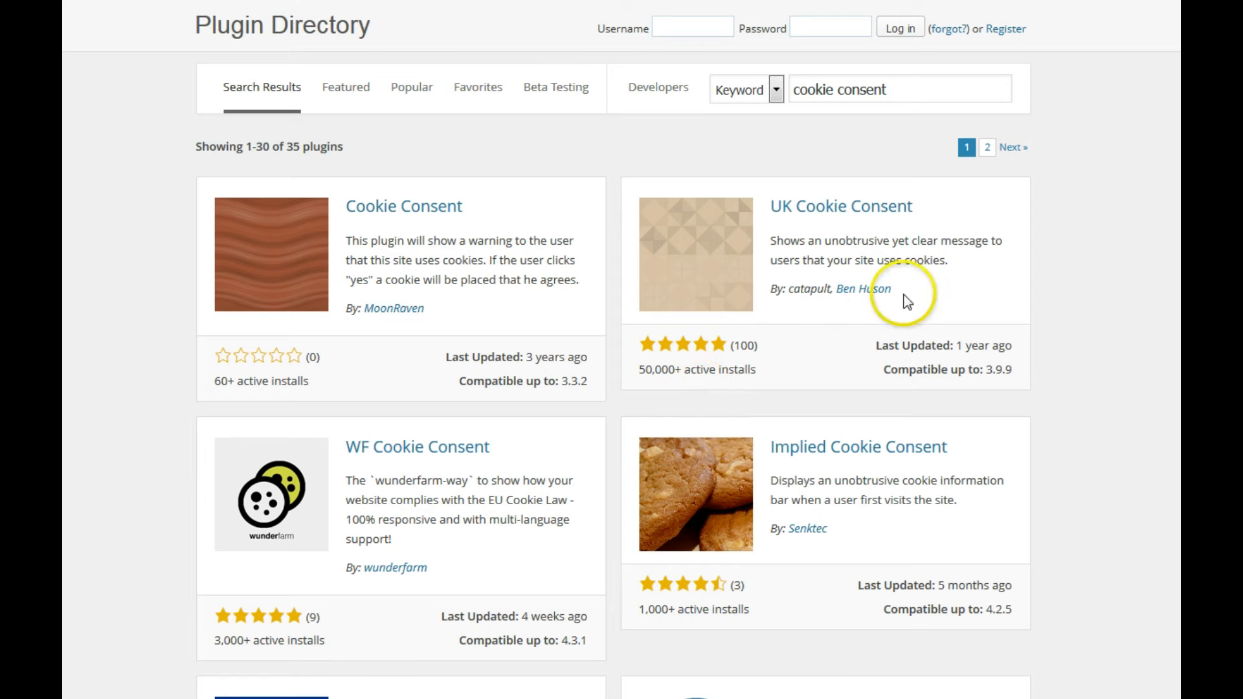
mouse_move(855, 210)
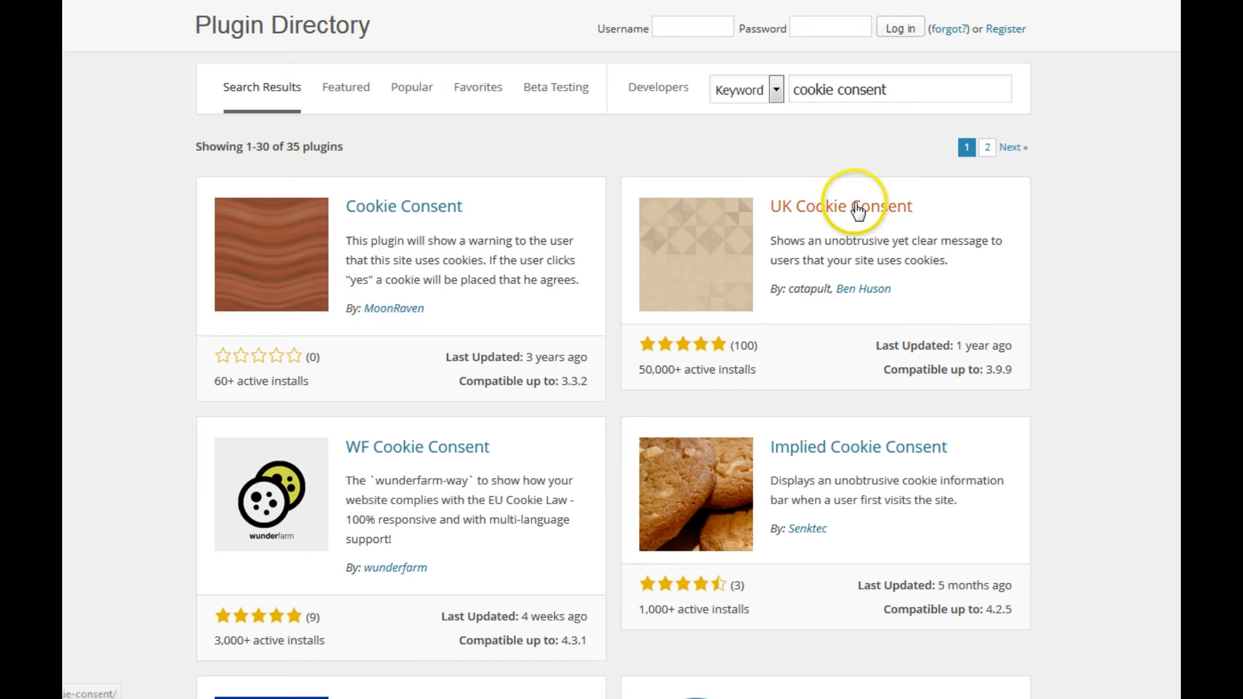
left_click(840, 206)
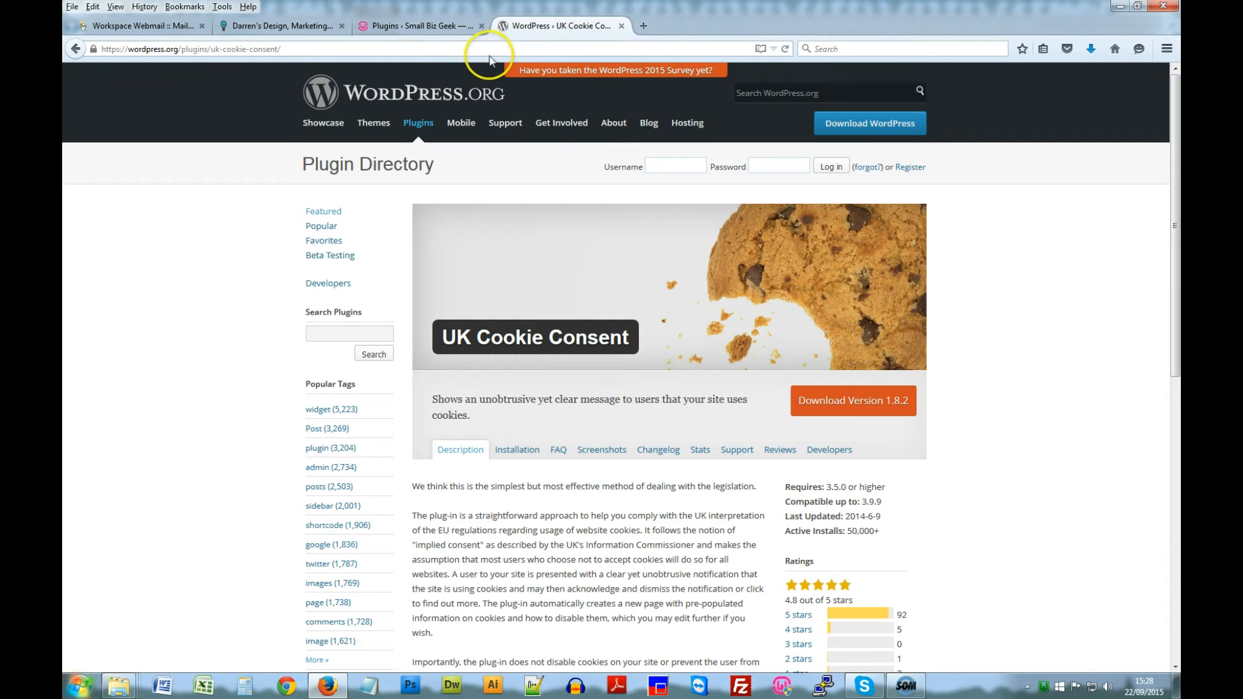
Step: Back in the dashboard, search Add Plugins for 'cookie consent' to list UK Cookie Consent
left_click(420, 26)
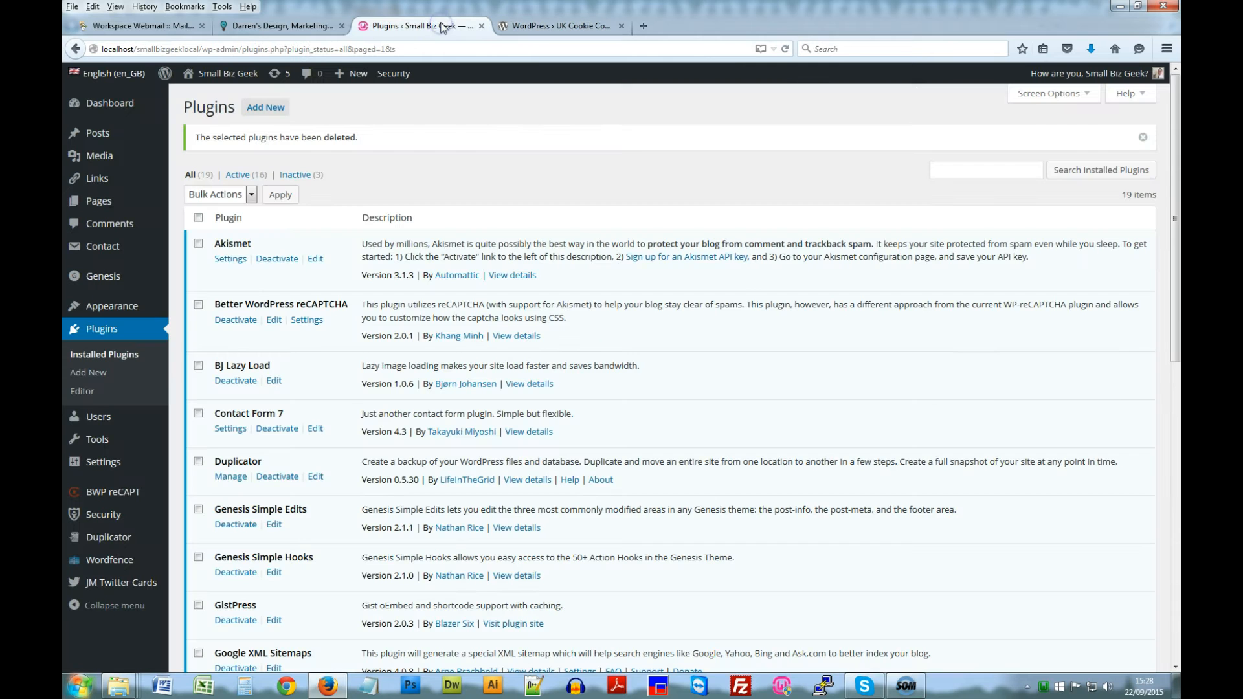
mouse_move(1176, 197)
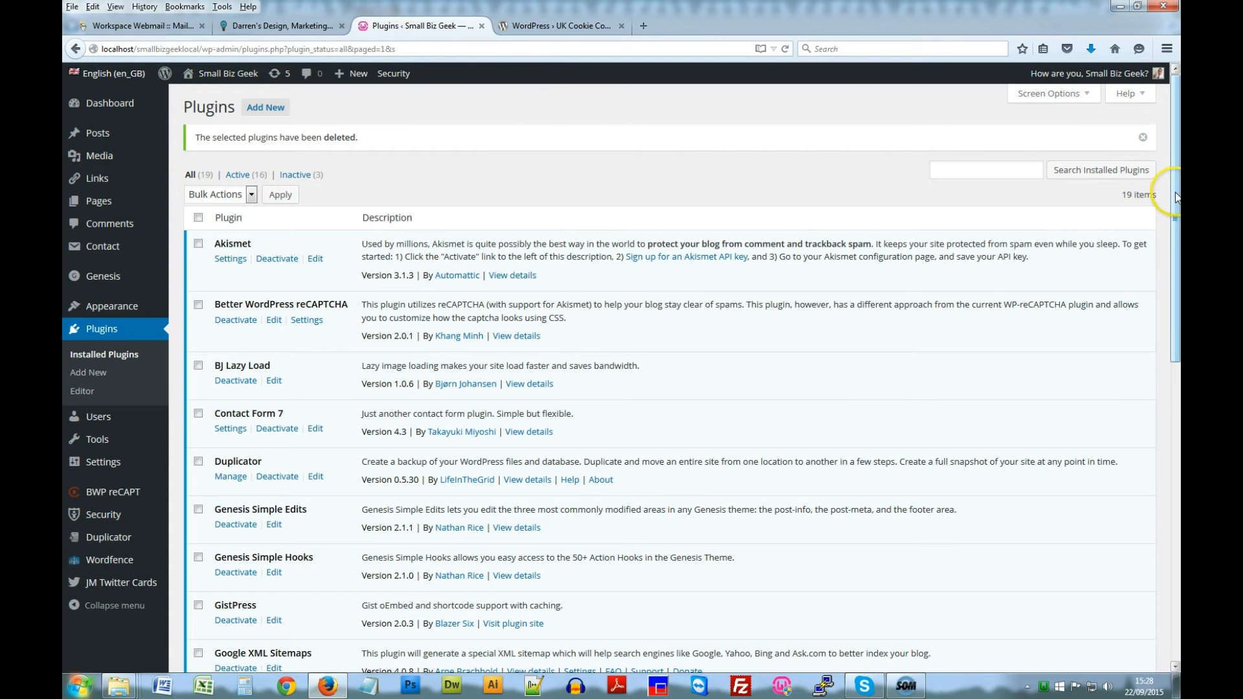
mouse_move(870, 199)
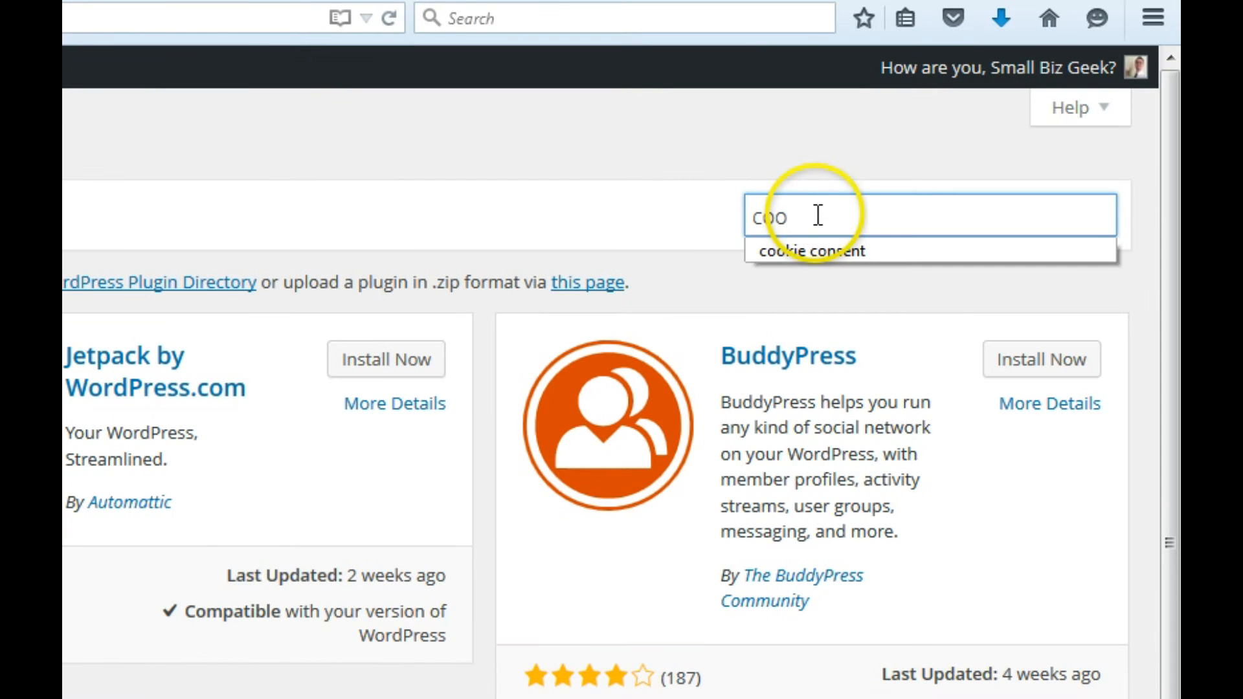
left_click(809, 249)
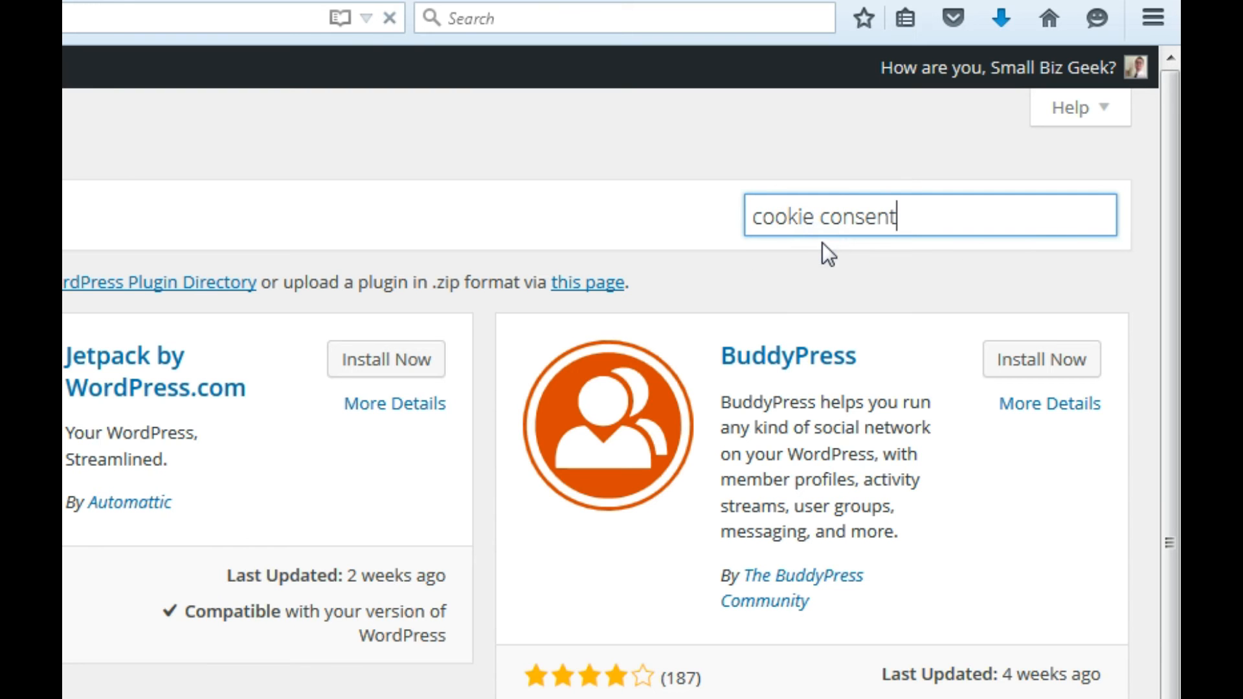
key("Return")
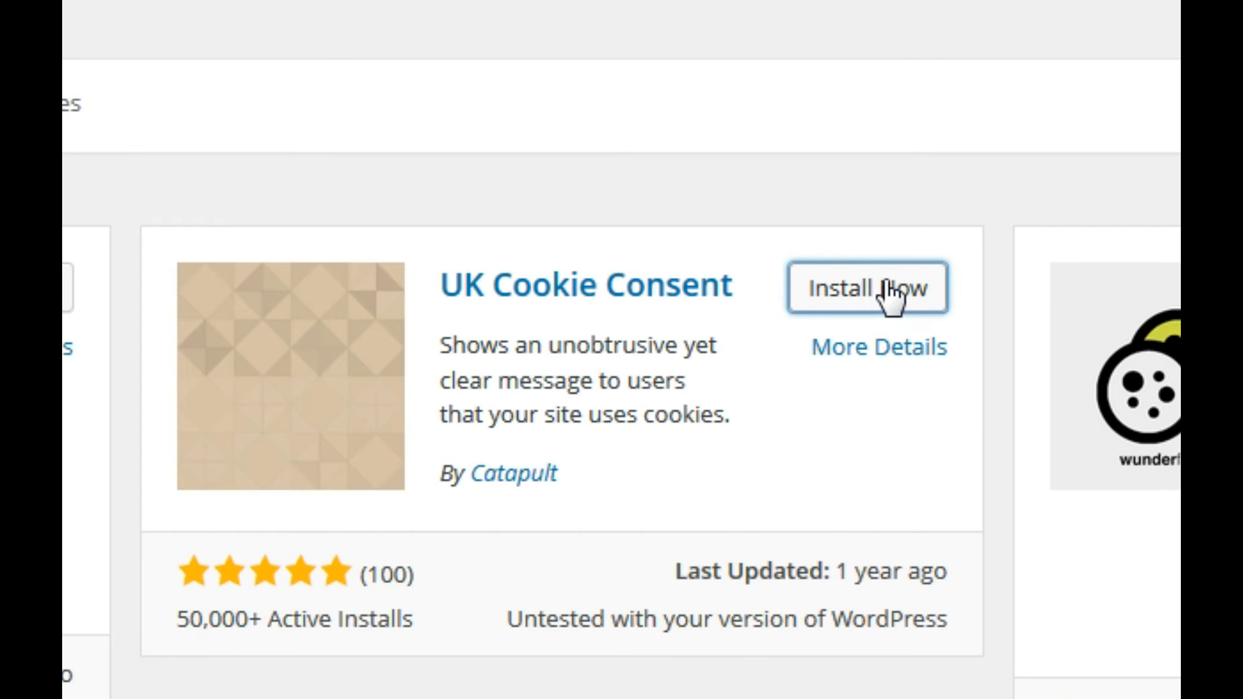
Step: Install the UK Cookie Consent plugin and activate it
left_click(867, 287)
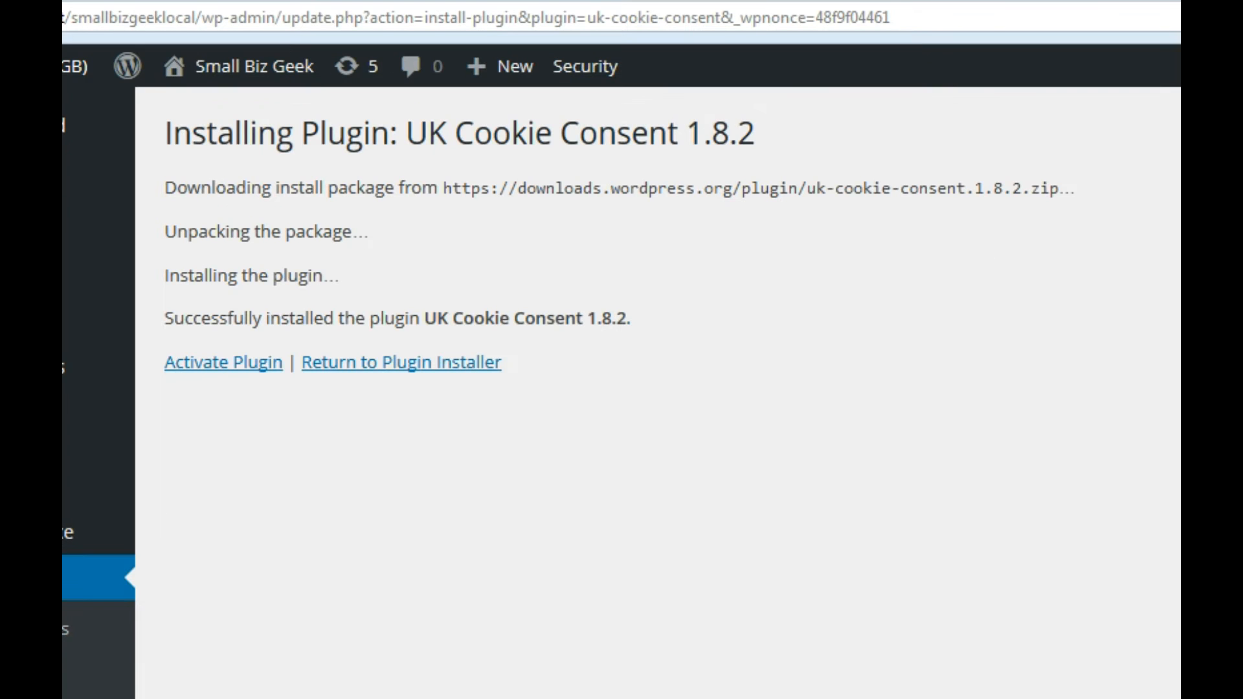
mouse_move(333, 439)
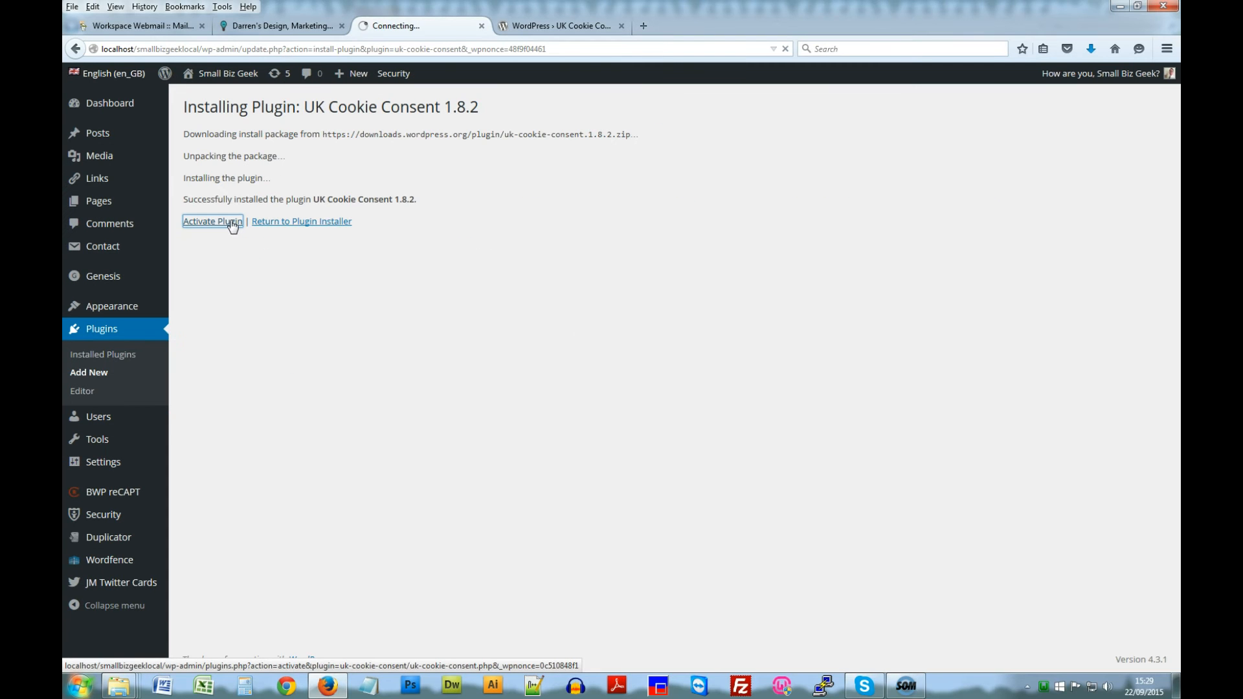
left_click(211, 221)
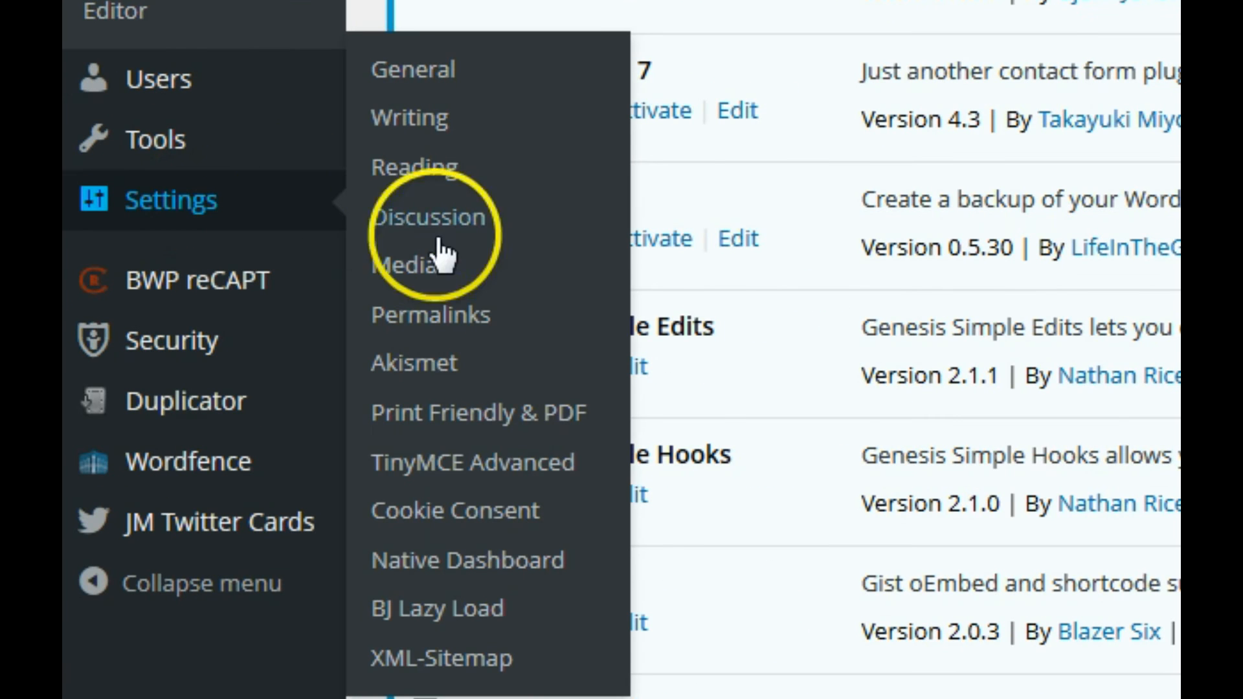
mouse_move(512, 523)
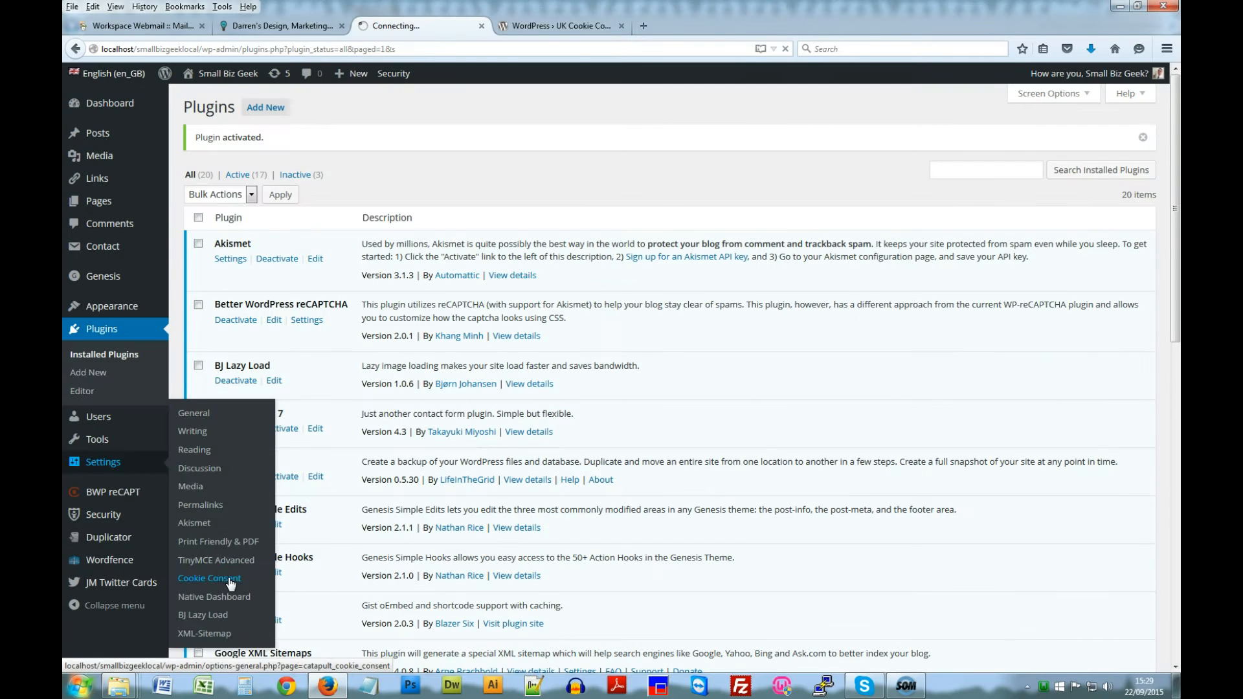
Step: Review the Cookie Consent settings page, then open the live site in a new tab
left_click(210, 577)
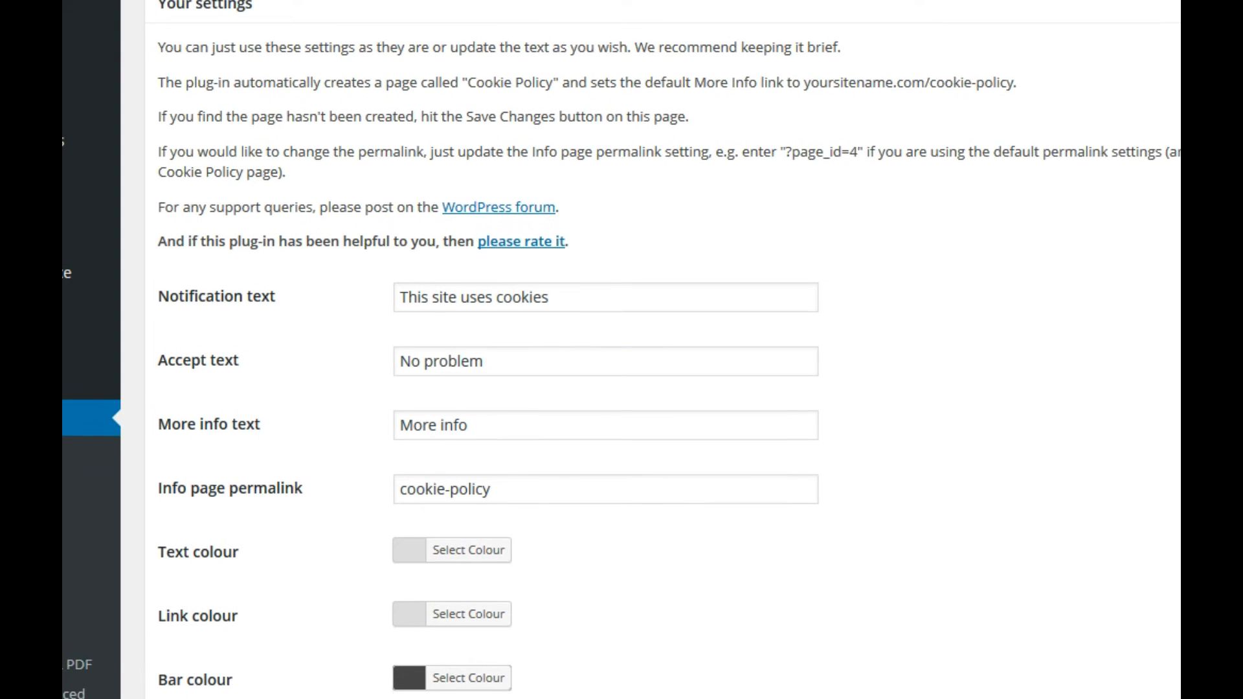
scroll("down", 3)
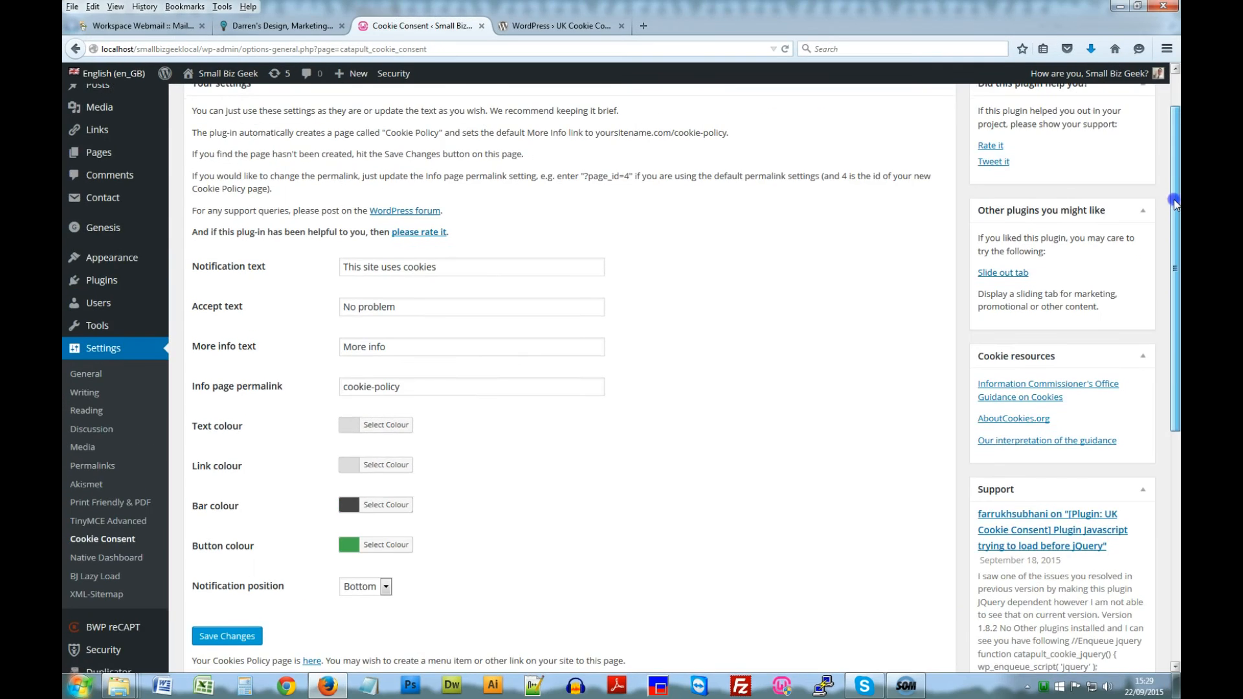
scroll("up", 3)
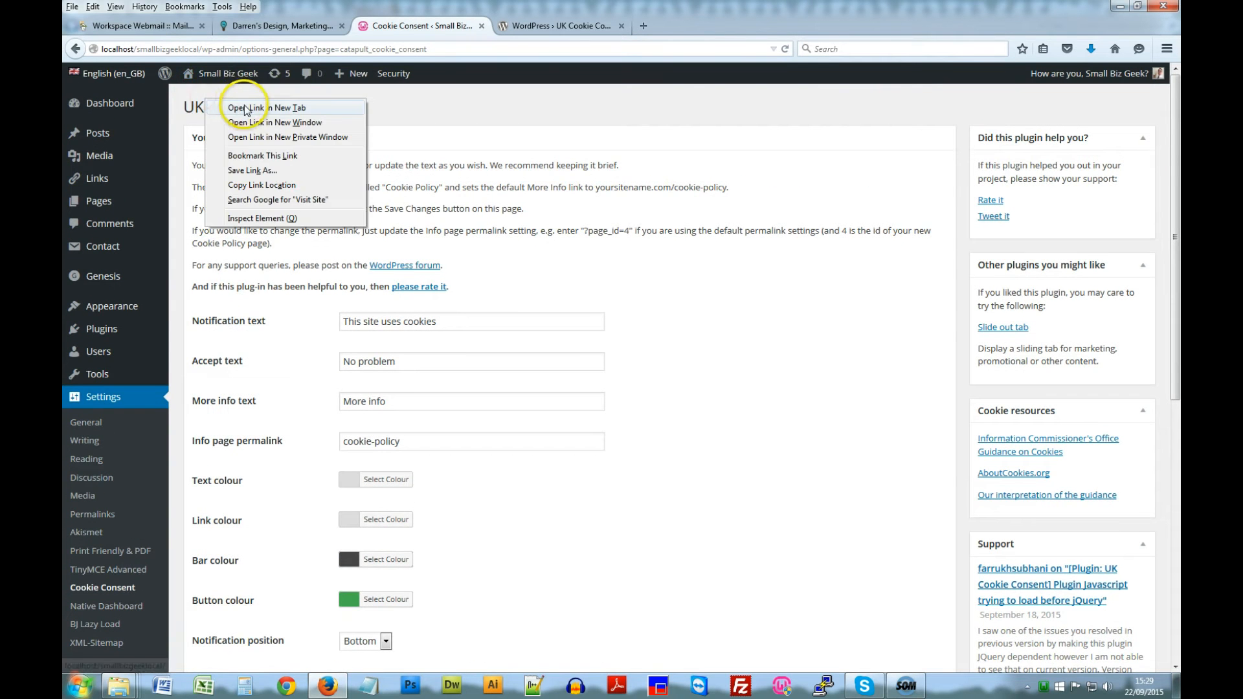
left_click(269, 107)
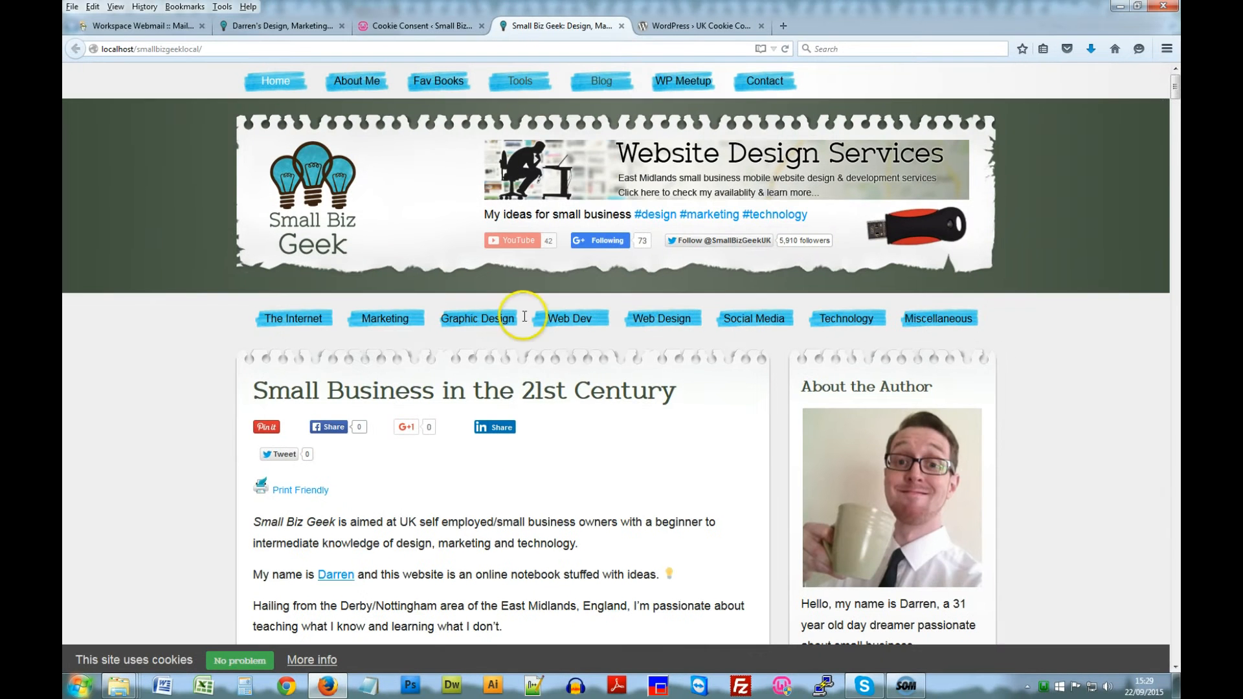
Step: Scroll the live home page to view the default dark cookie bar at the bottom
scroll("down", 3)
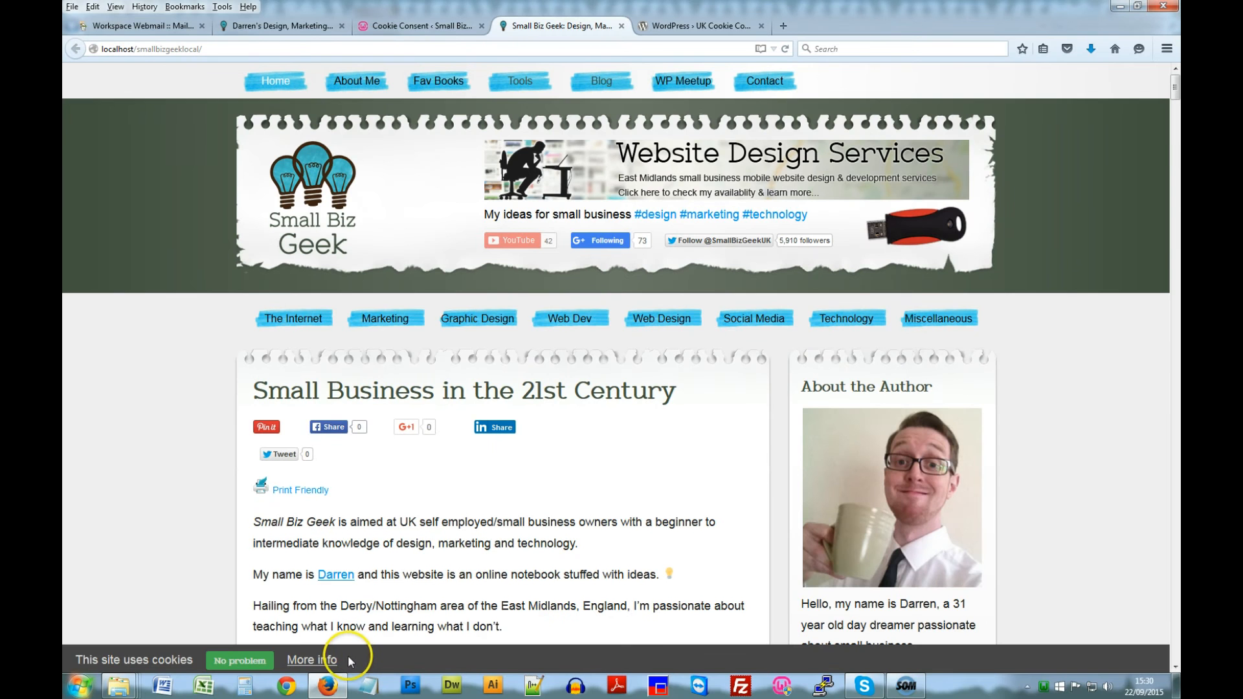
mouse_move(360, 650)
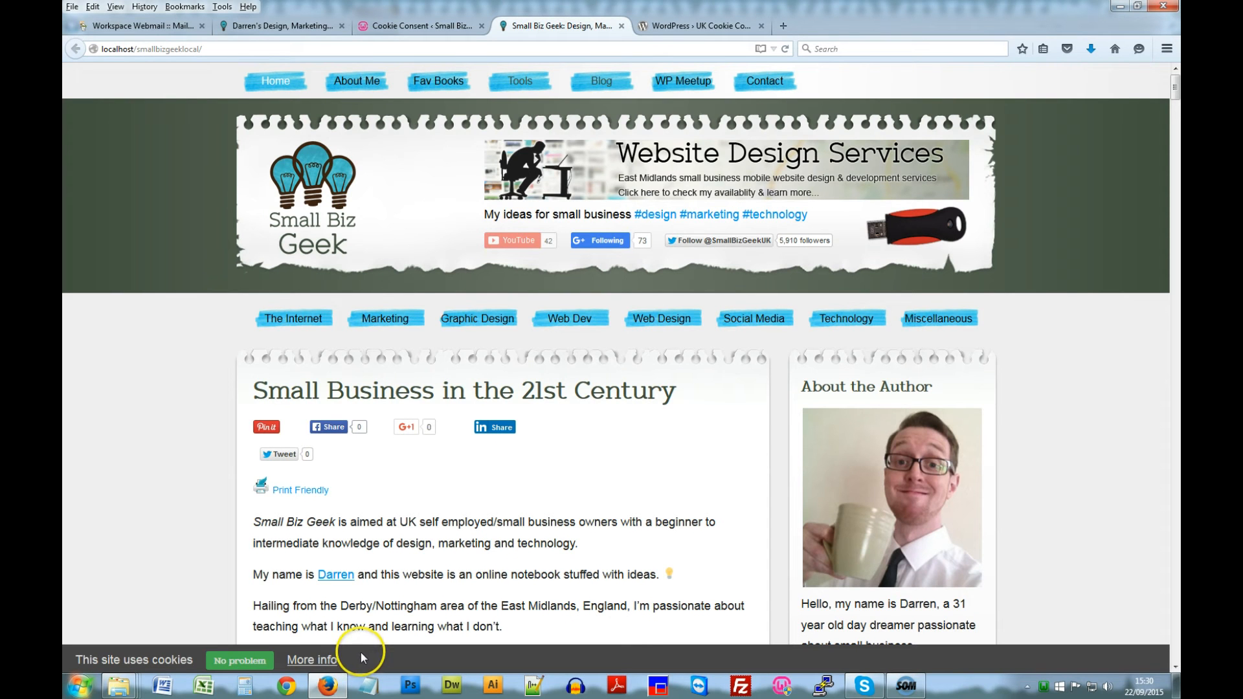
mouse_move(206, 643)
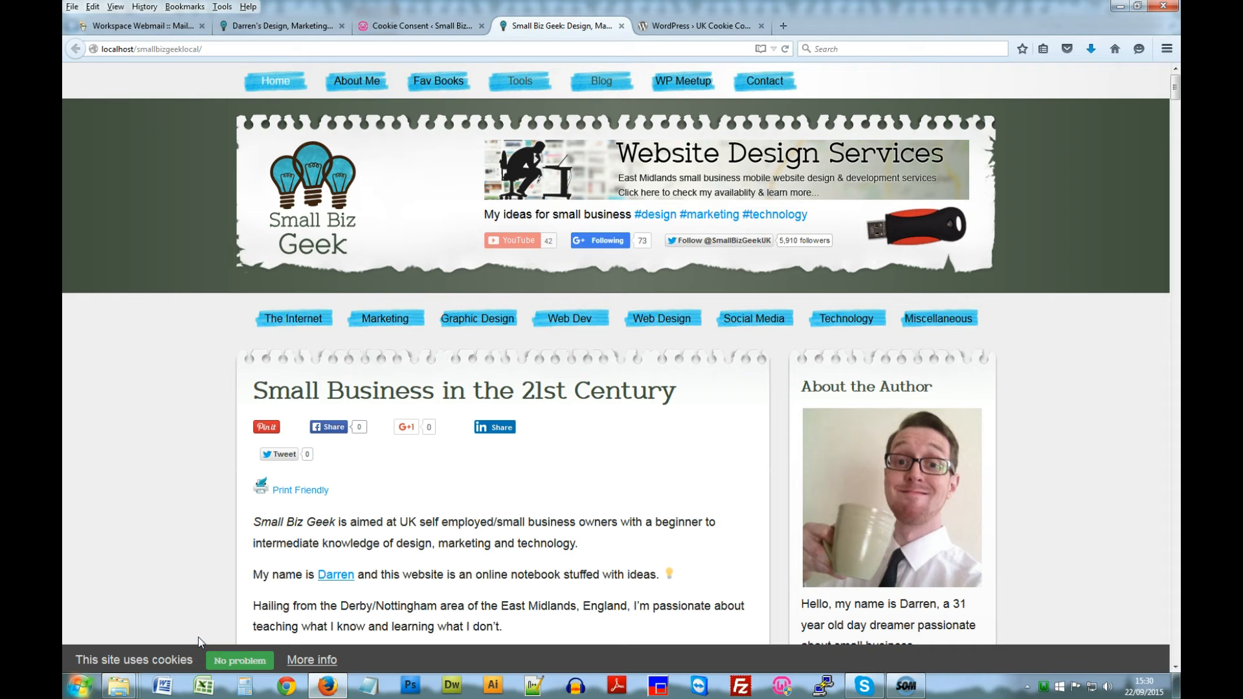
mouse_move(72, 93)
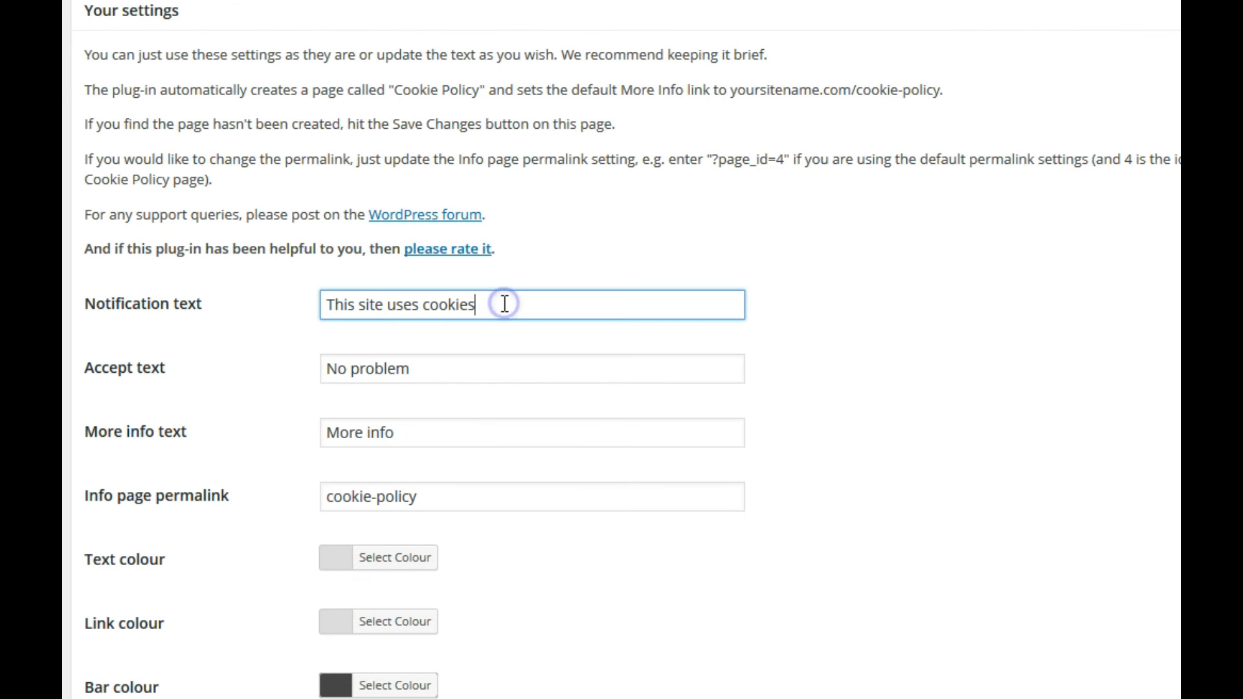
Step: Extend the notification text with 'How do you feel about that?' and check the live bar
type(".")
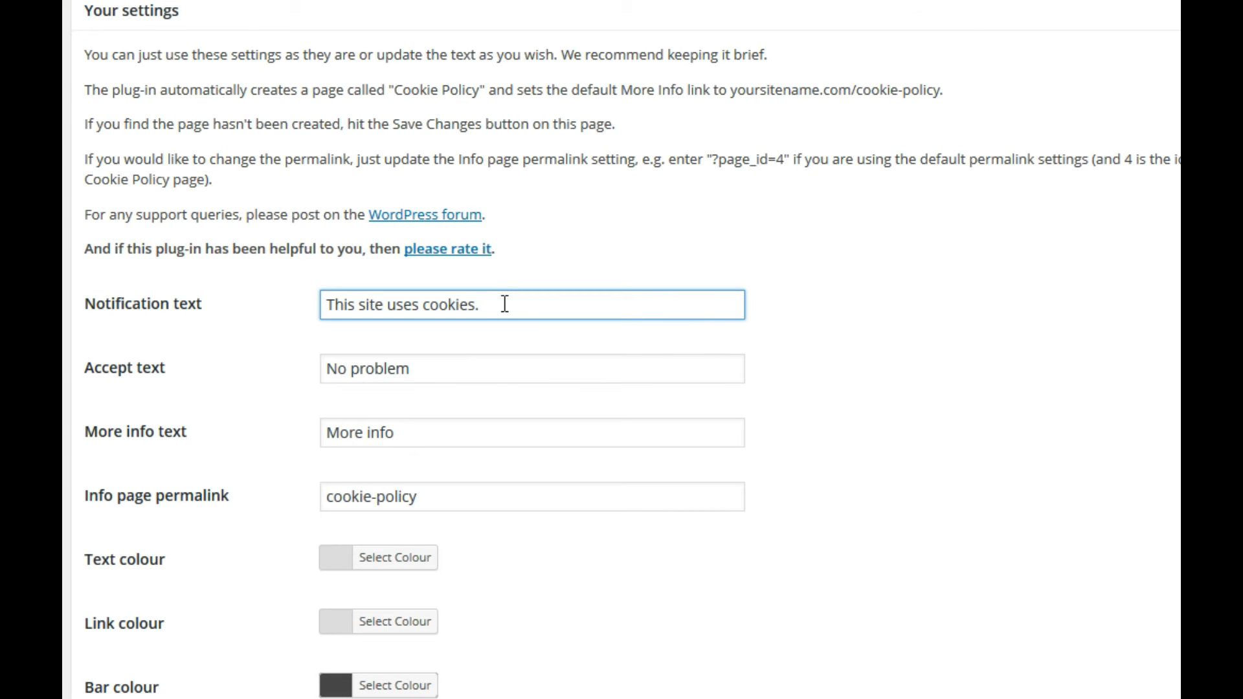
type("How do")
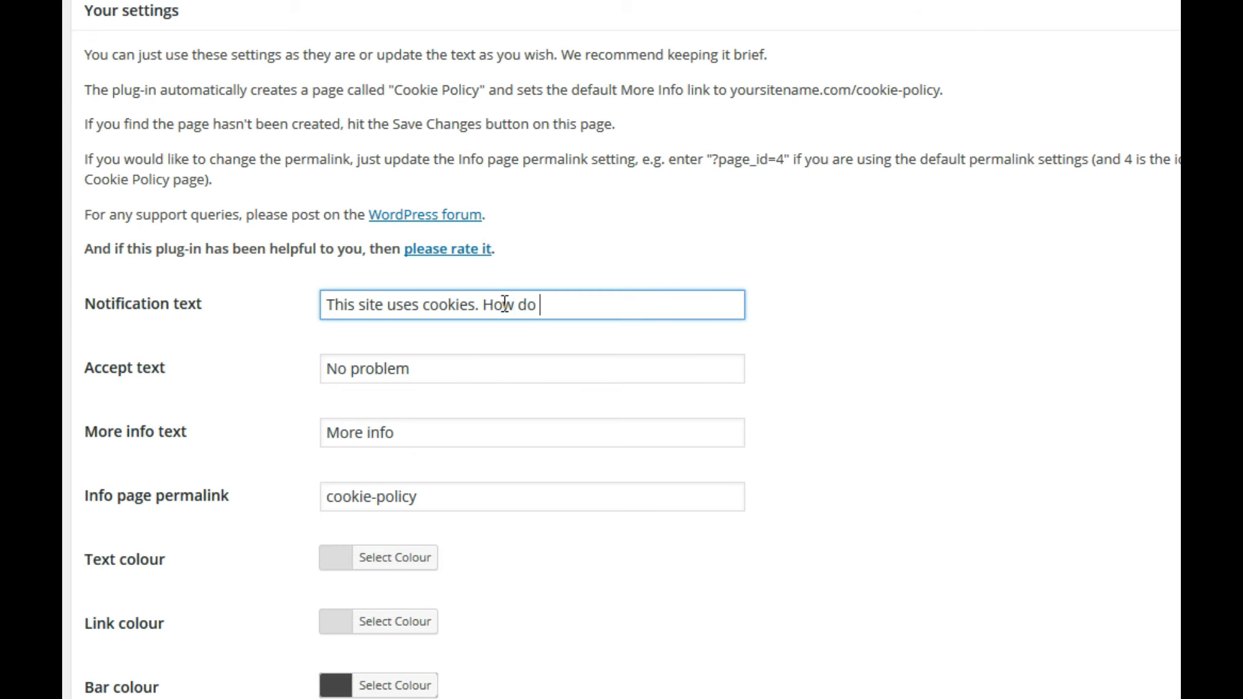
type("you feel")
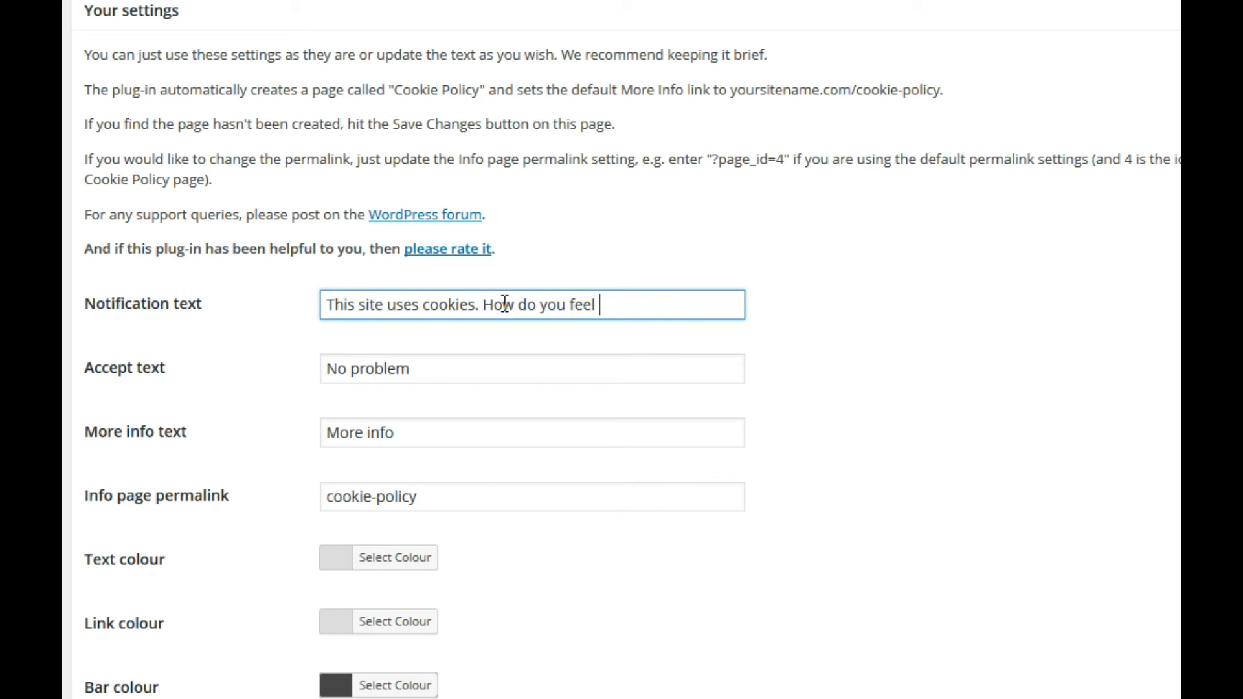
type("about that")
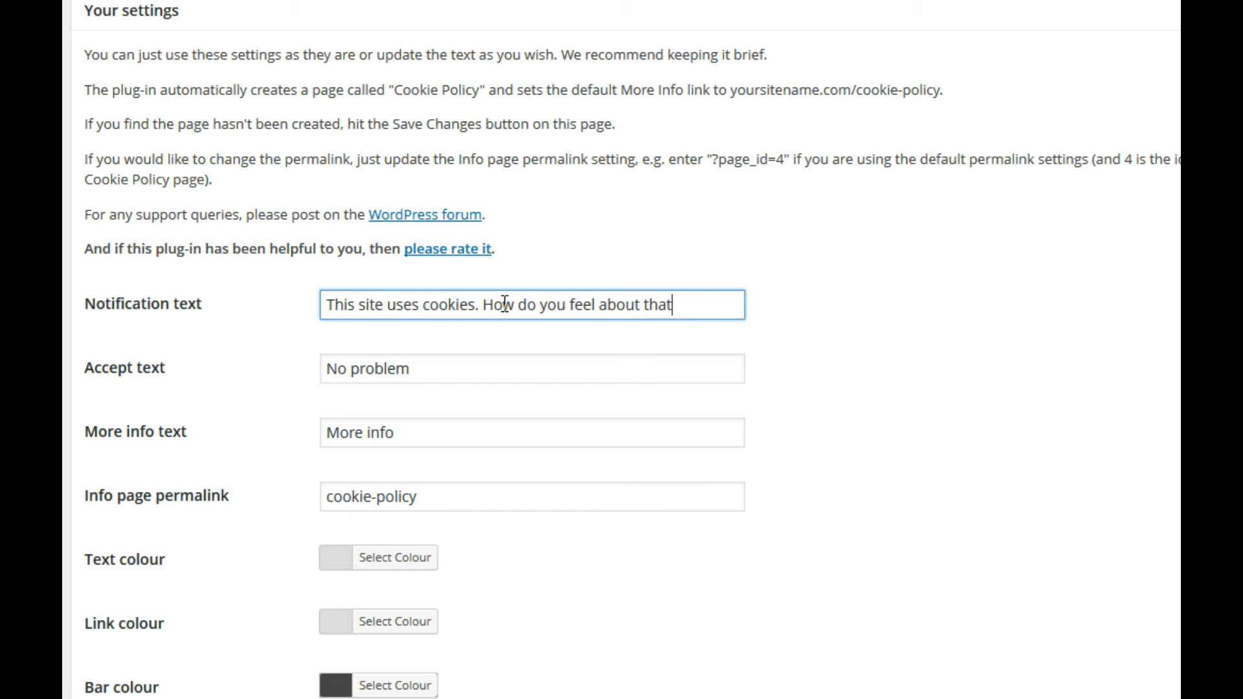
type("?")
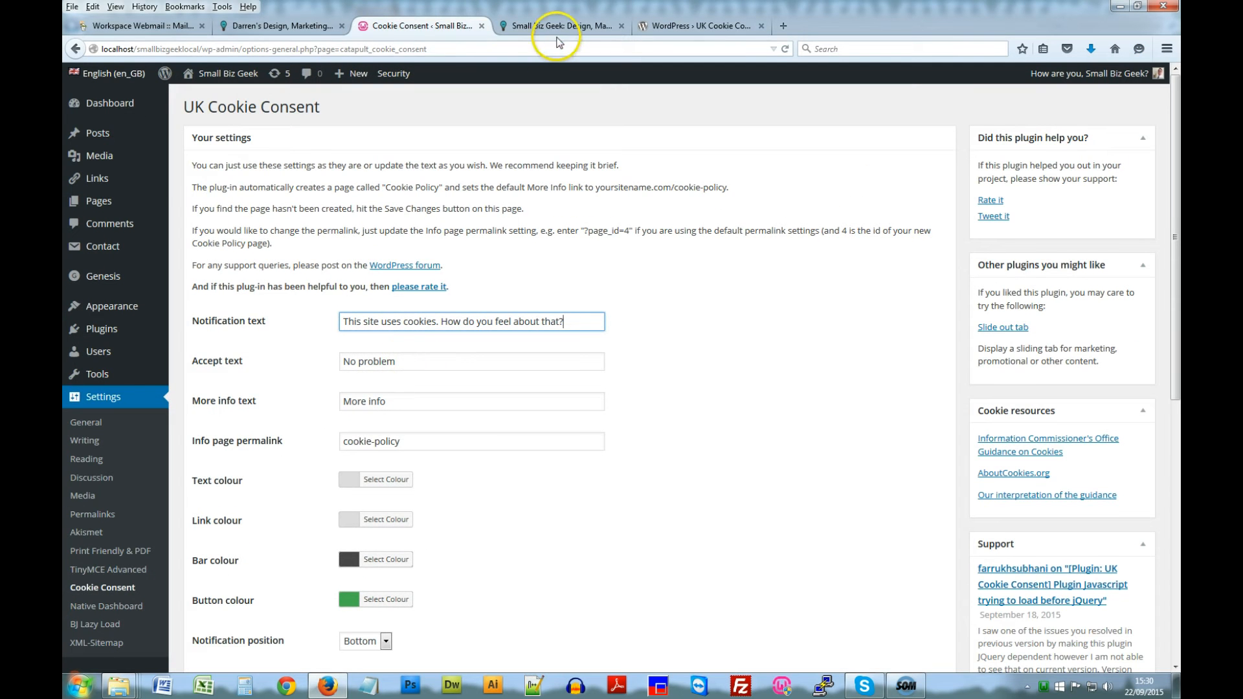
left_click(563, 25)
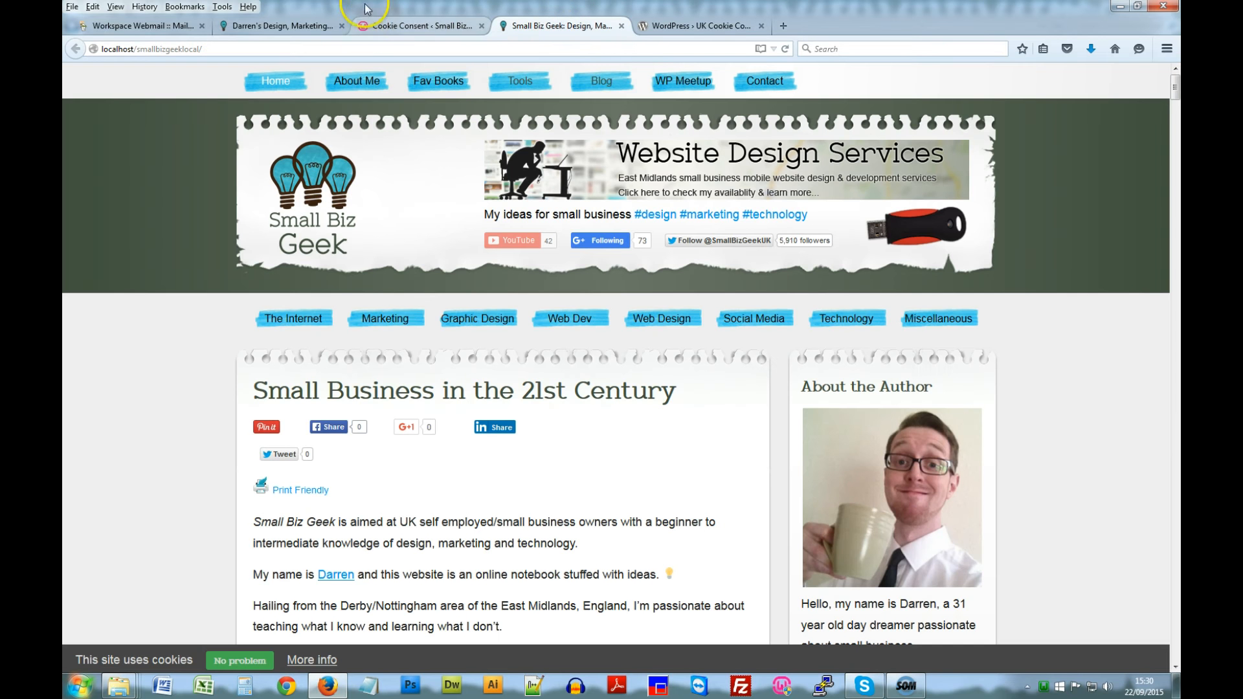
left_click(418, 25)
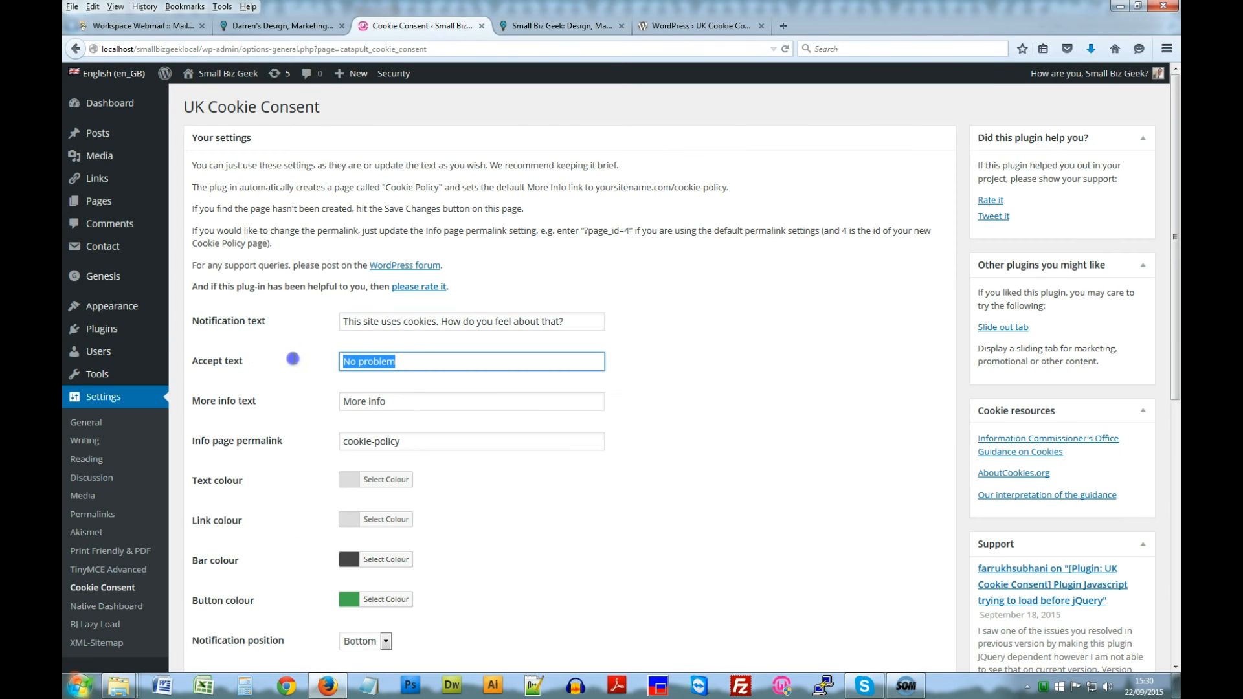
Step: Change the Accept text to 'I'm okay with that!' and move on to the More info text
type("I'm")
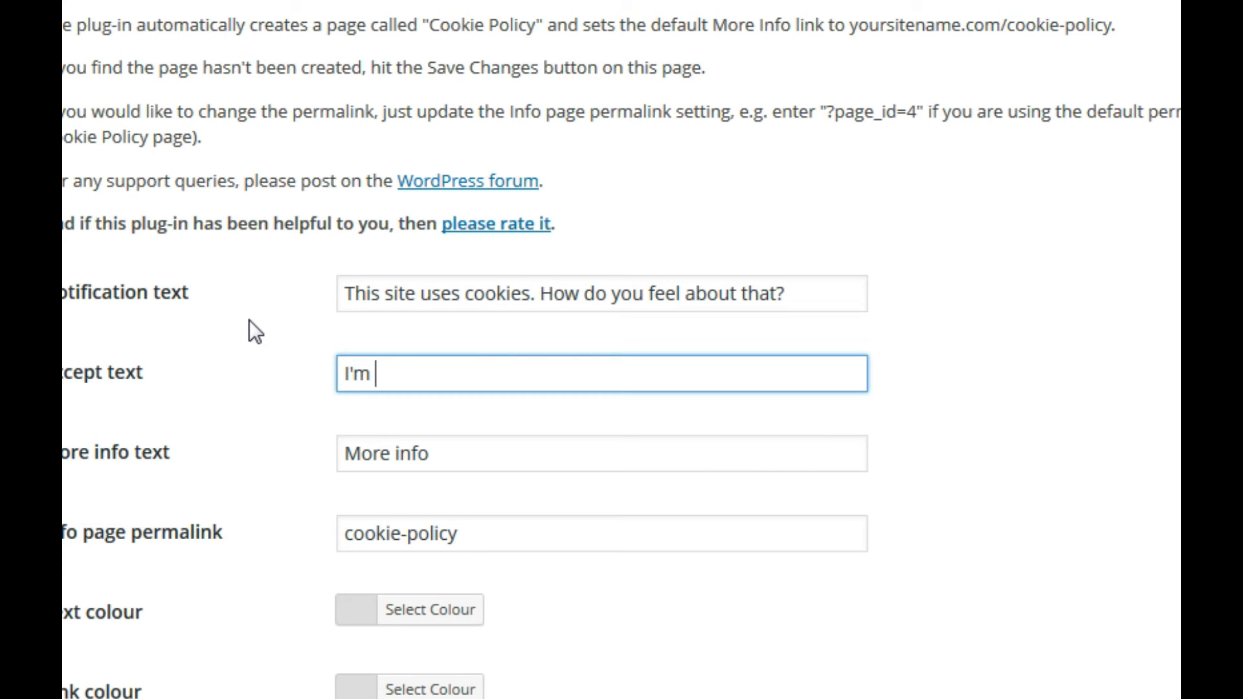
type("okay")
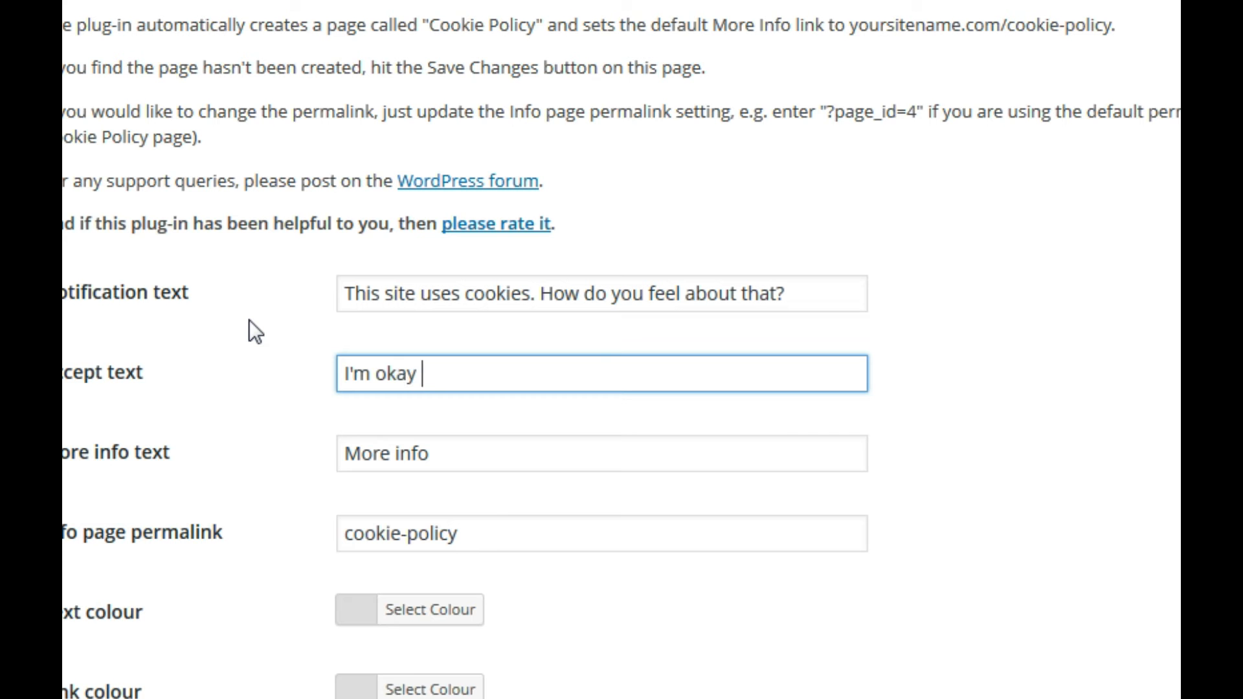
type("with that!")
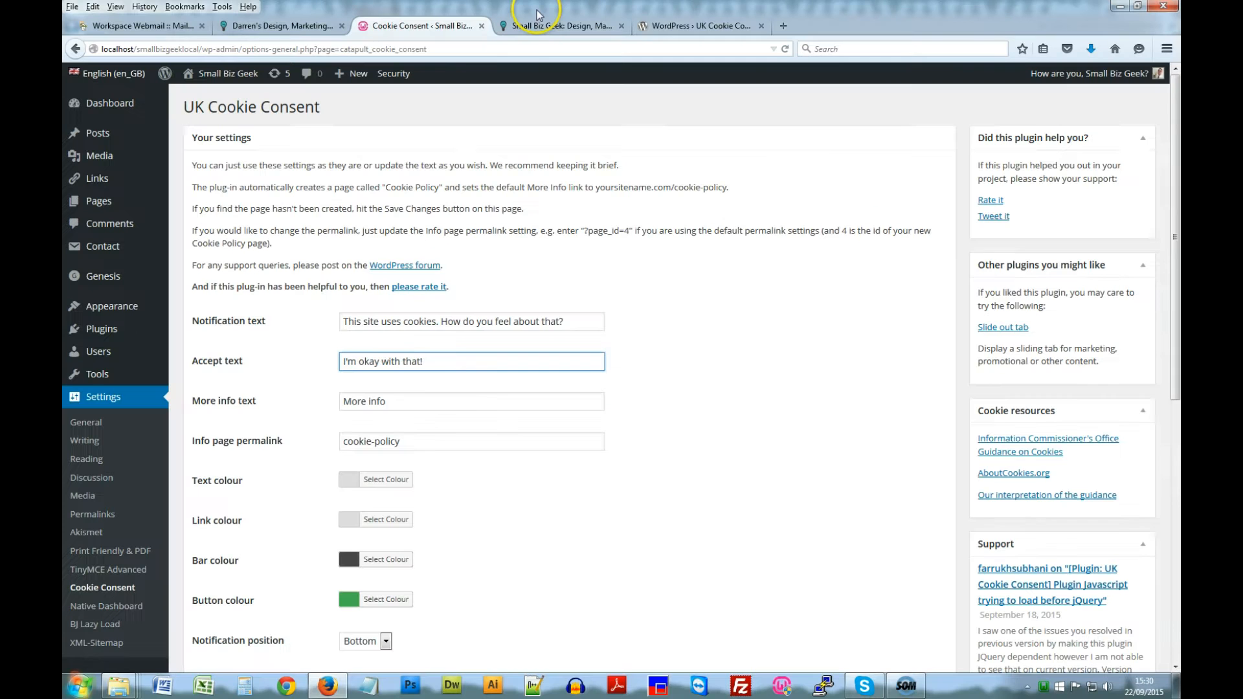
left_click(563, 26)
type("P")
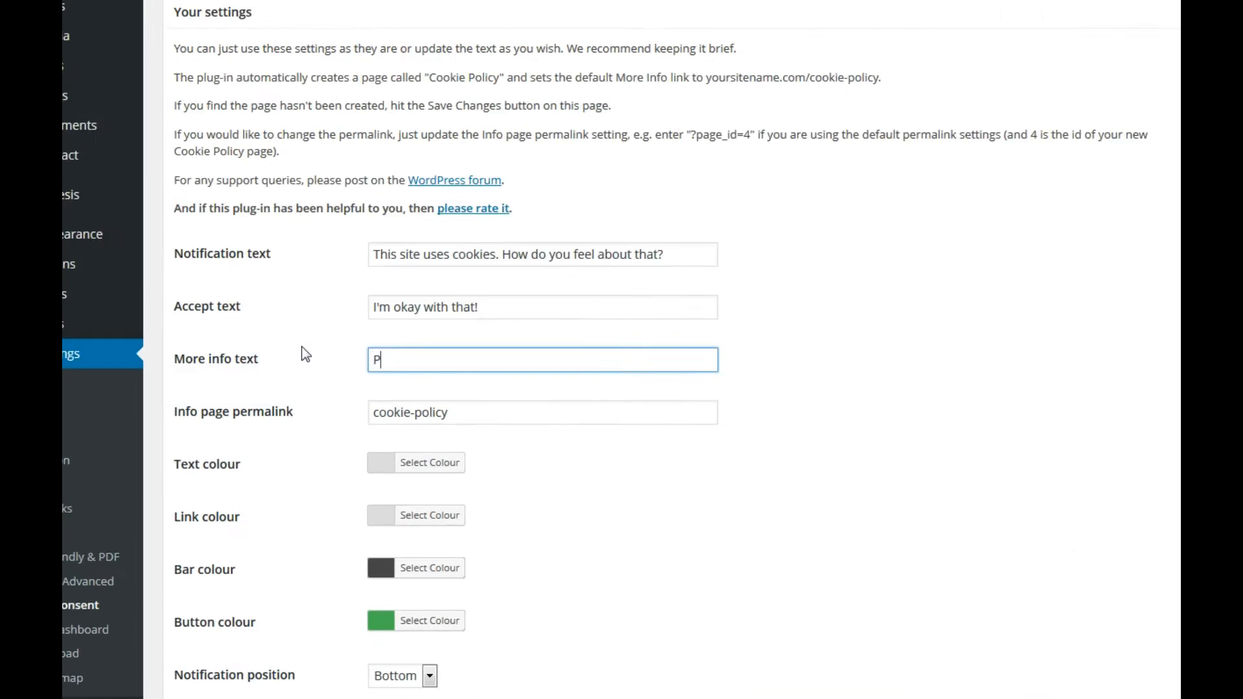
type("rivacy")
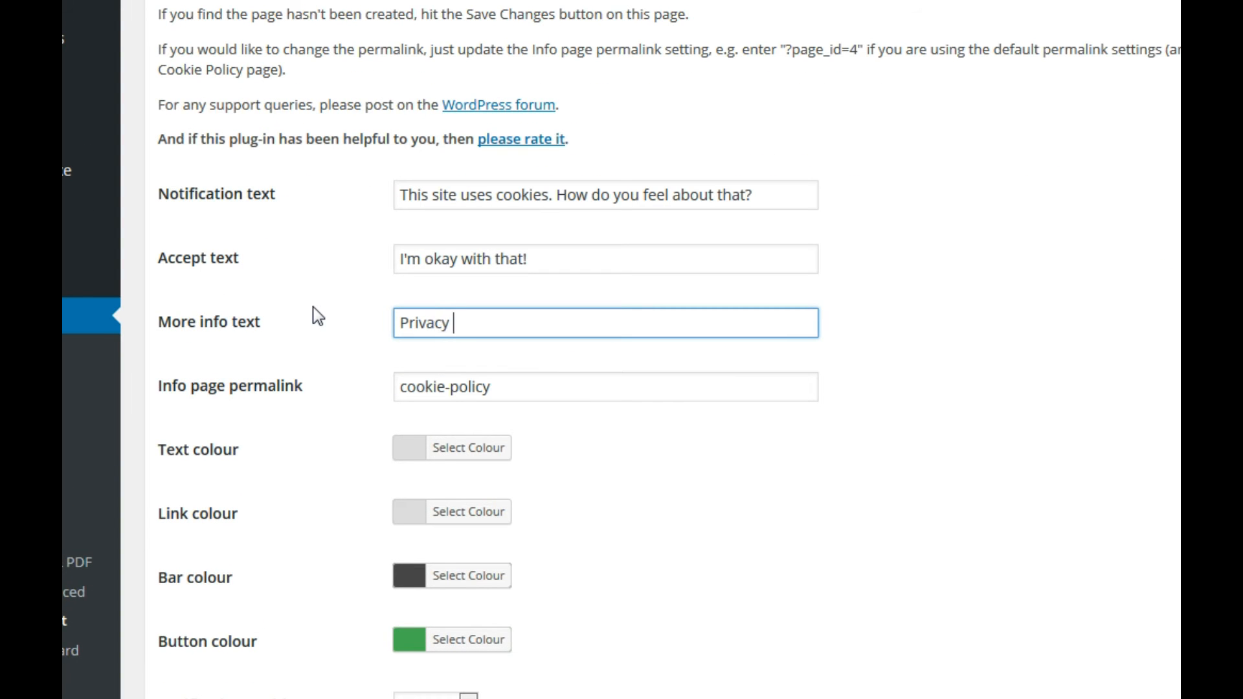
type("Policy")
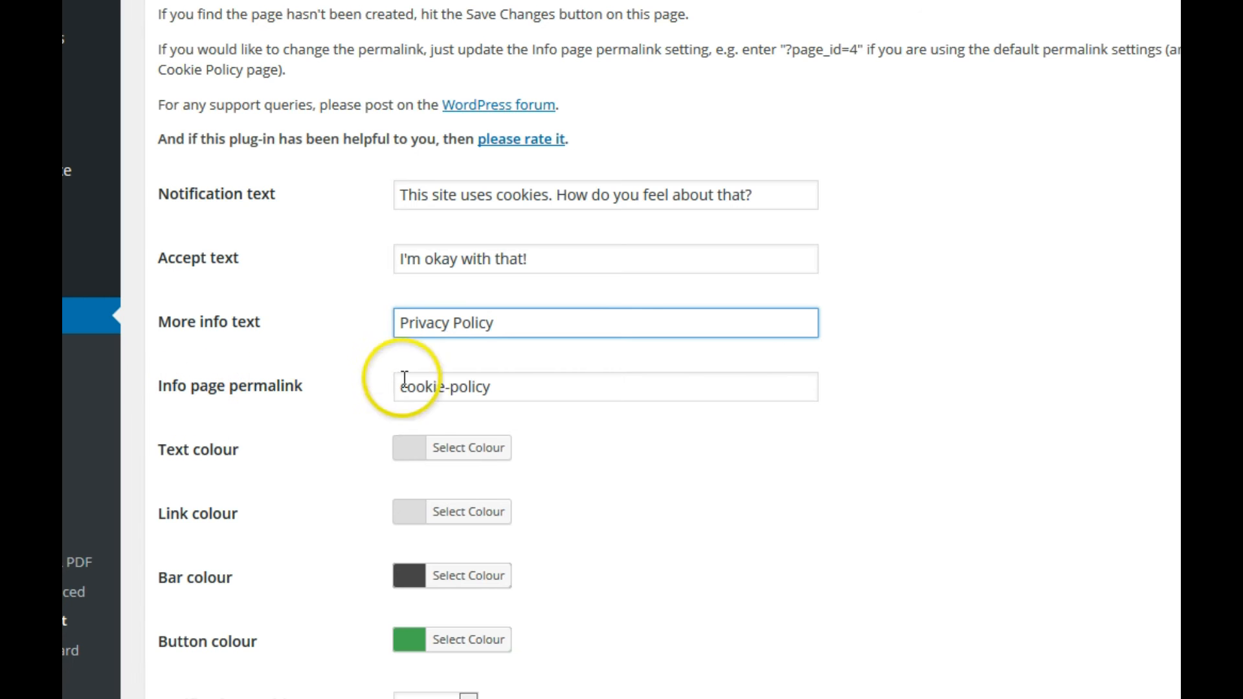
mouse_move(505, 388)
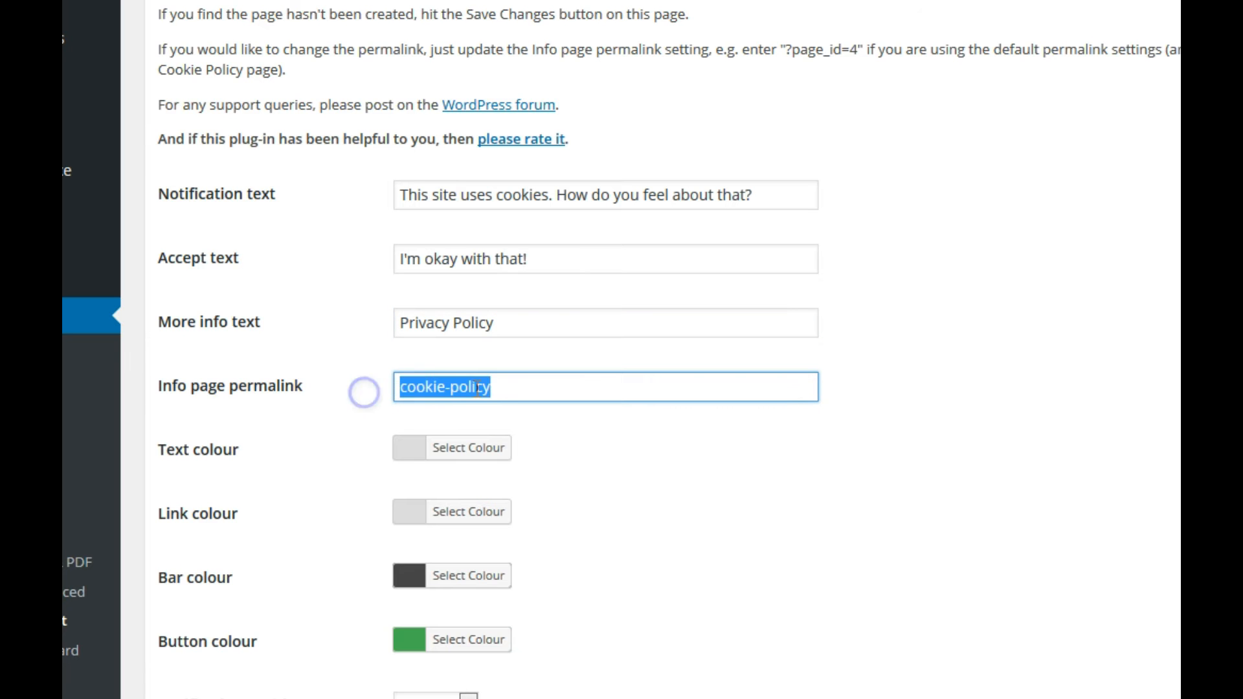
left_click(492, 387)
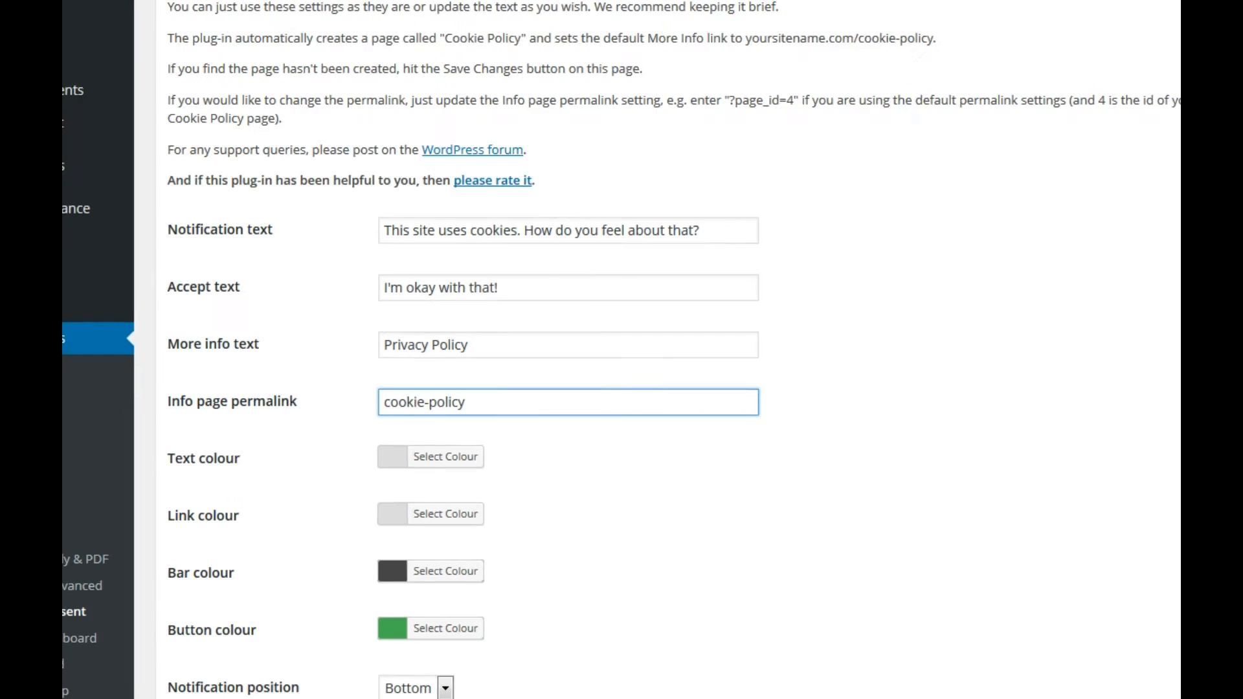
left_click(559, 26)
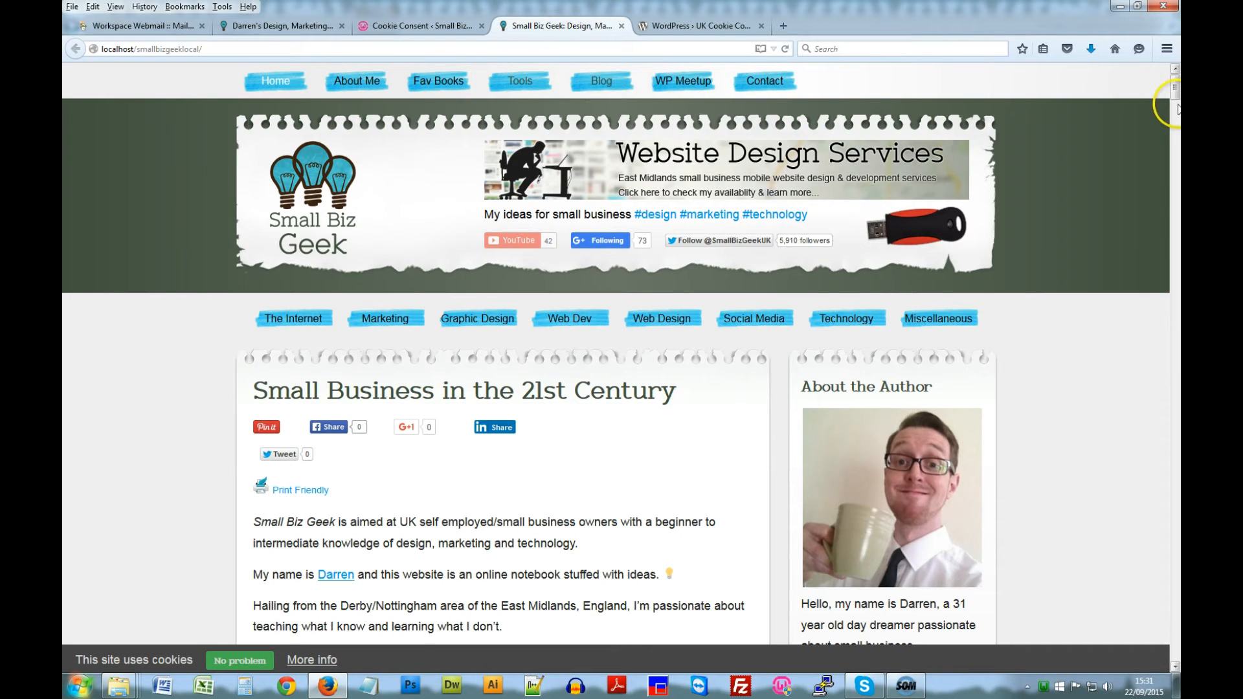
scroll("down", 3)
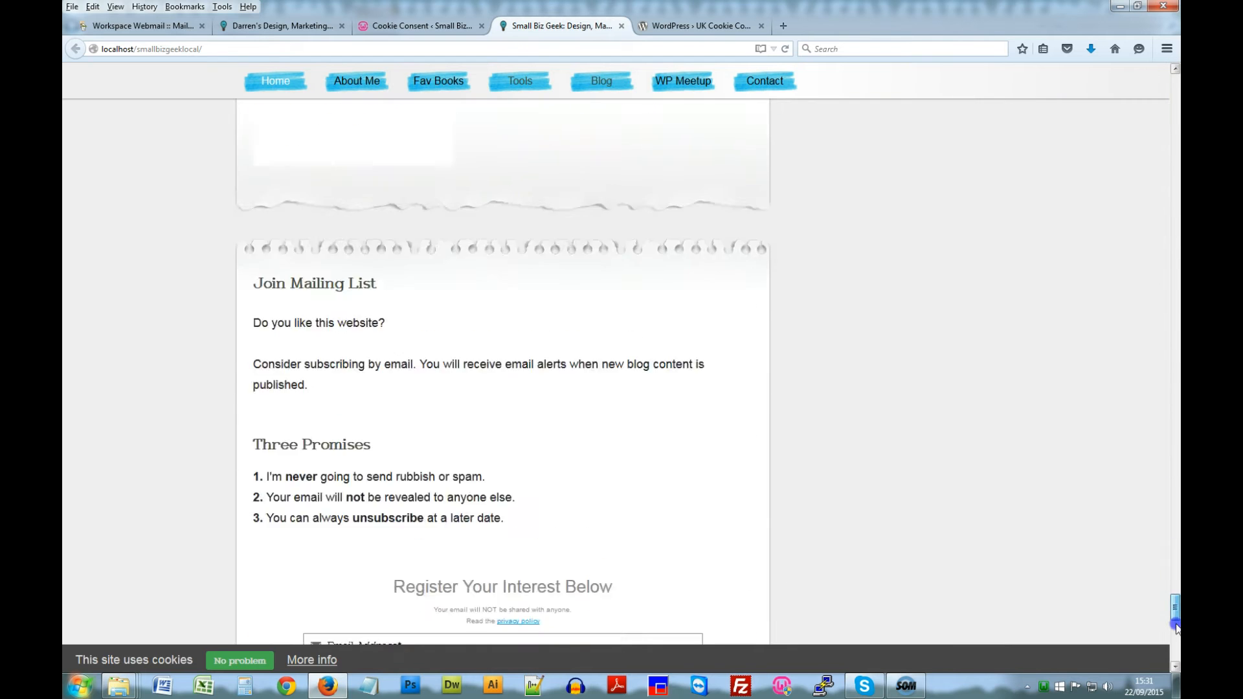
scroll("down", 3)
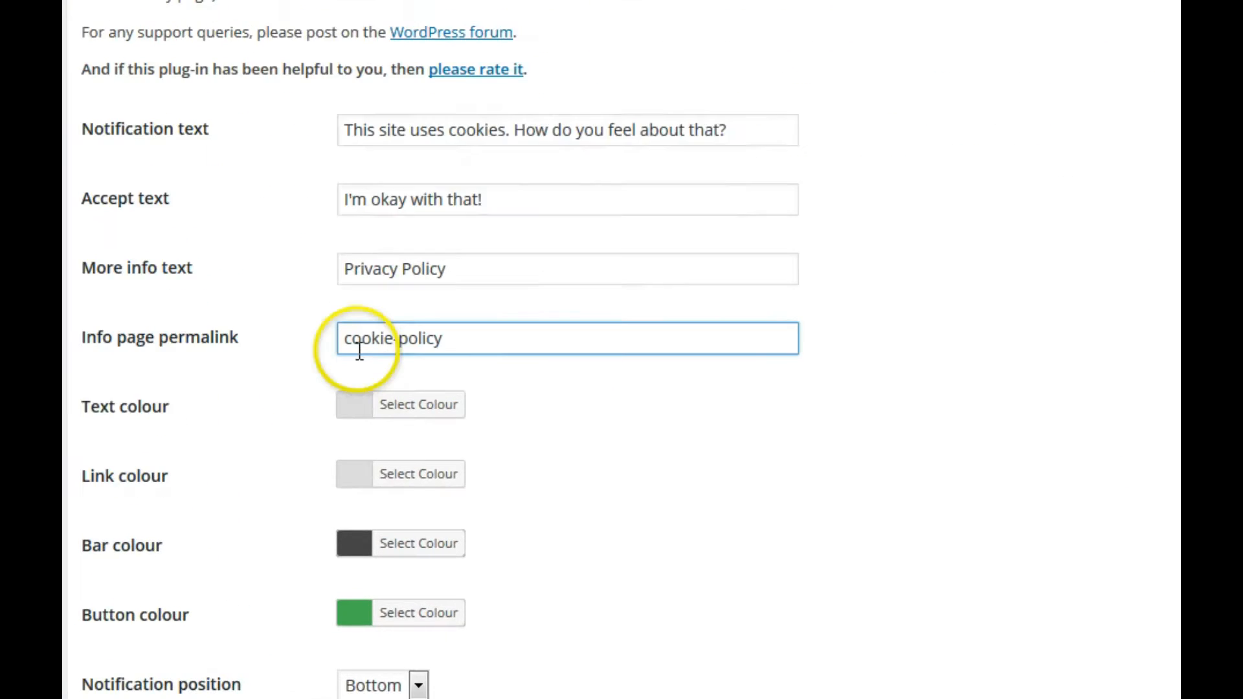
Step: Retype the Info page permalink as darren/privacy-policy
type("darren/")
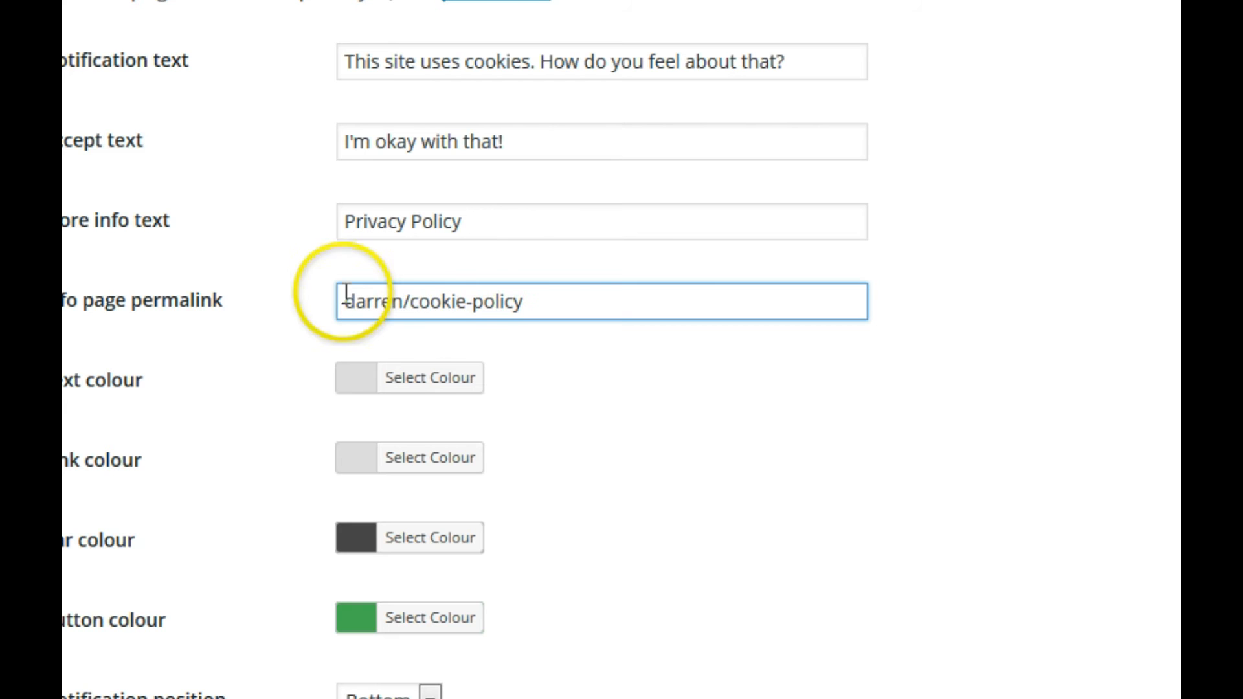
double_click(436, 302)
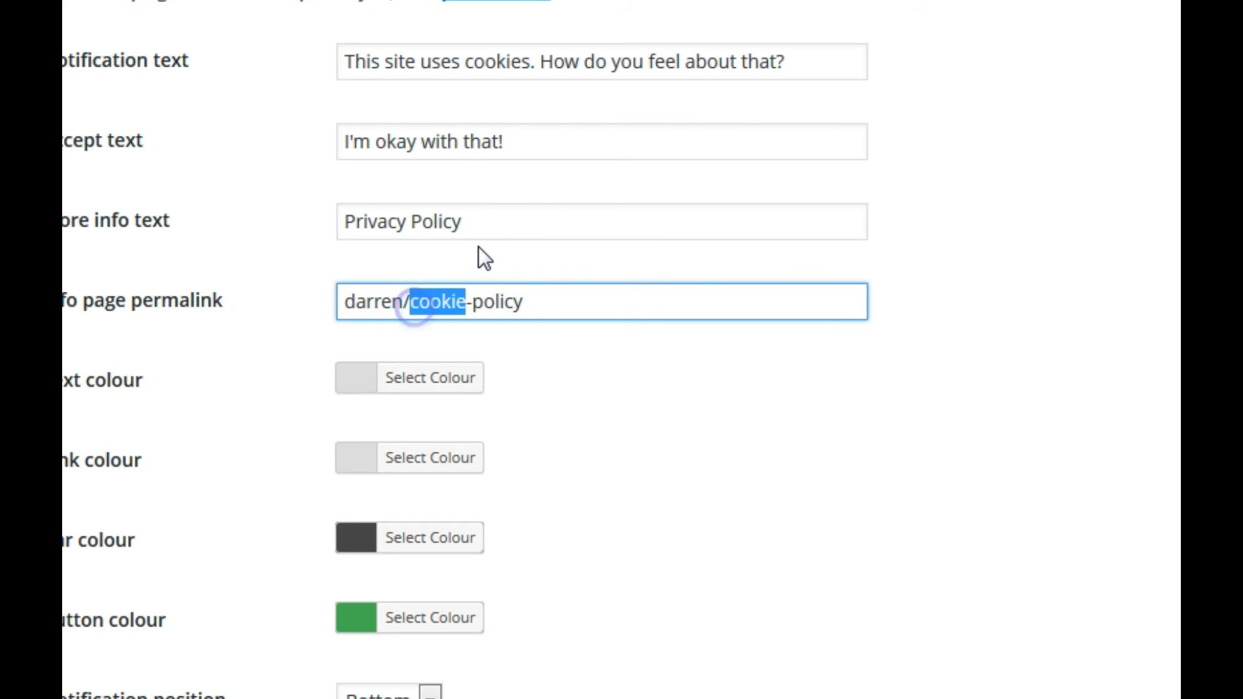
type("priv")
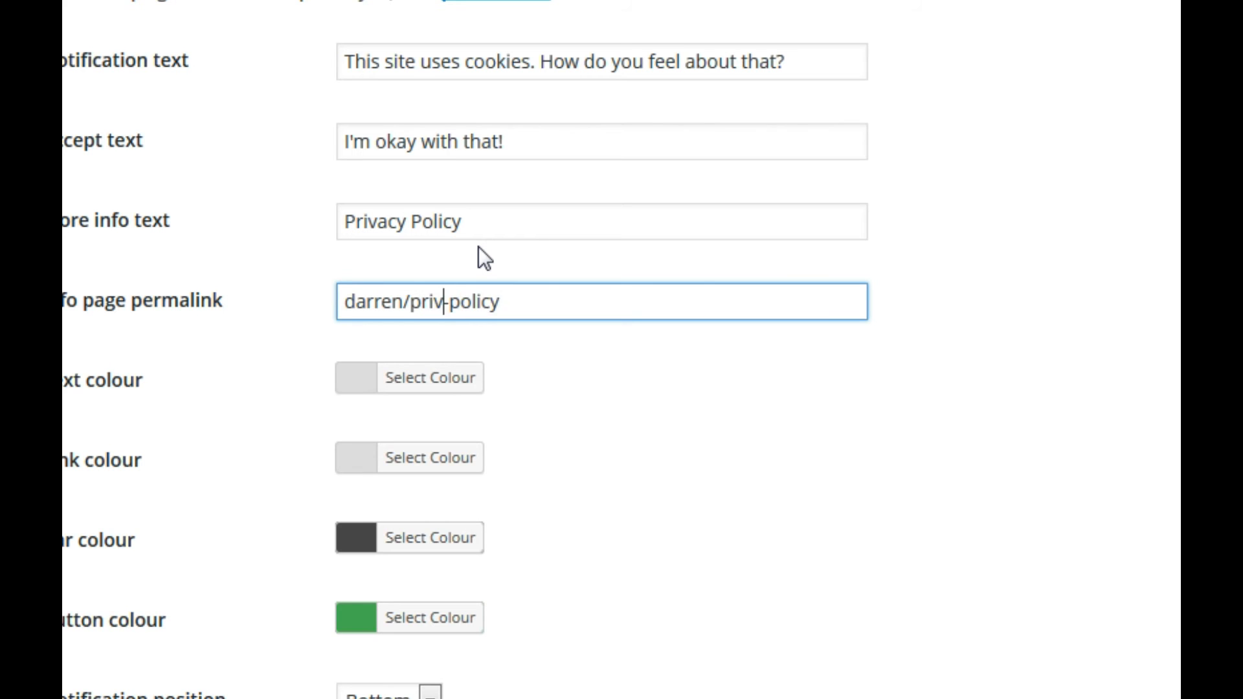
type("acy")
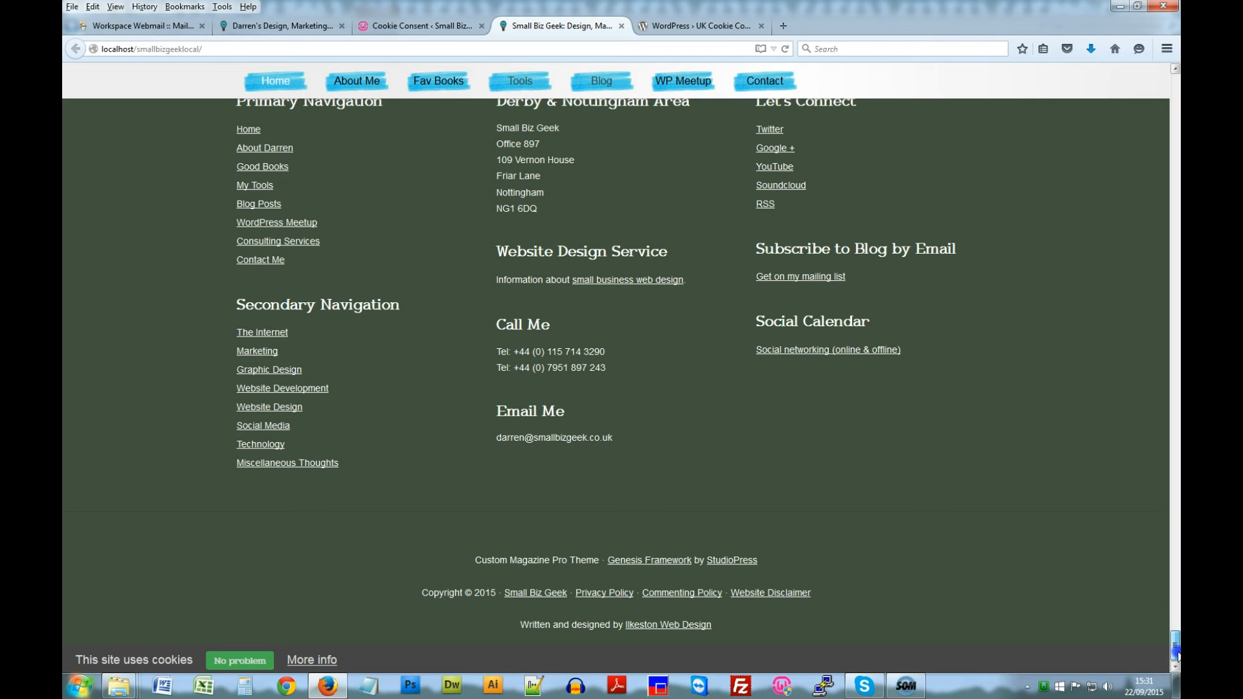
Step: Inspect the featured post title and pick up its link colour #009CF6
scroll("up", 3)
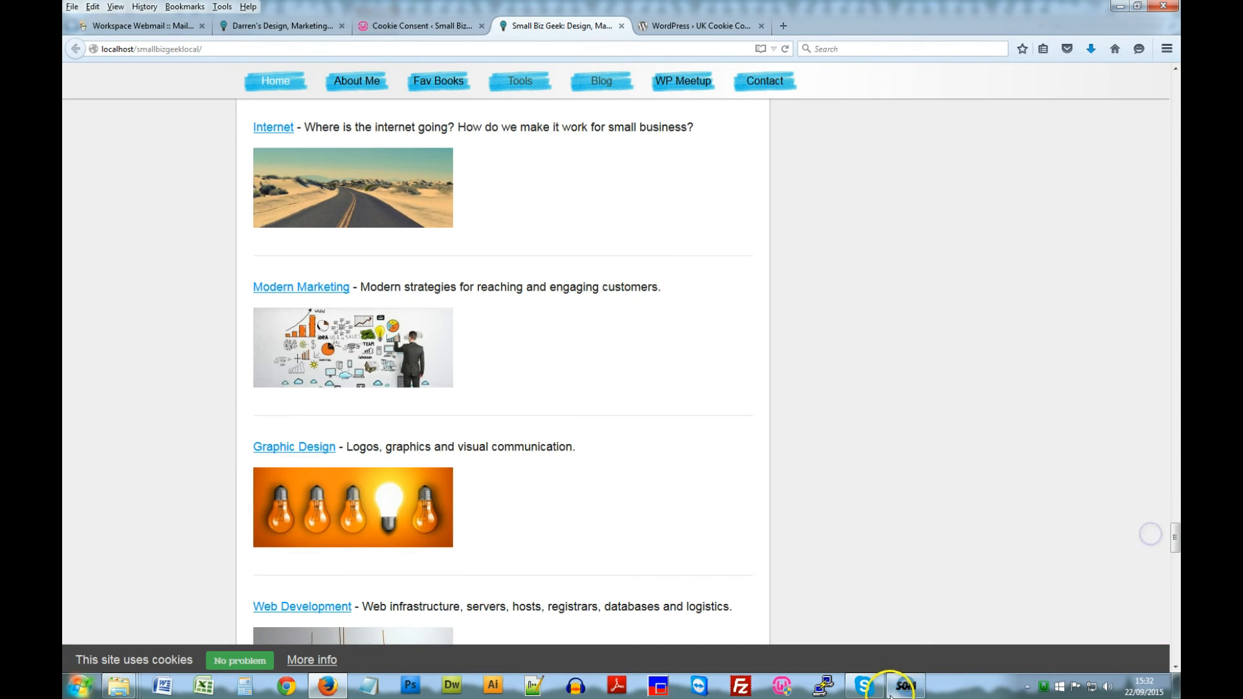
scroll("up", 3)
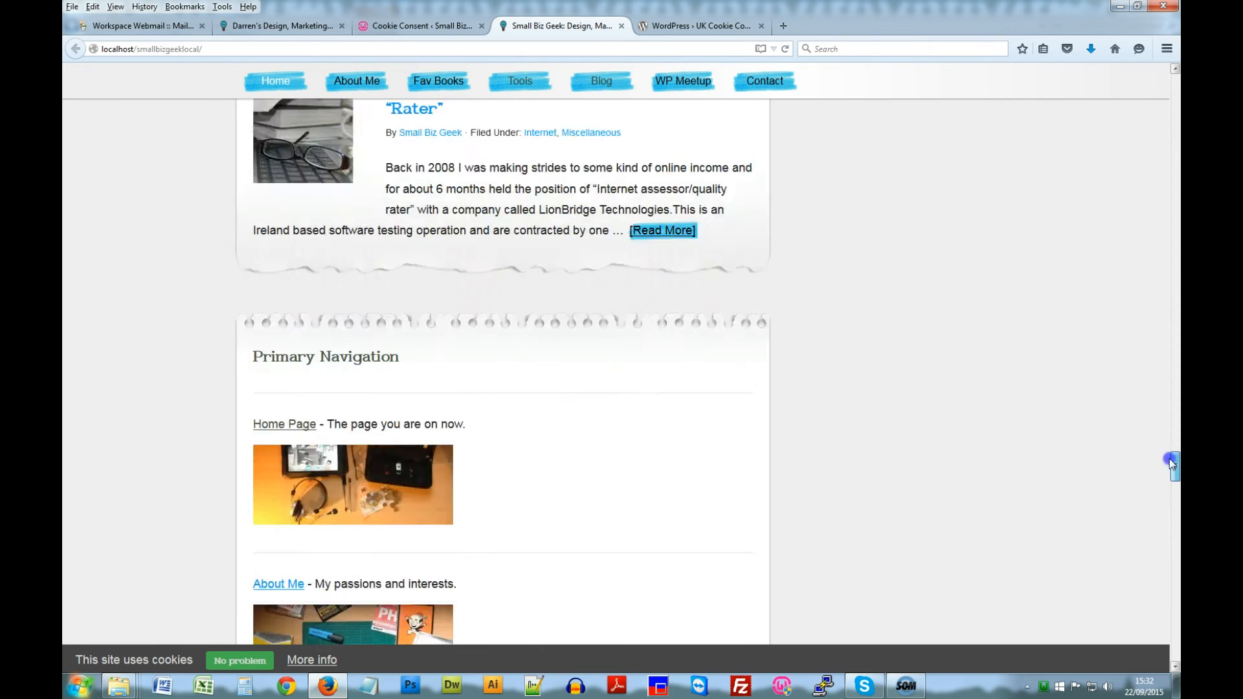
scroll("up", 3)
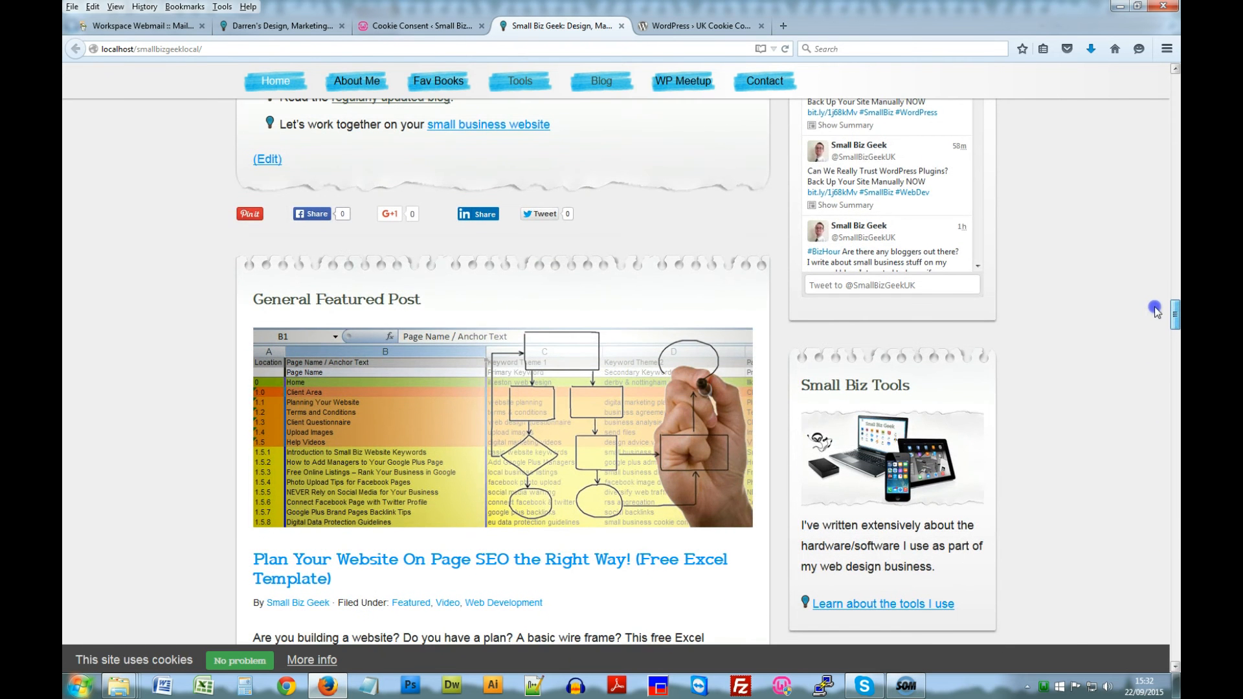
scroll("down", 3)
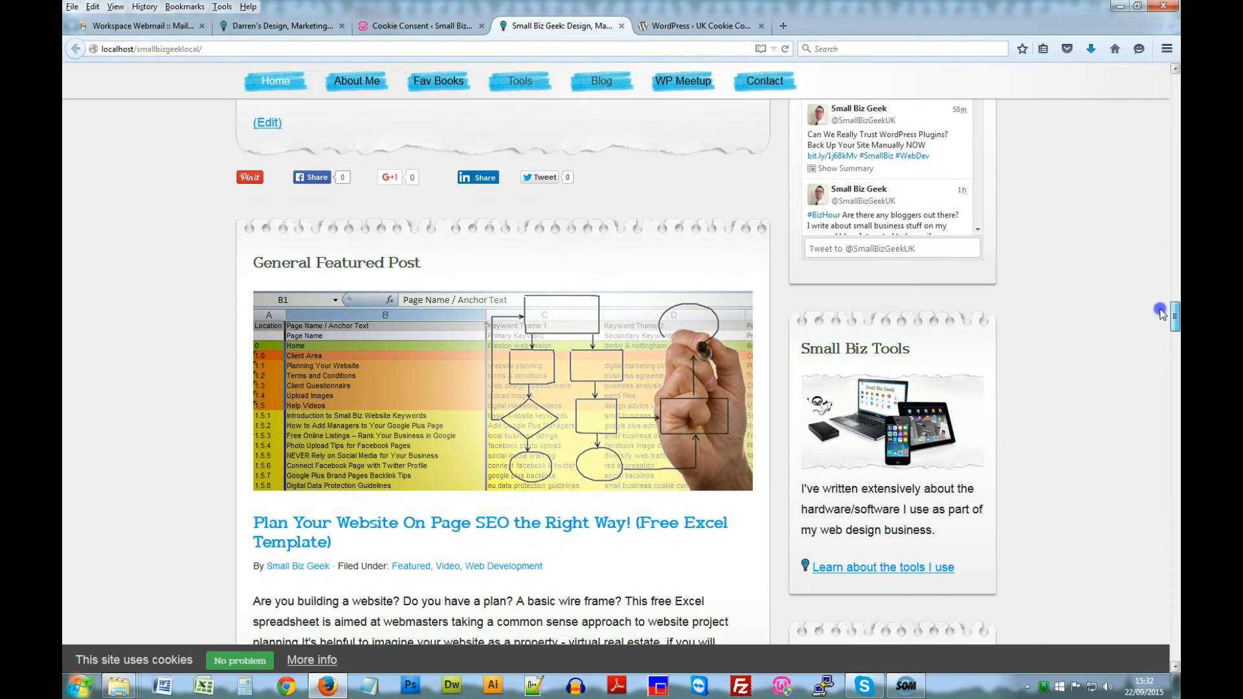
mouse_move(1149, 458)
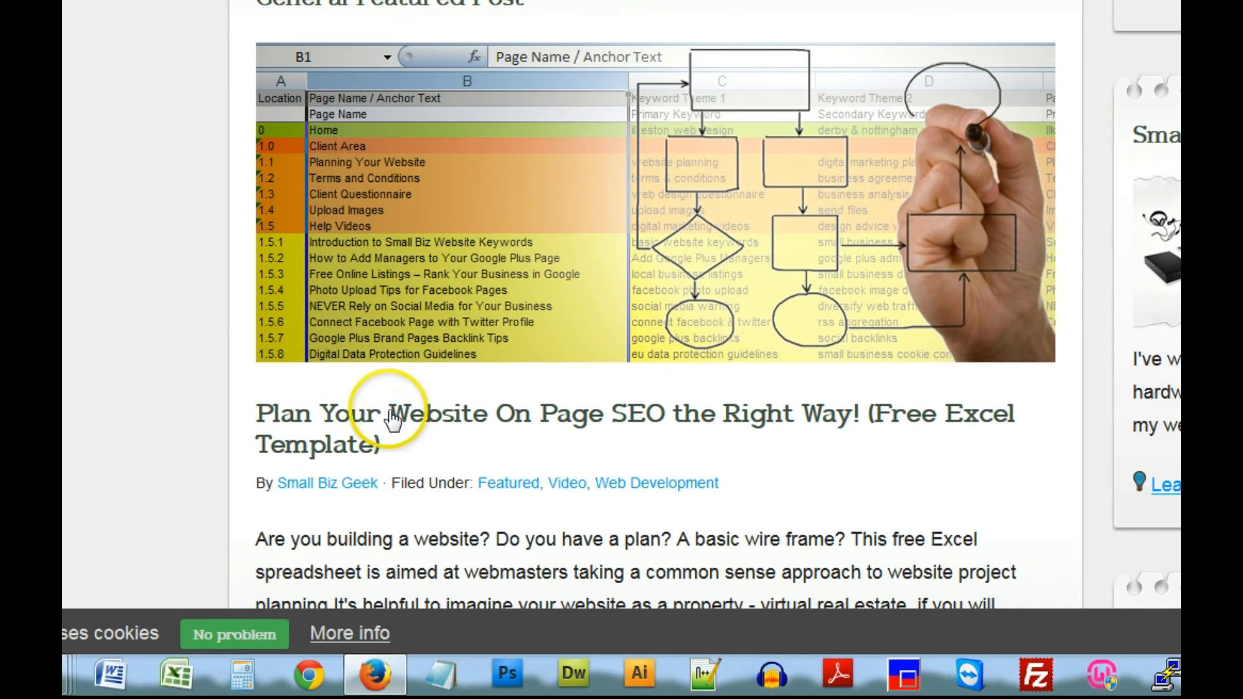
right_click(388, 413)
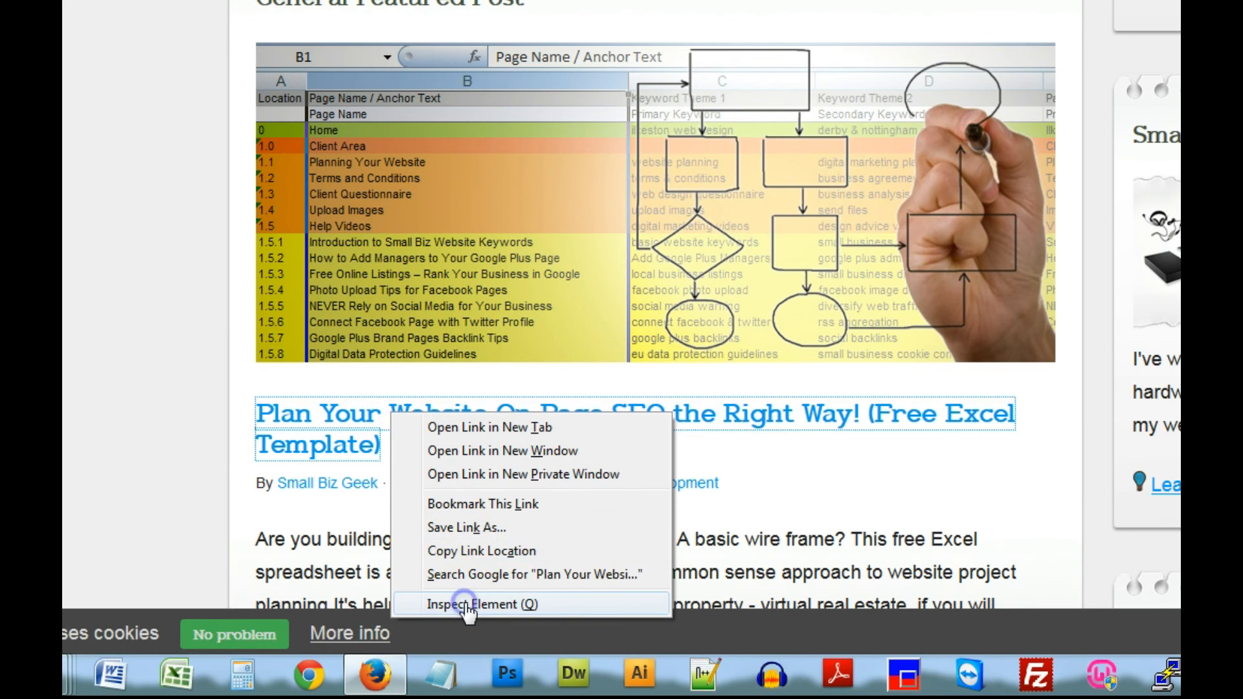
left_click(470, 603)
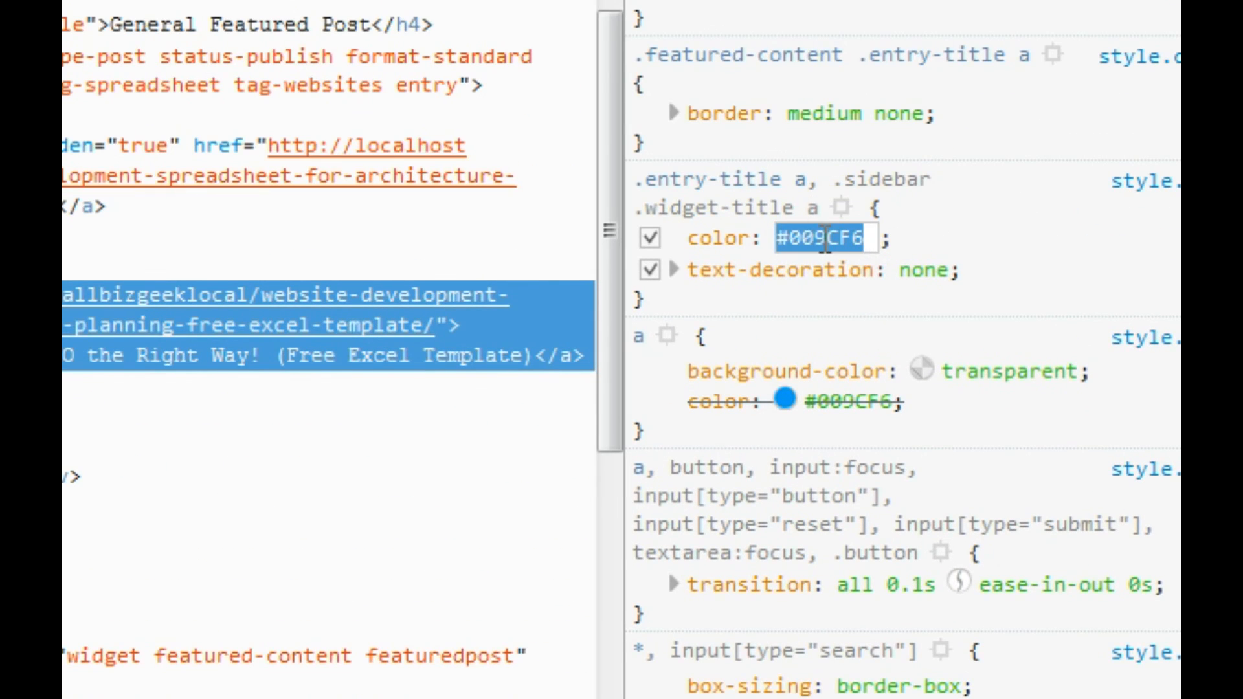
left_click(829, 238)
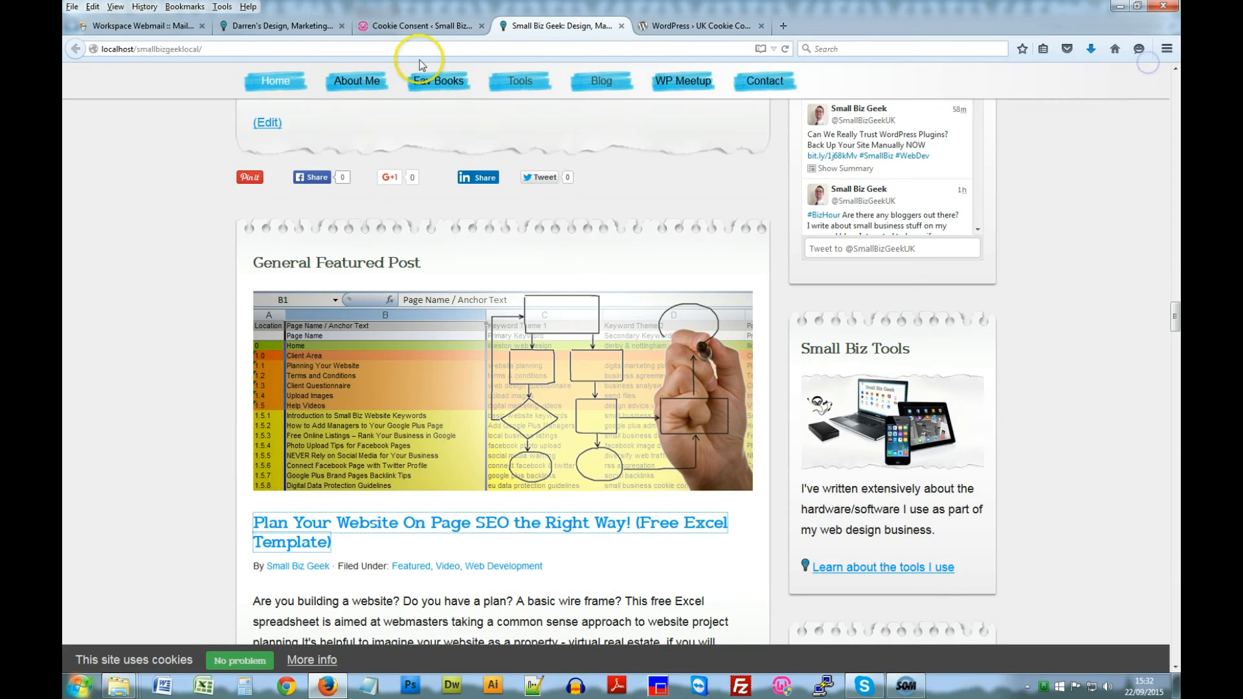
Step: Set the Cookie Consent button colour to the blue #009CF6
left_click(420, 26)
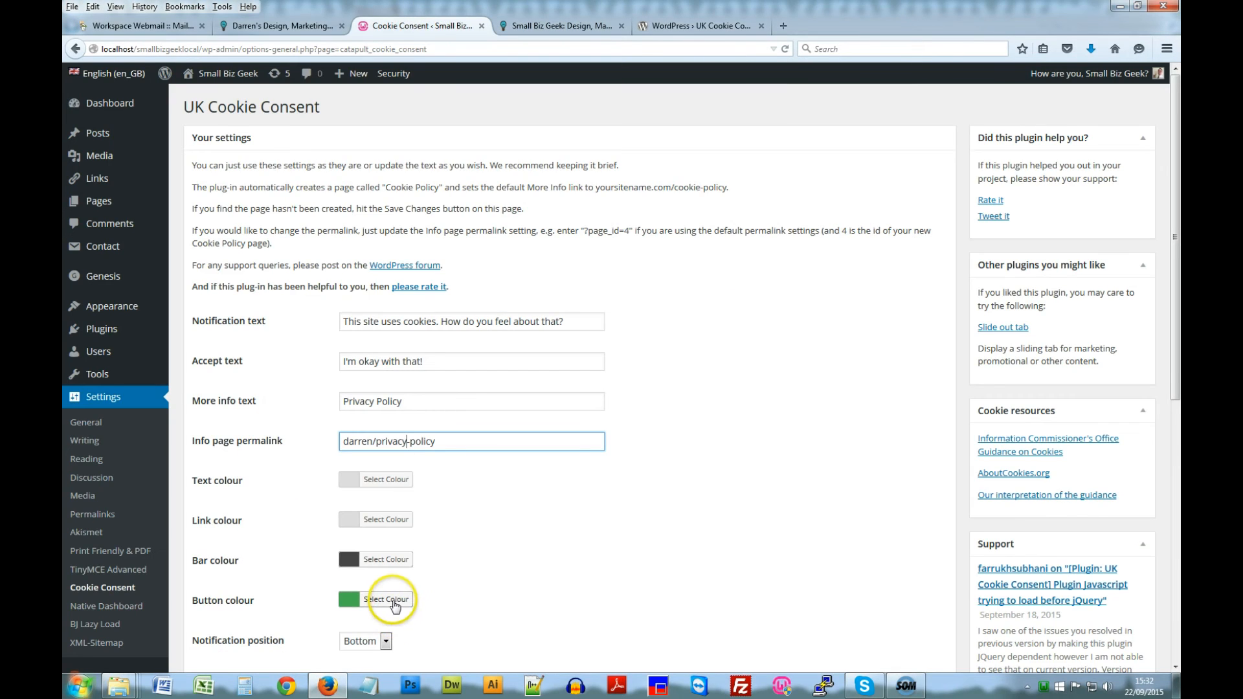
left_click(385, 600)
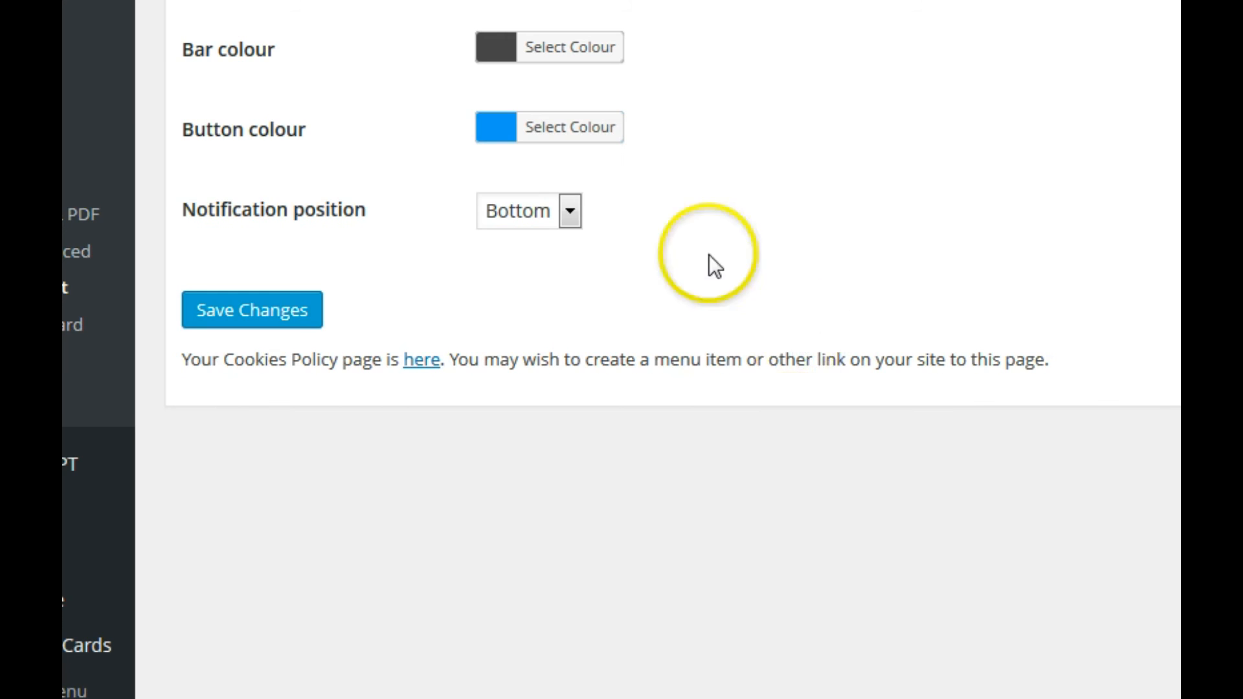
Step: Switch back to the live Small Biz Geek site and scroll toward the footer
left_click(562, 26)
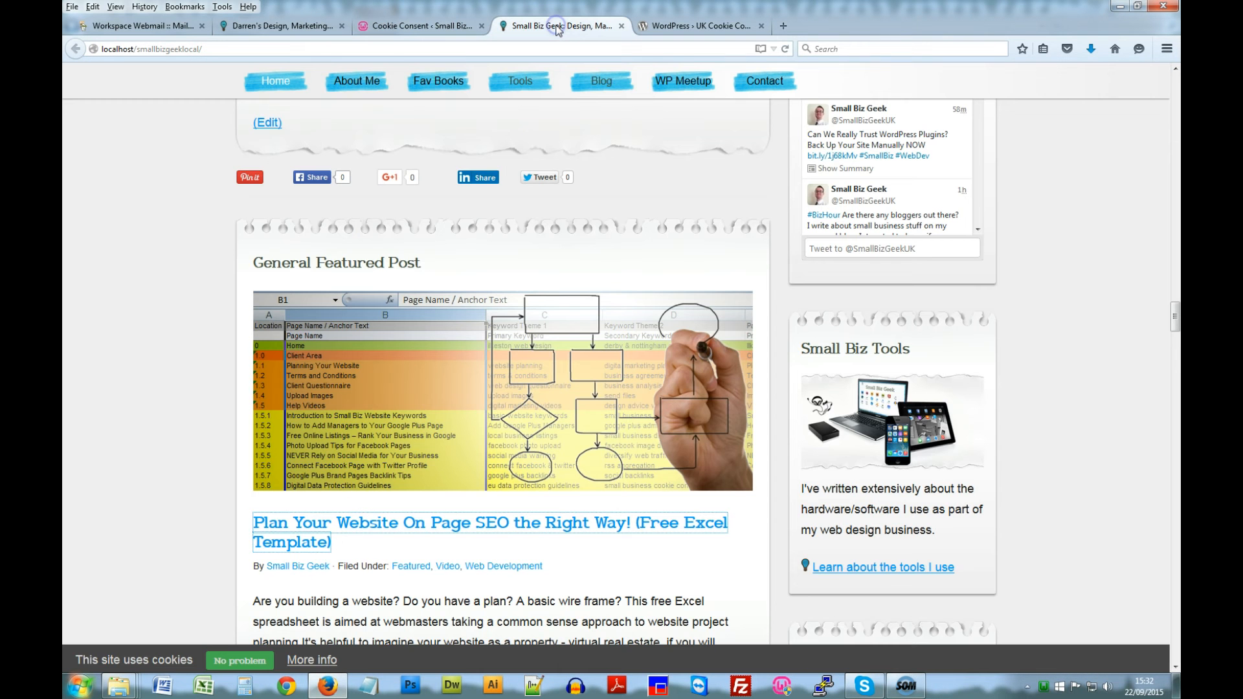
mouse_move(312, 659)
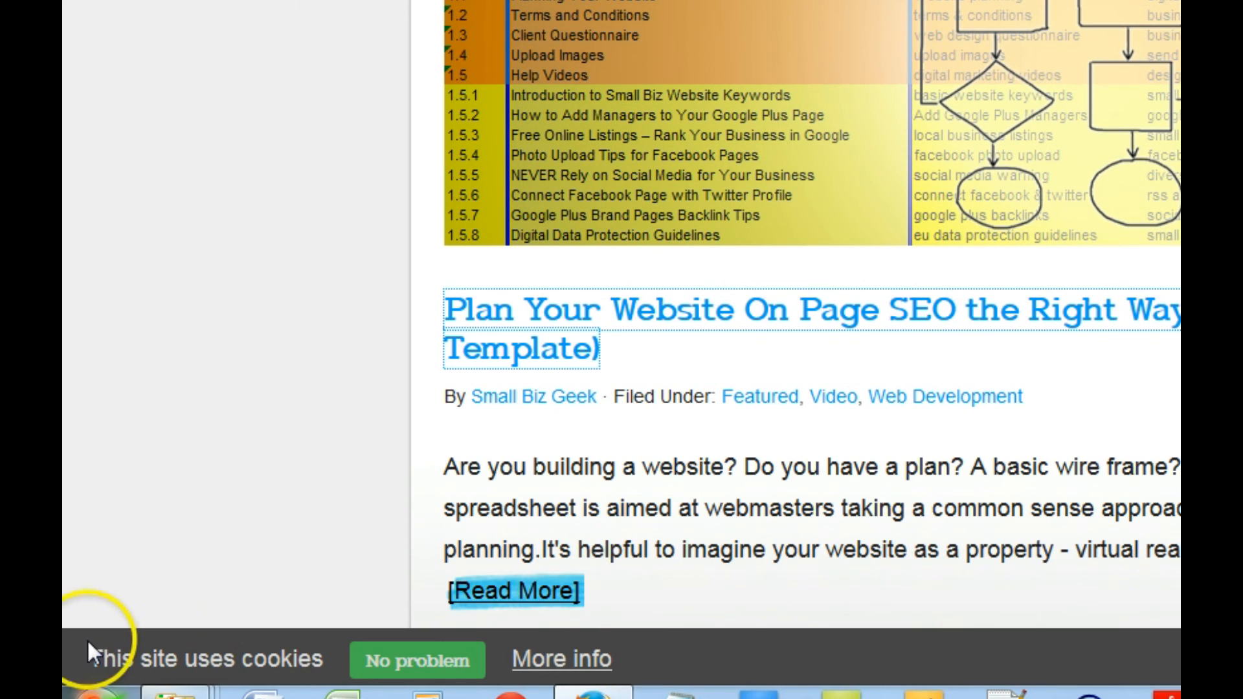
scroll("up", 3)
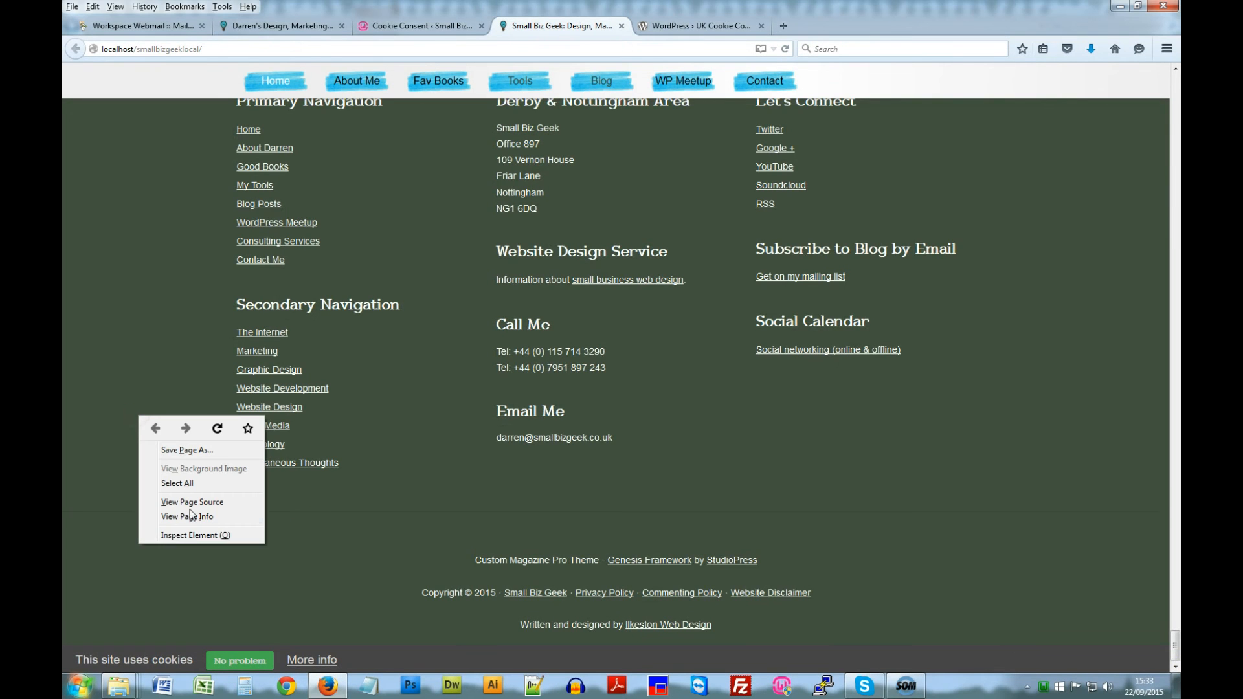
Step: Look up the footer-widgets background colour #41503F in Inspect Element and return to Cookie Consent settings
left_click(196, 537)
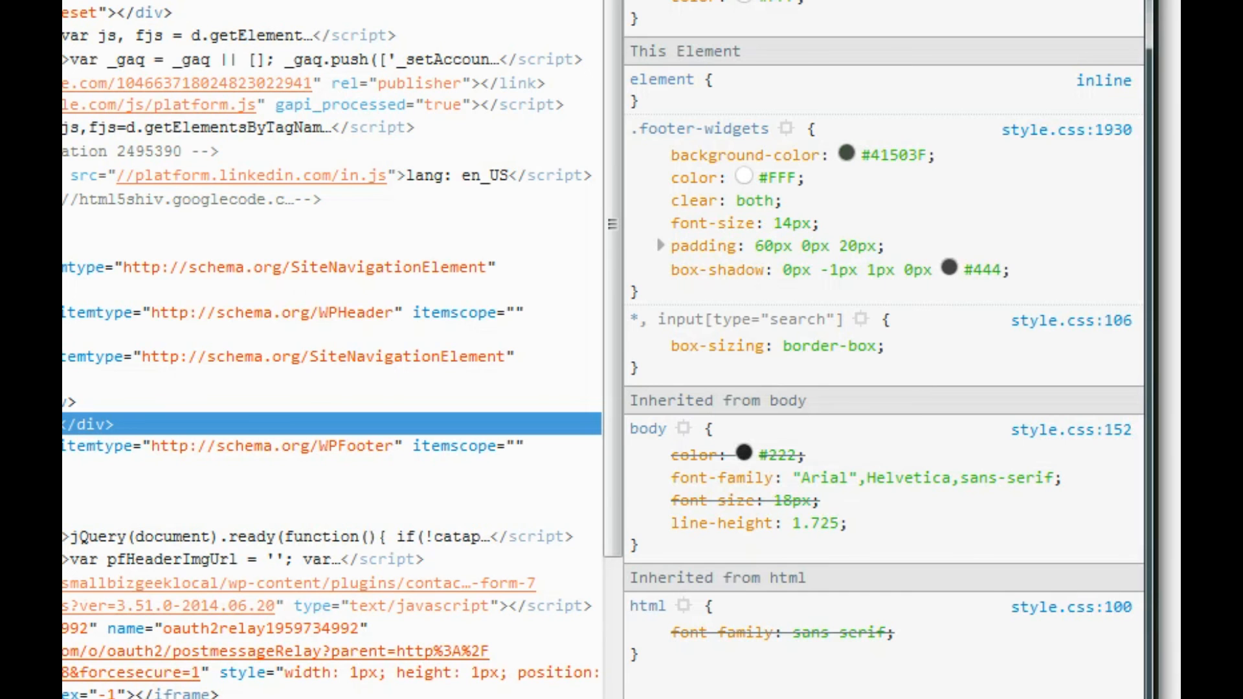
mouse_move(623, 442)
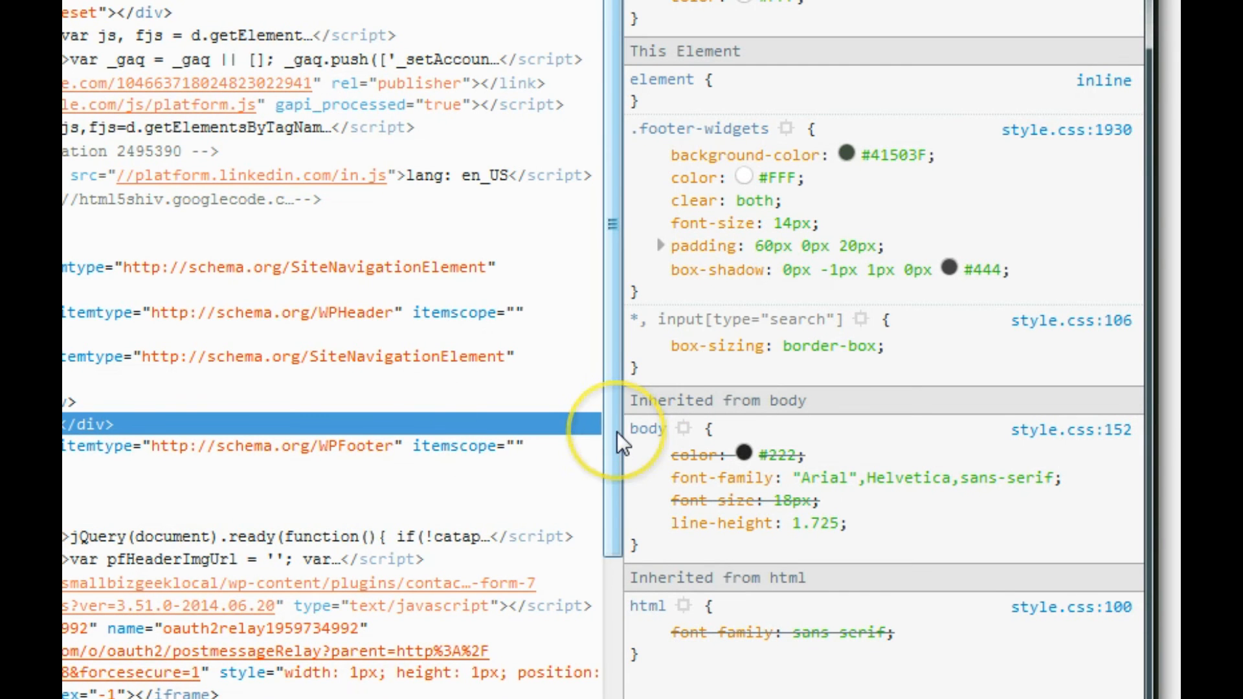
mouse_move(585, 476)
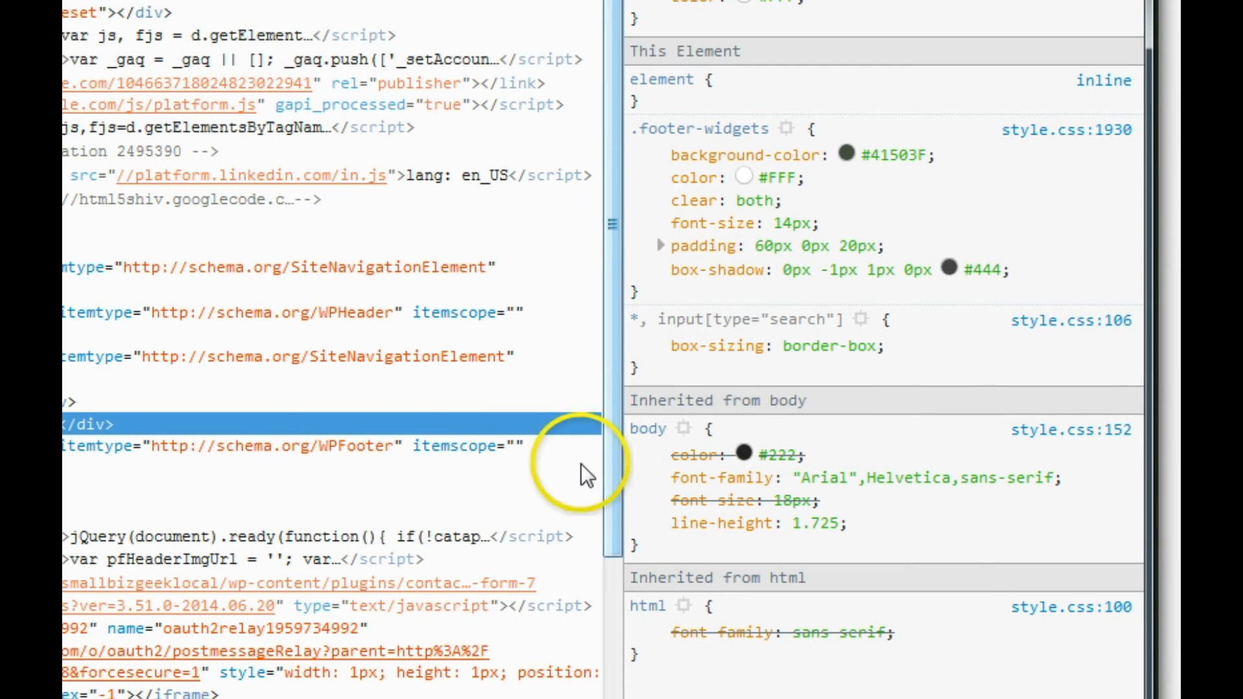
double_click(876, 154)
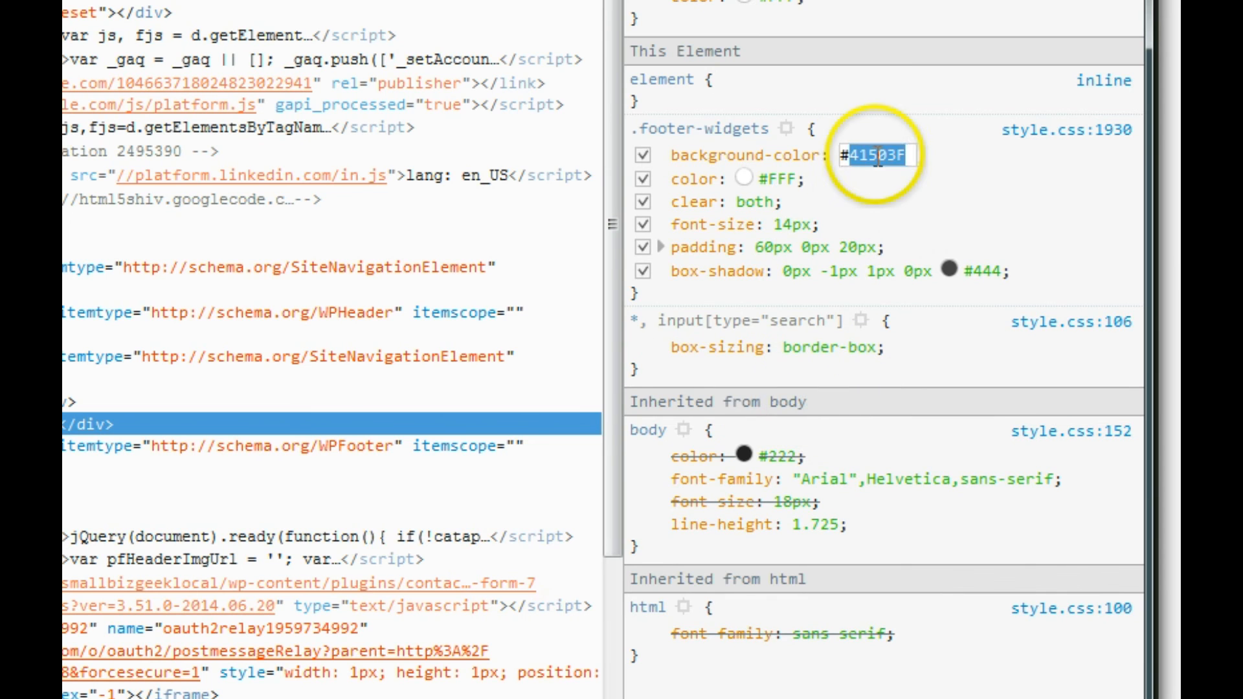
left_click(560, 26)
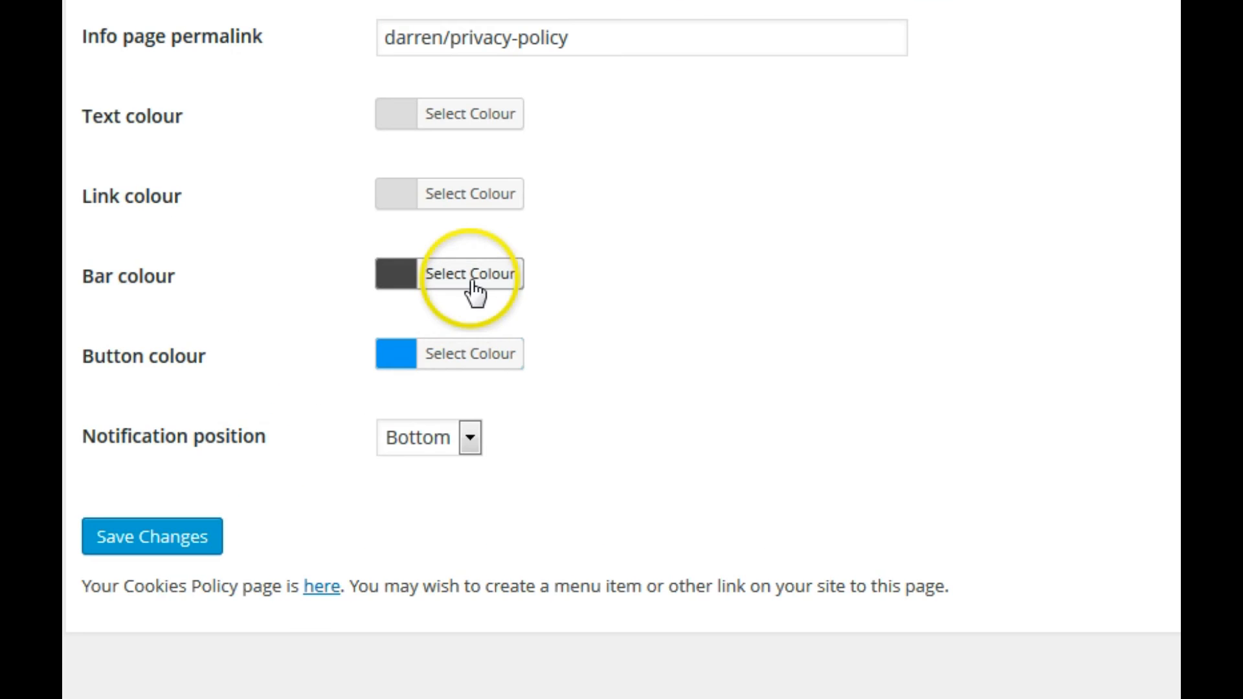
Step: Change the Bar colour hex value and save the Cookie Consent settings
left_click(469, 274)
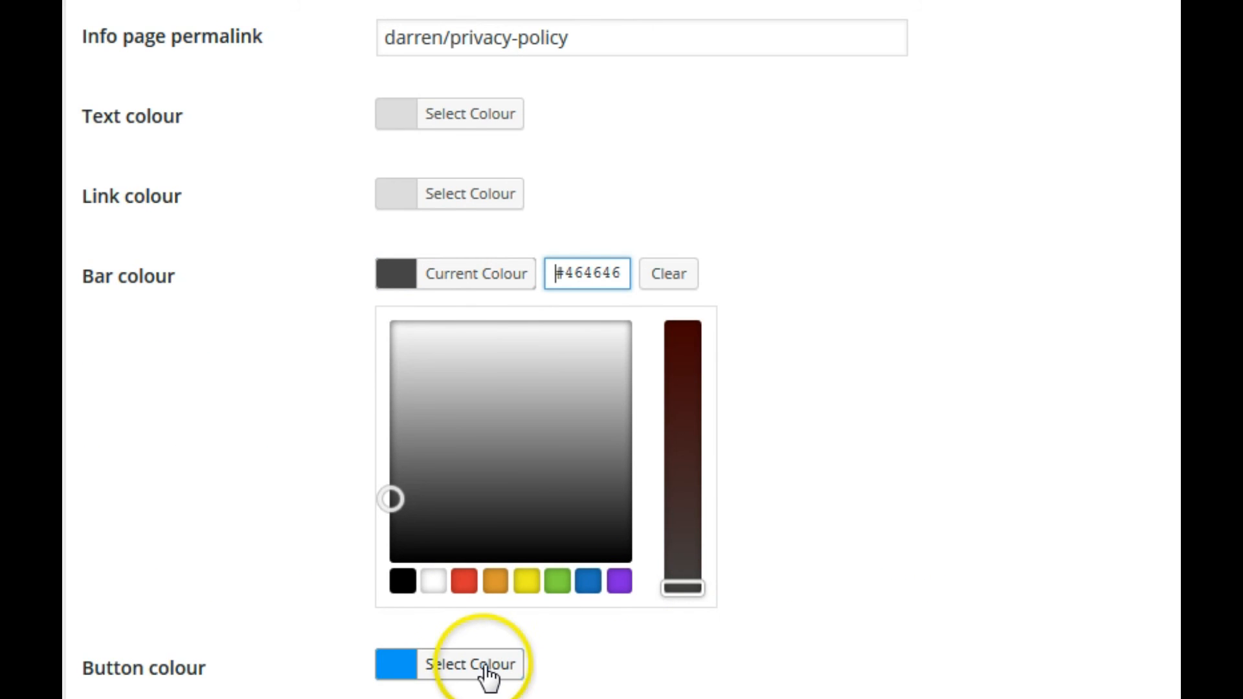
triple_click(587, 273)
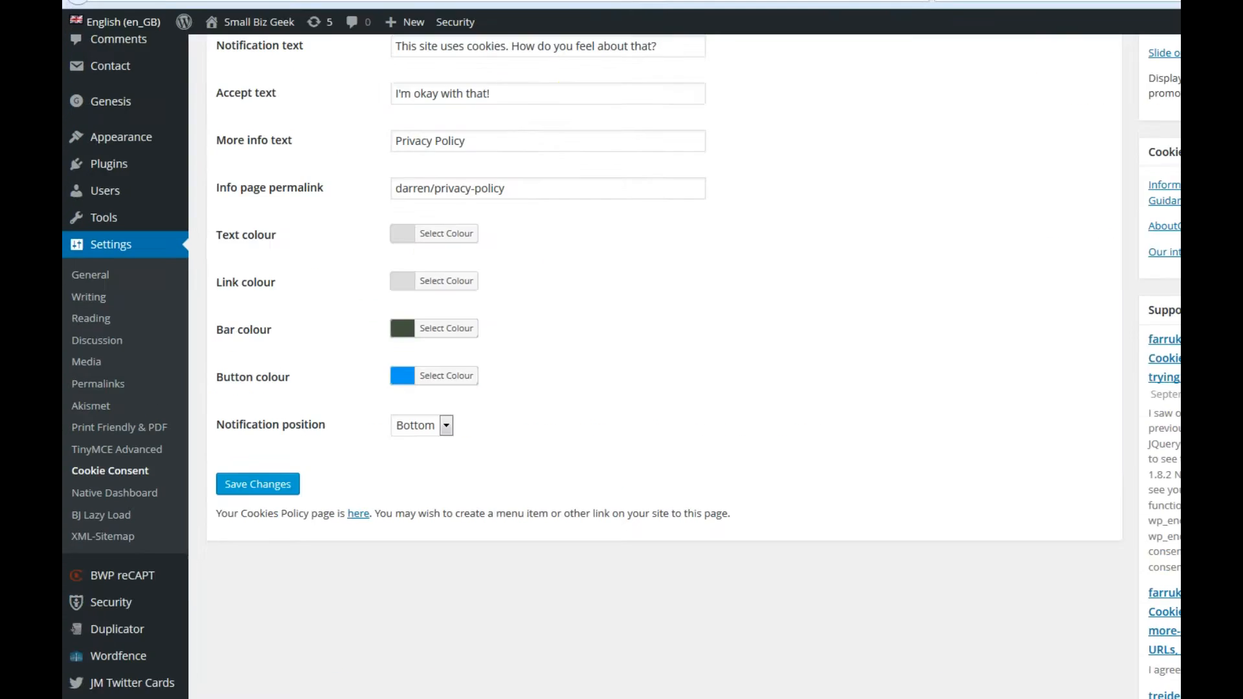
left_click(445, 233)
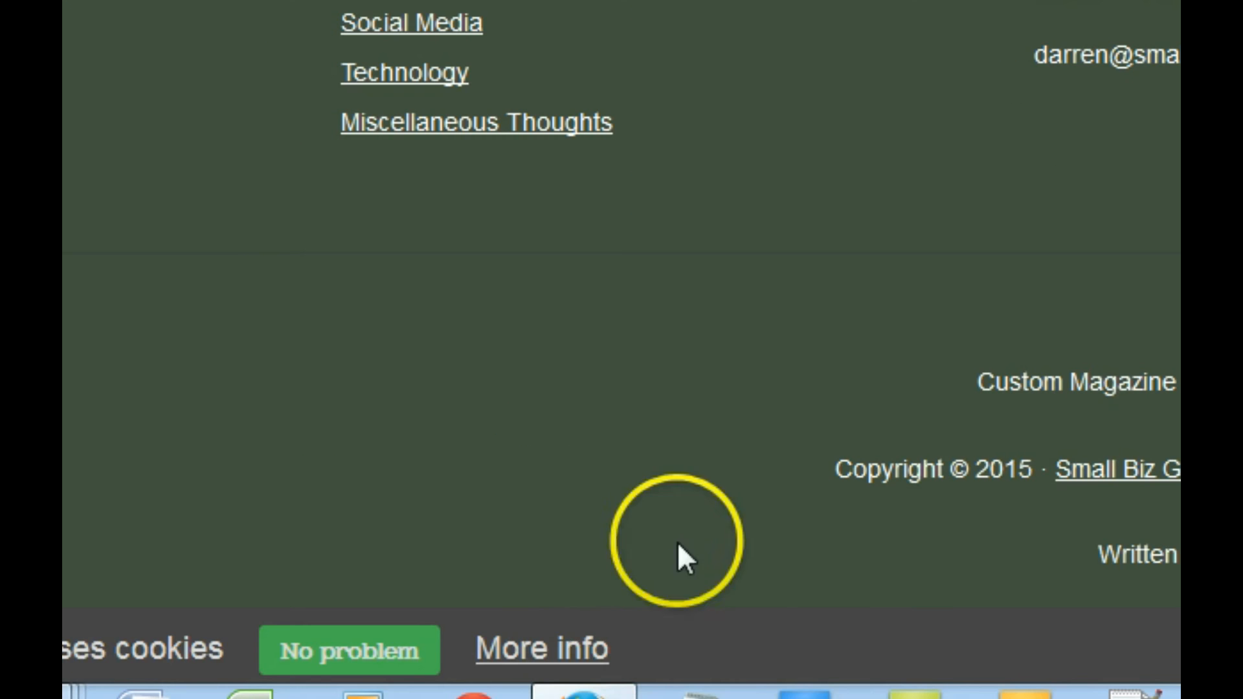
scroll("up", 3)
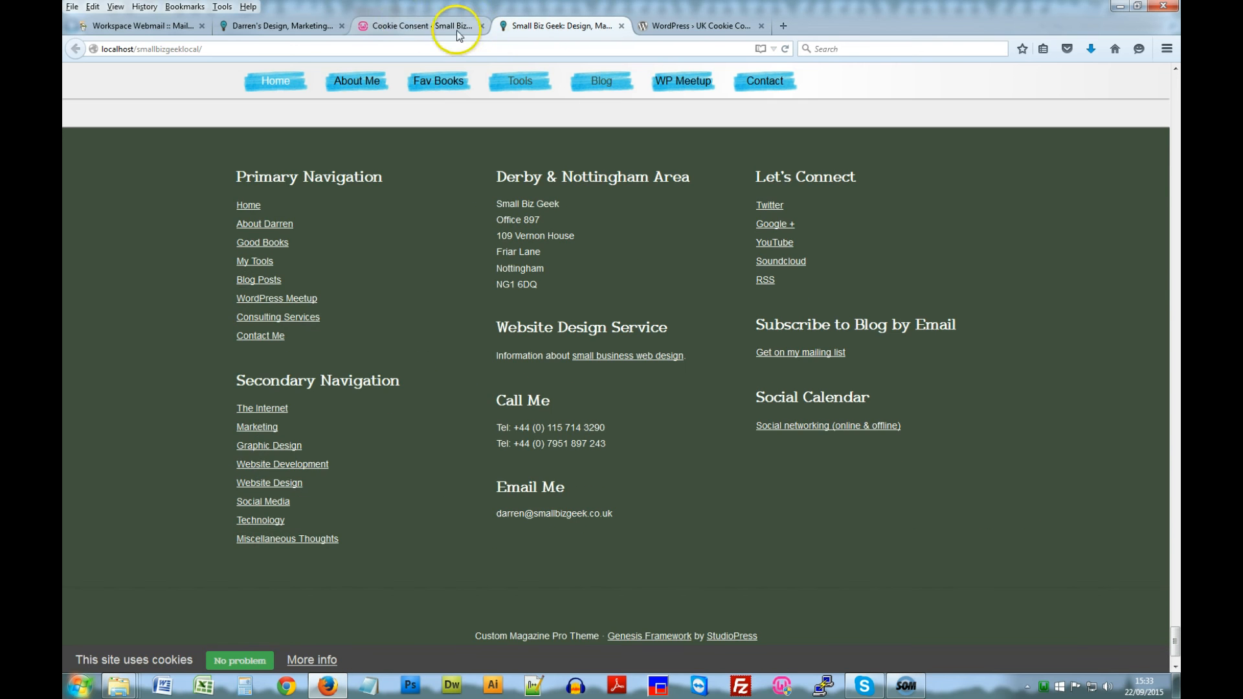
Step: Set Button colour to #009cf6, adjust the Bar colour hex, and save again
left_click(425, 26)
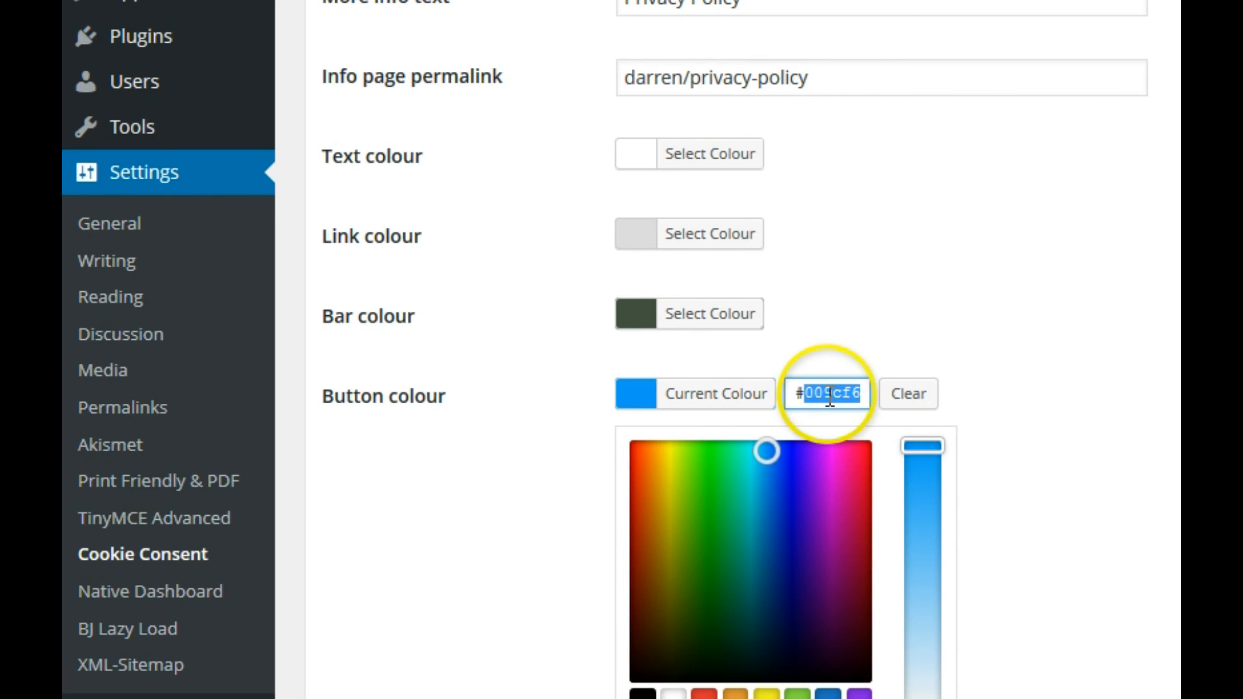
left_click(711, 314)
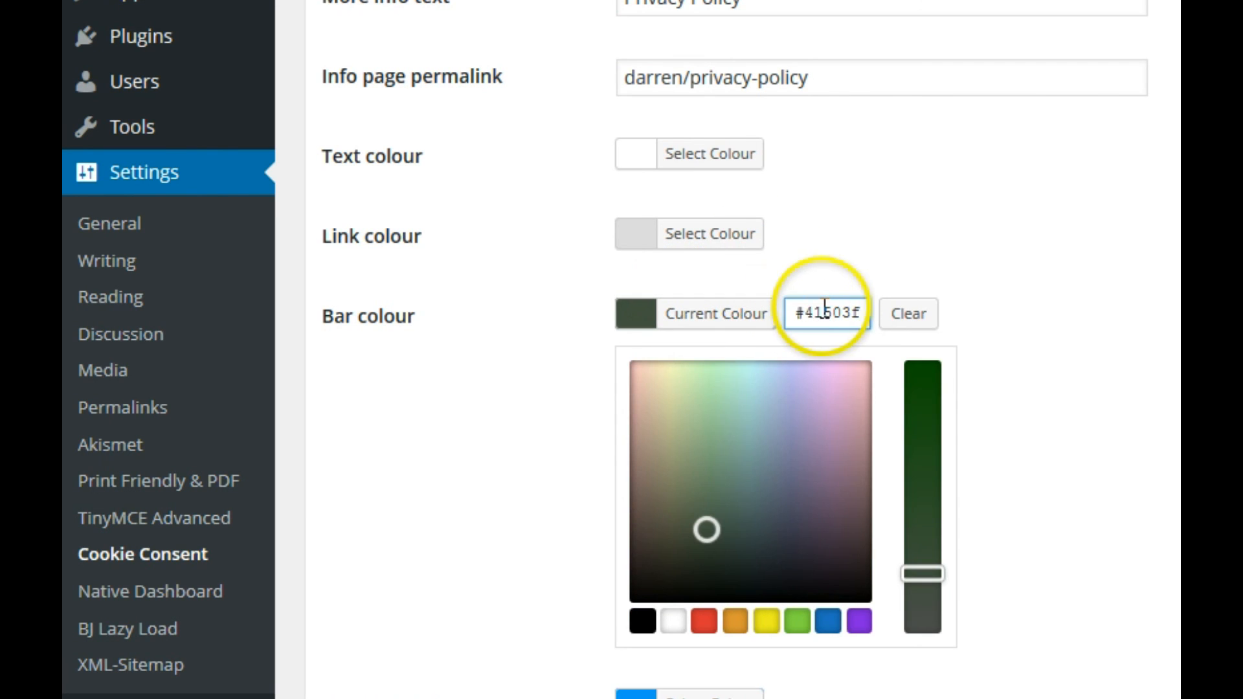
left_click(765, 370)
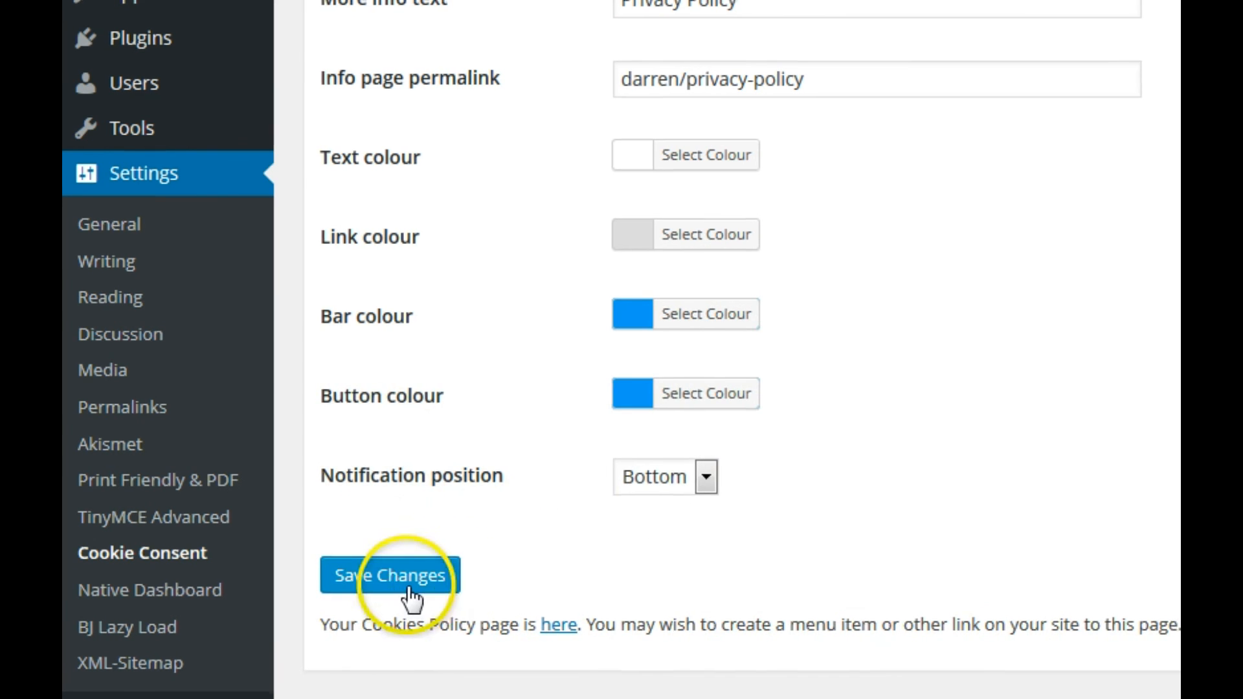
left_click(388, 575)
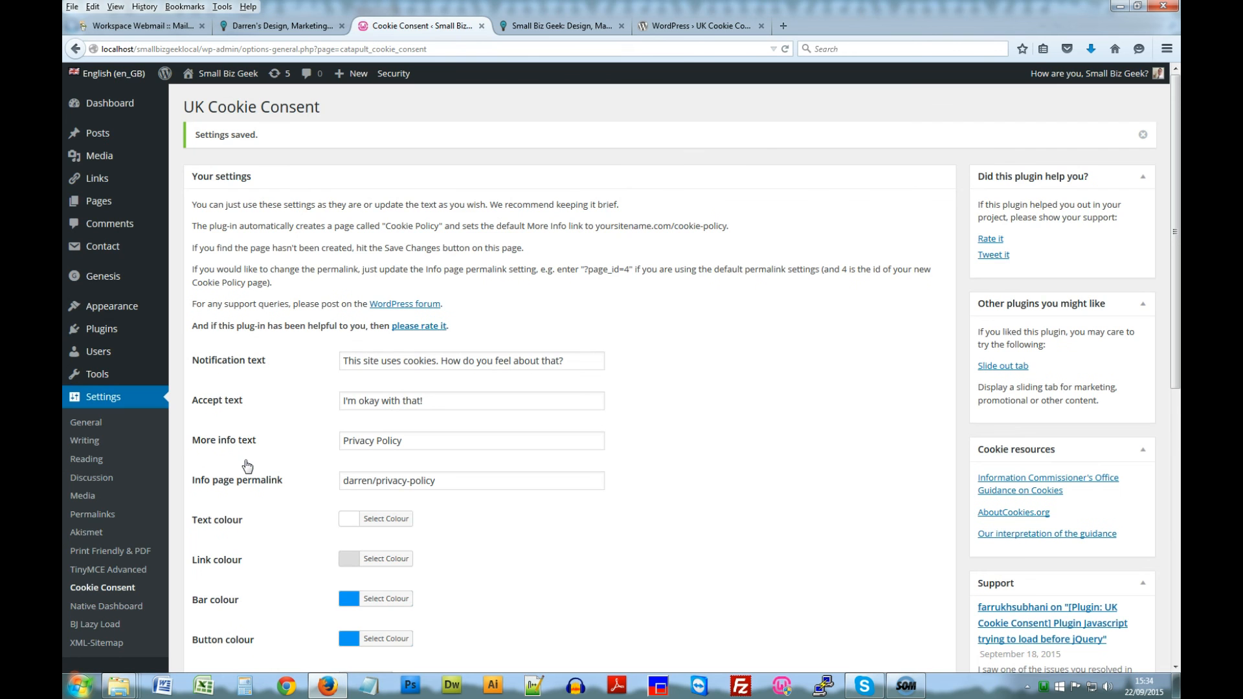
left_click(559, 26)
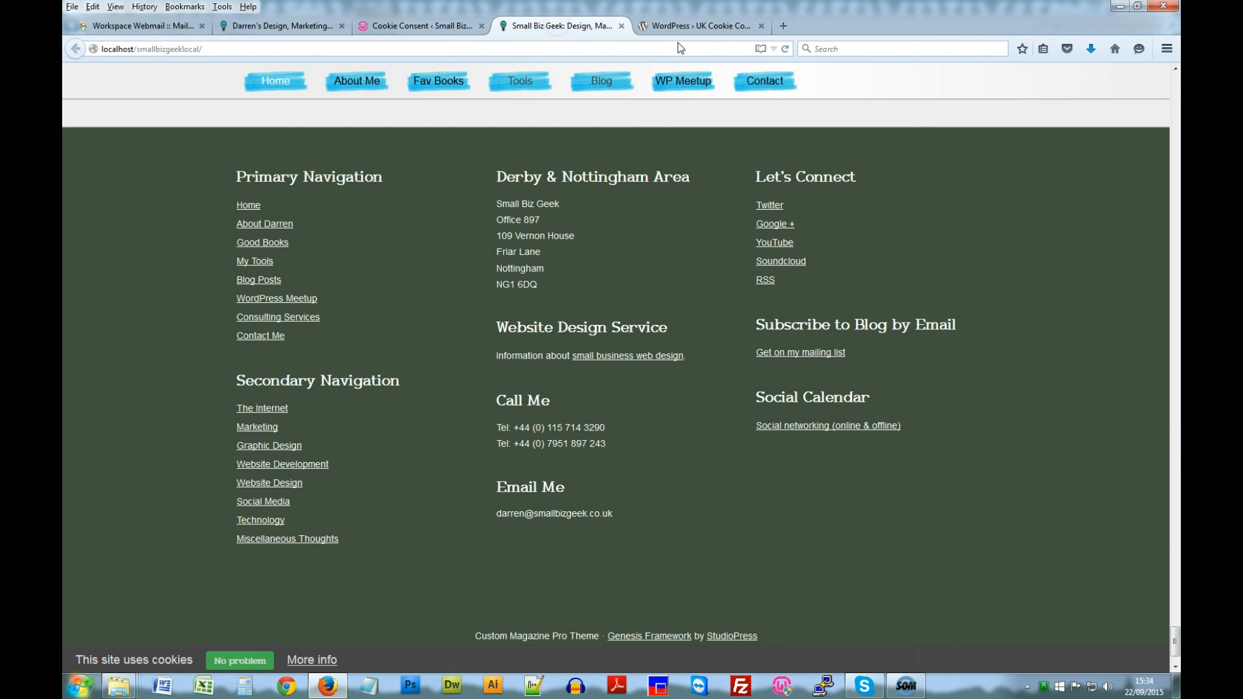
left_click(785, 48)
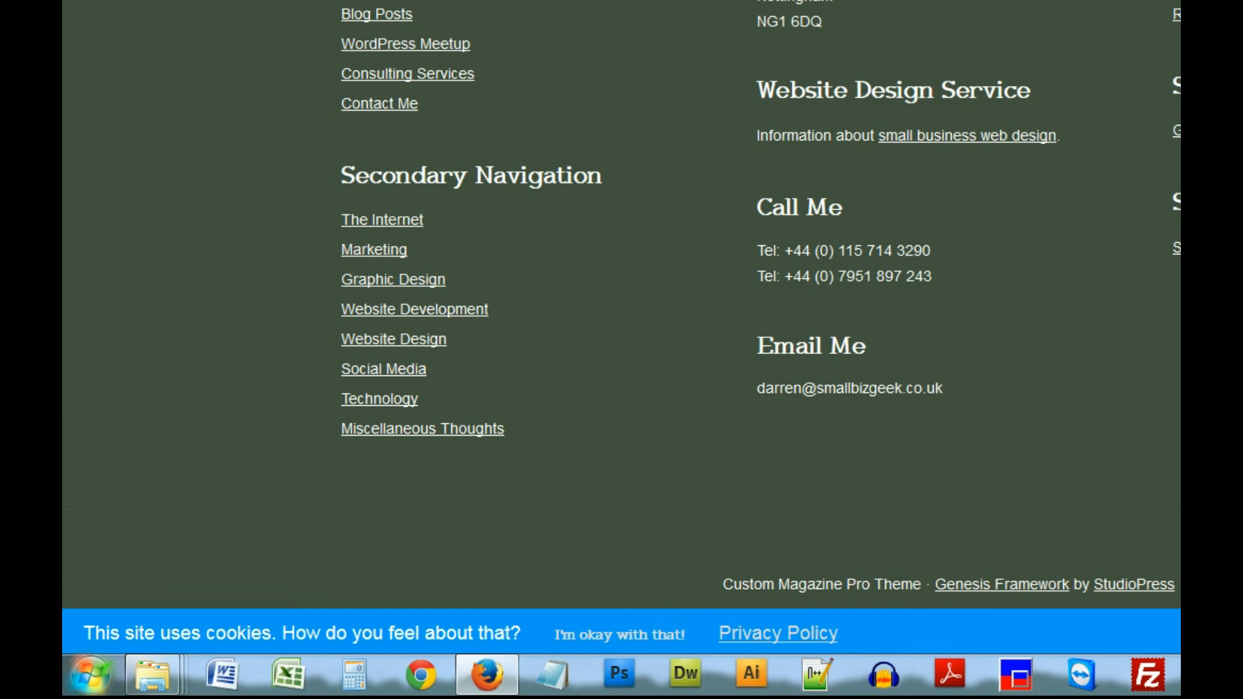
mouse_move(872, 651)
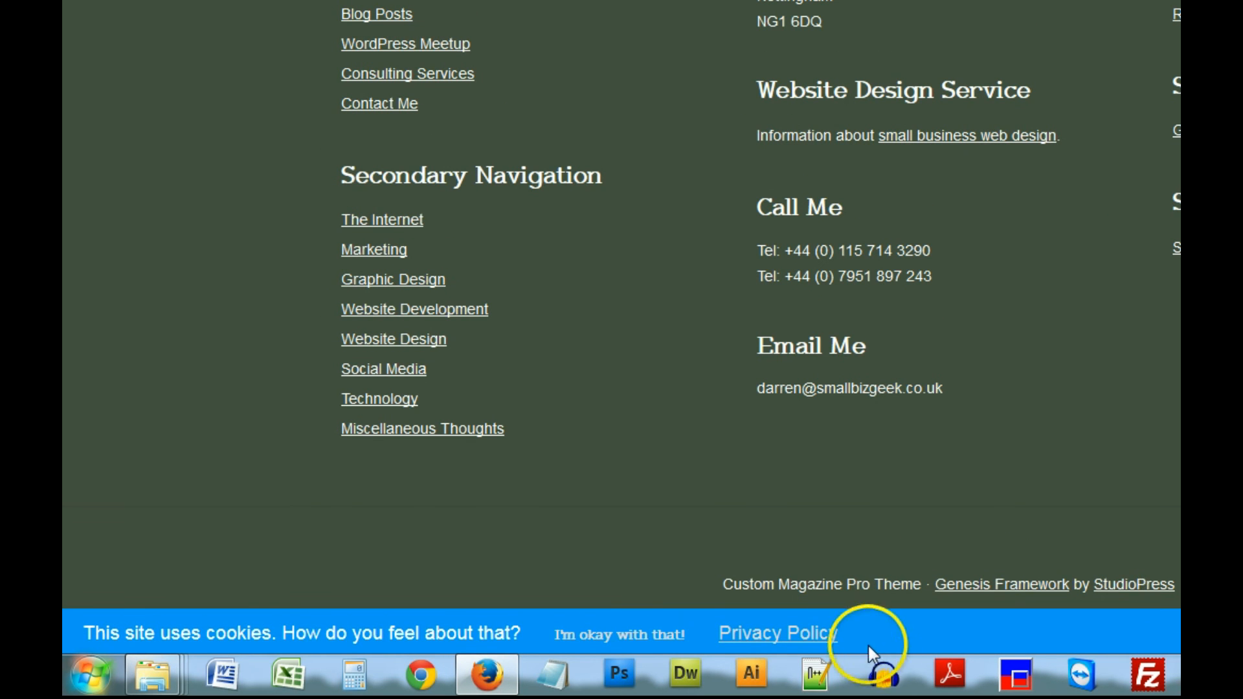
left_click(419, 25)
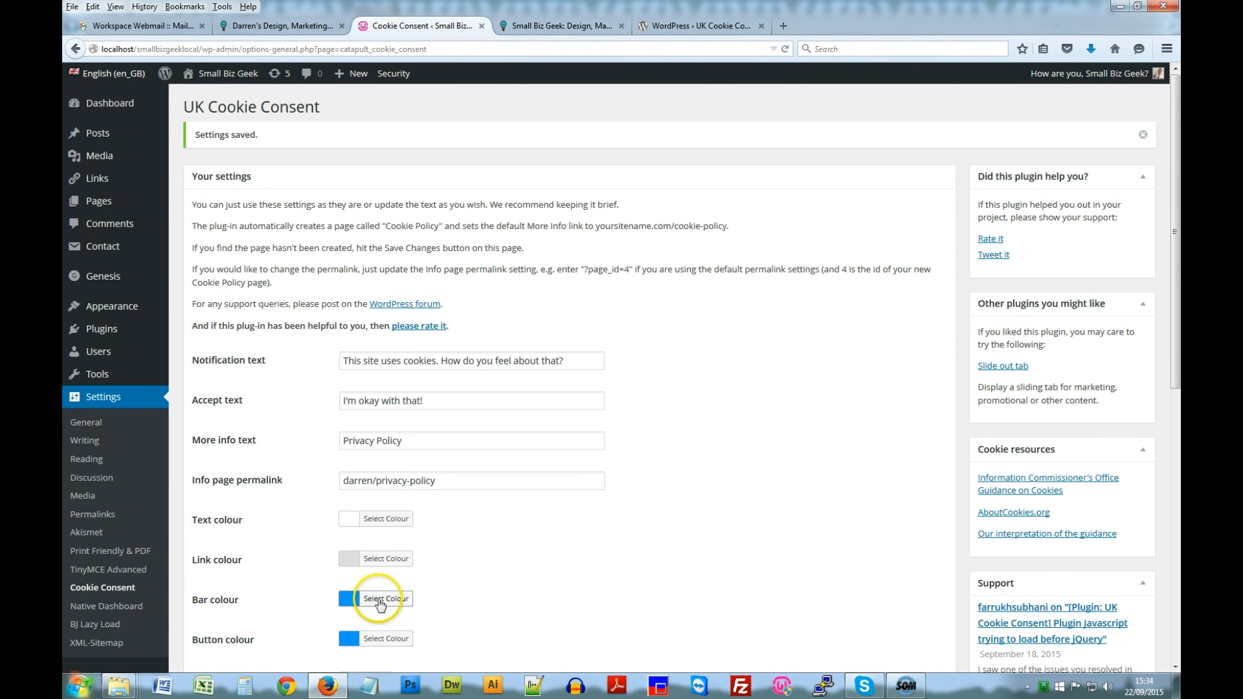
Step: Pick dark green for the bar colour, check it on the live site, and go to the Privacy Policy page
left_click(386, 598)
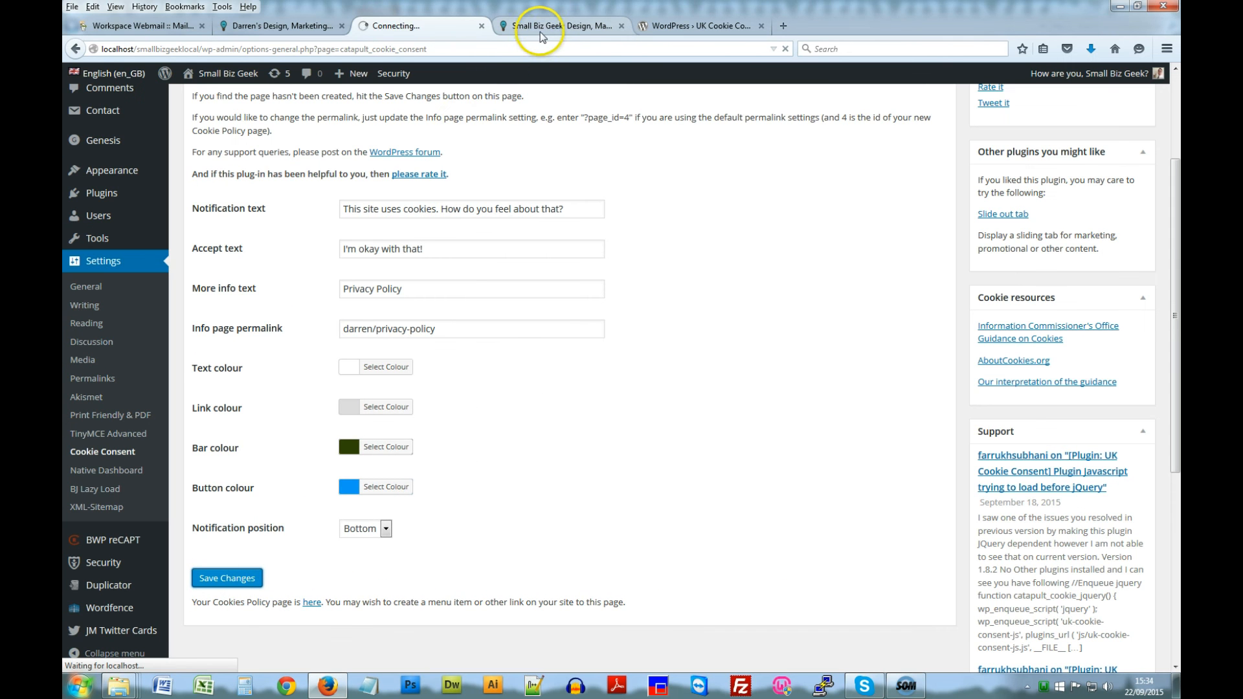
left_click(565, 26)
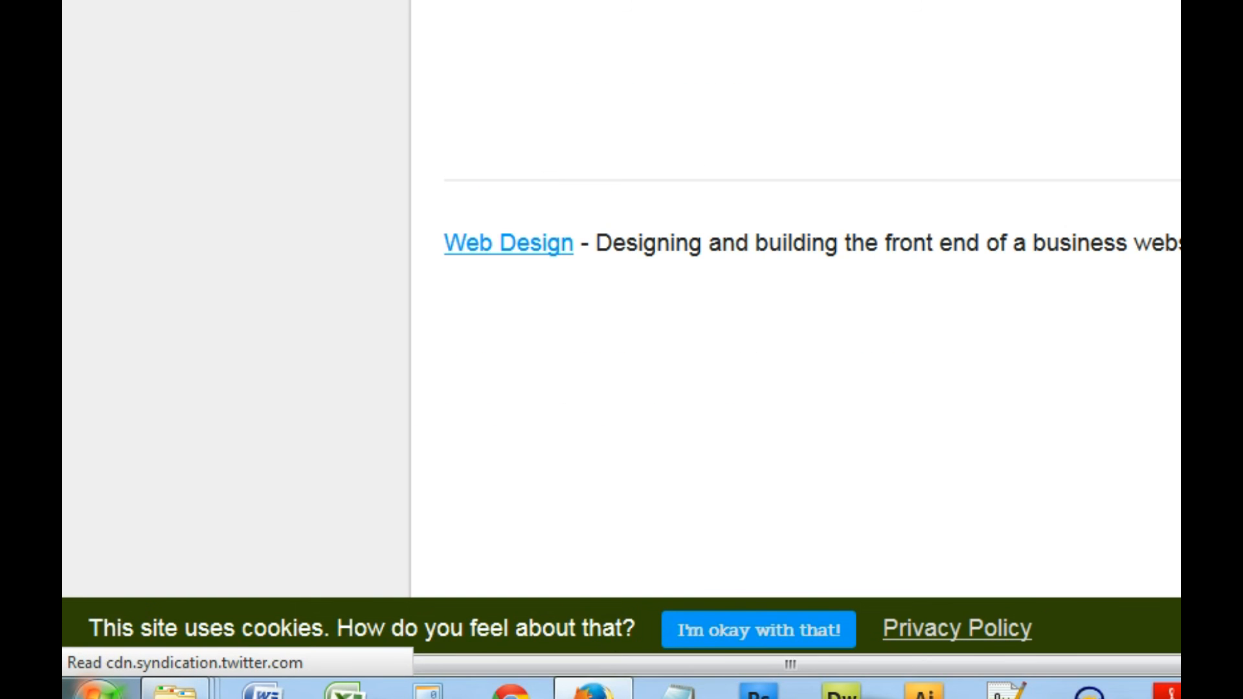
scroll("down", 3)
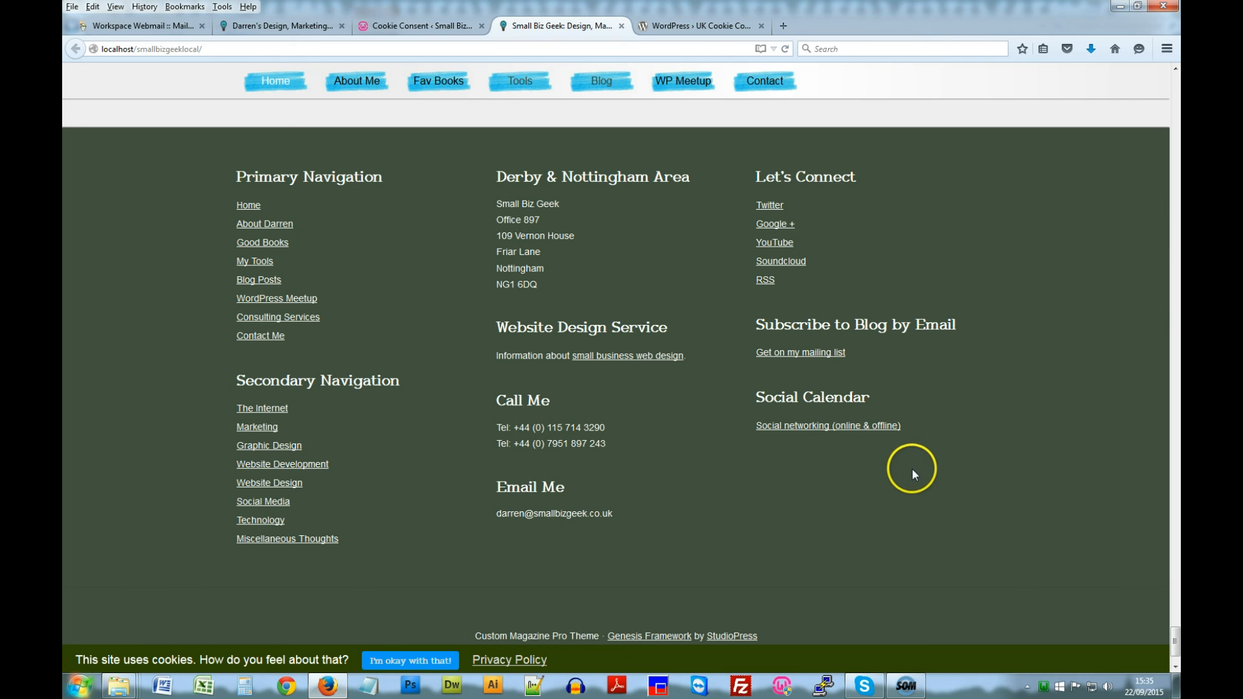
scroll("up", 3)
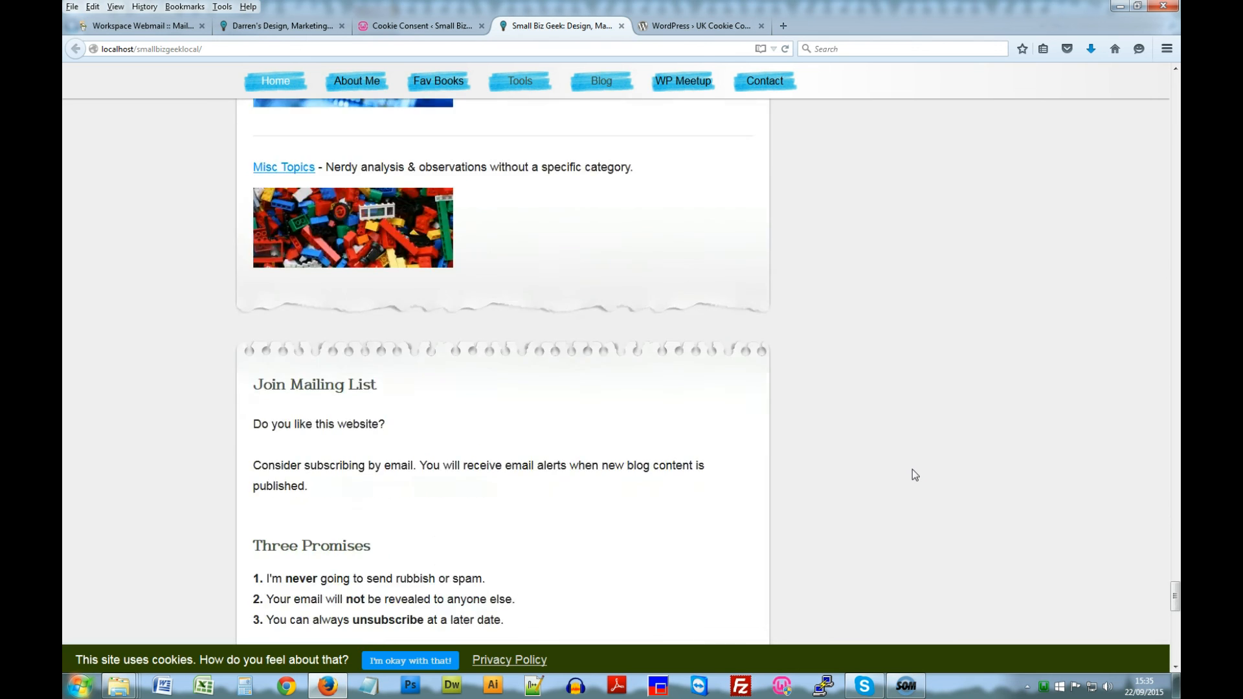
scroll("up", 3)
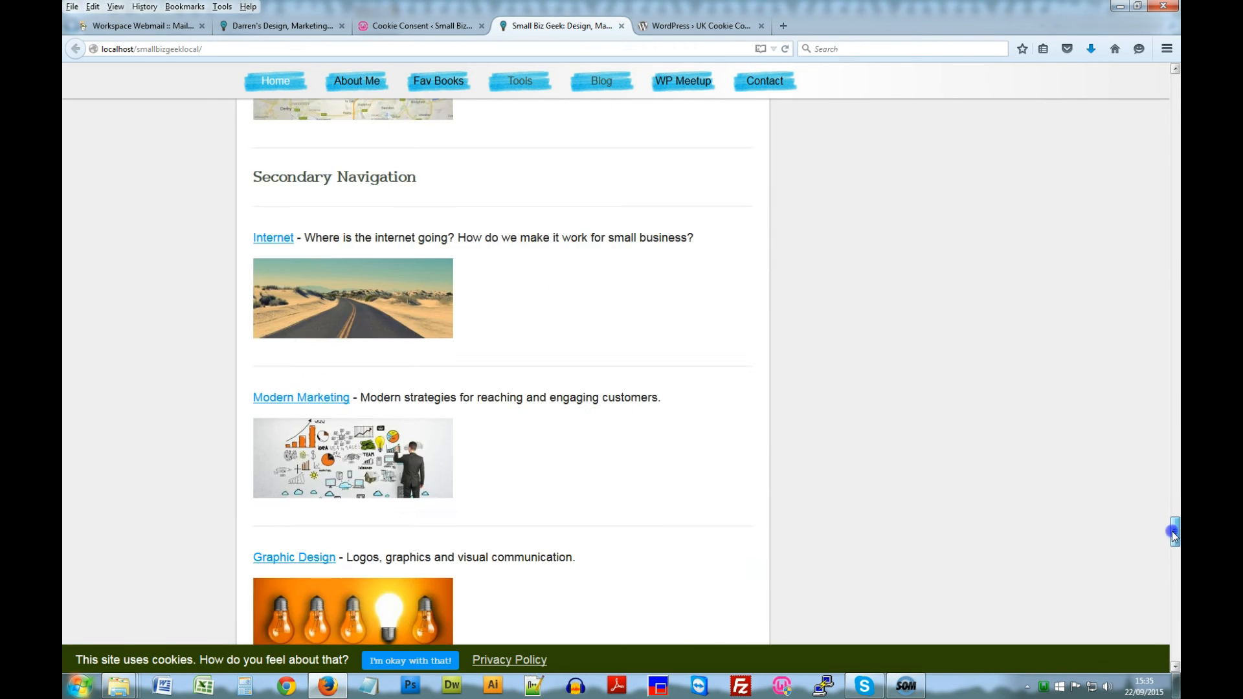
scroll("up", 3)
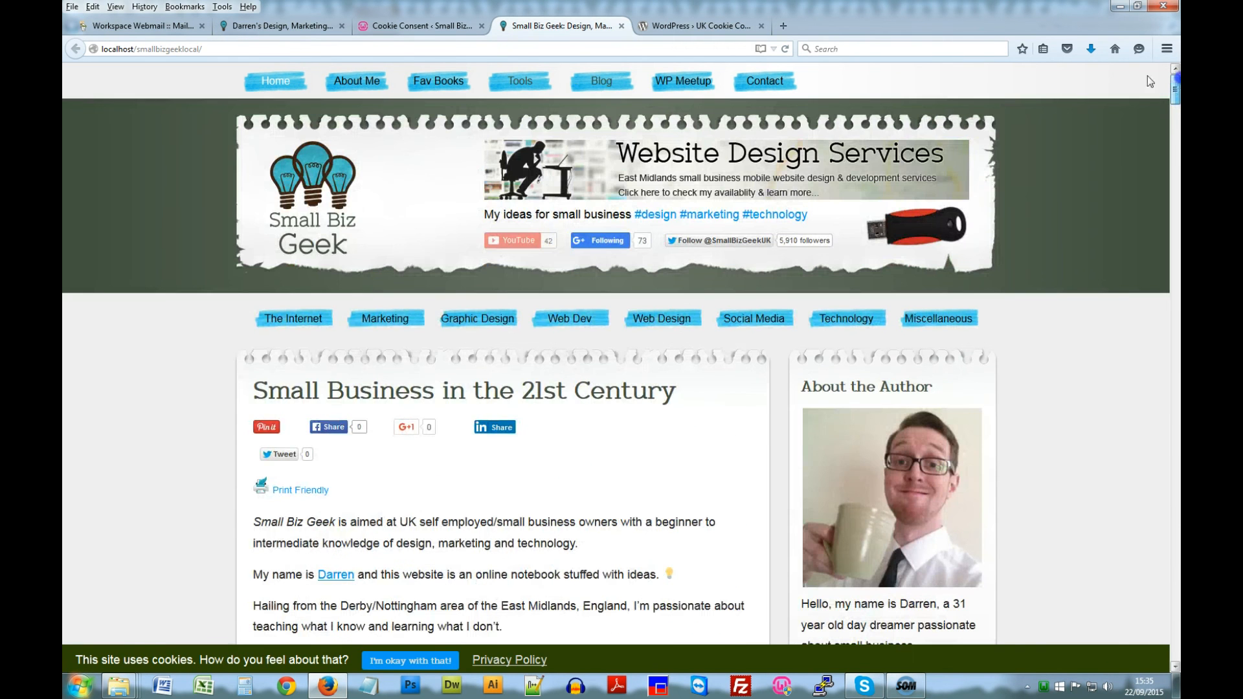
left_click(509, 659)
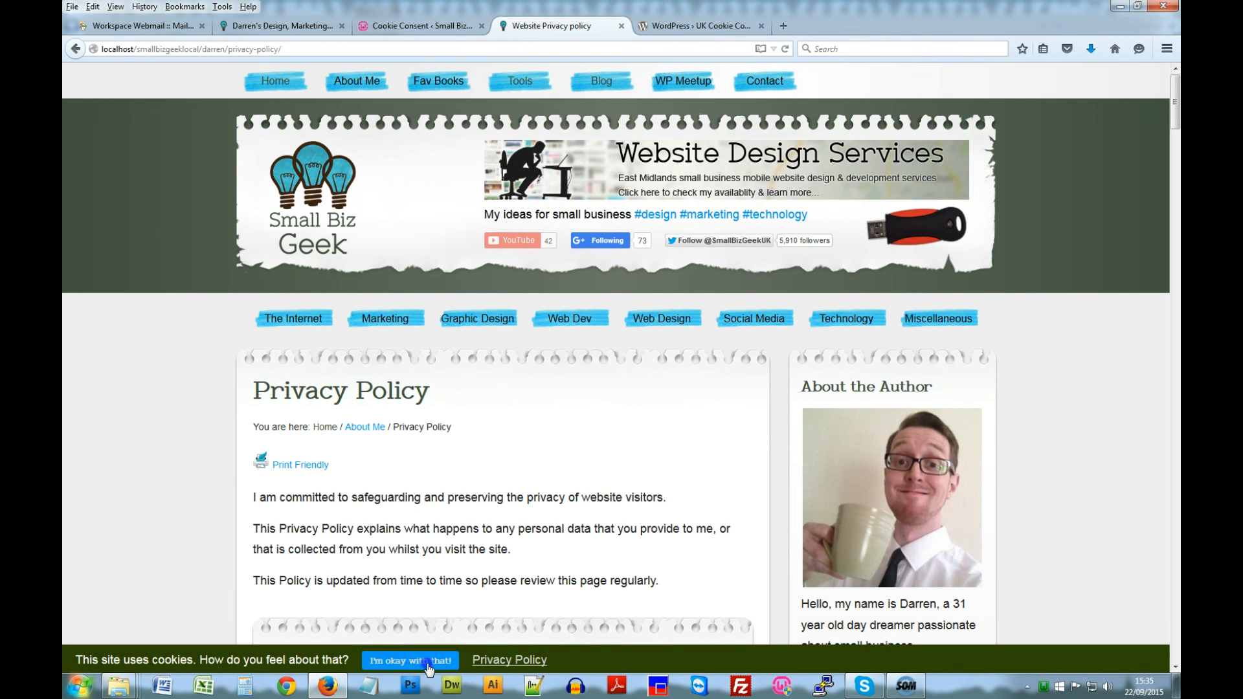
Step: Accept cookies with "I'm okay with that!" and confirm the bar stays hidden on The Internet page
left_click(410, 659)
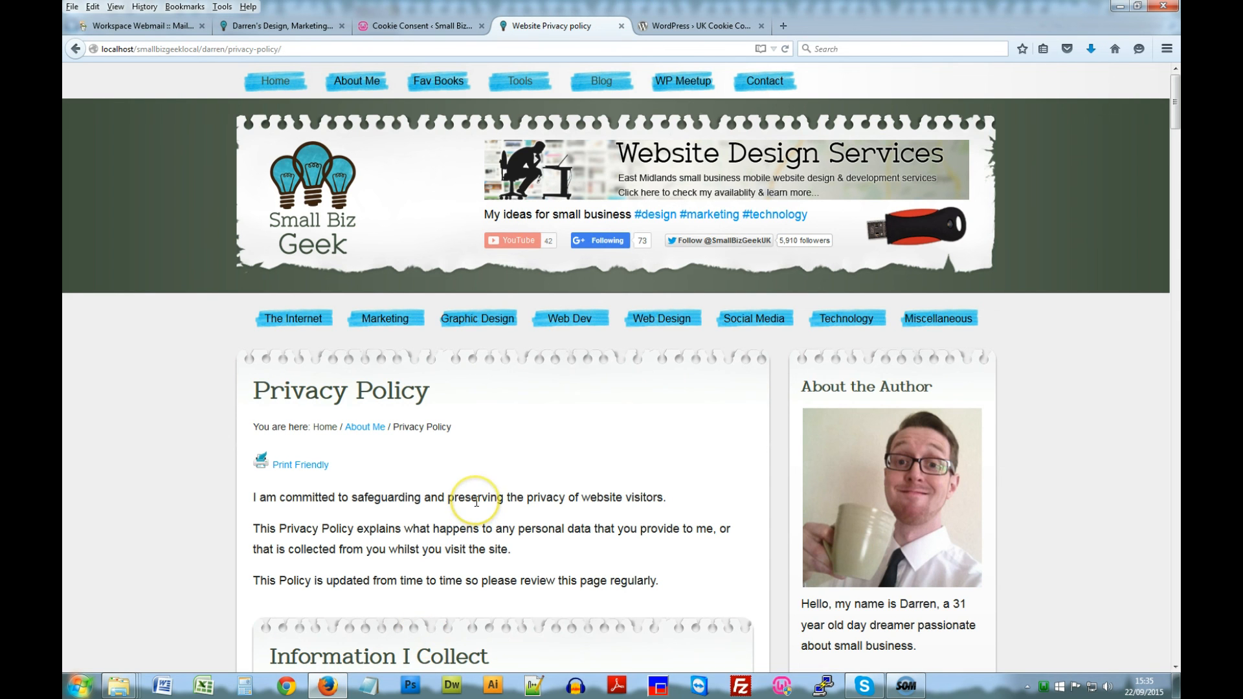
mouse_move(303, 321)
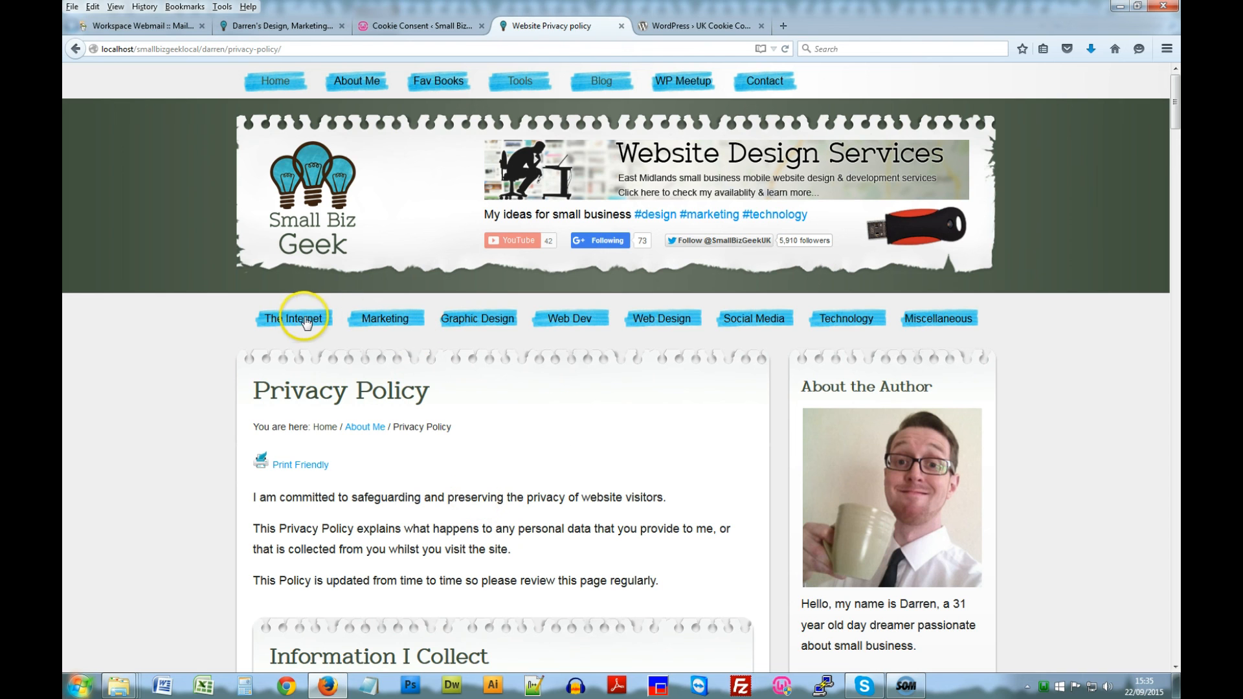
left_click(294, 319)
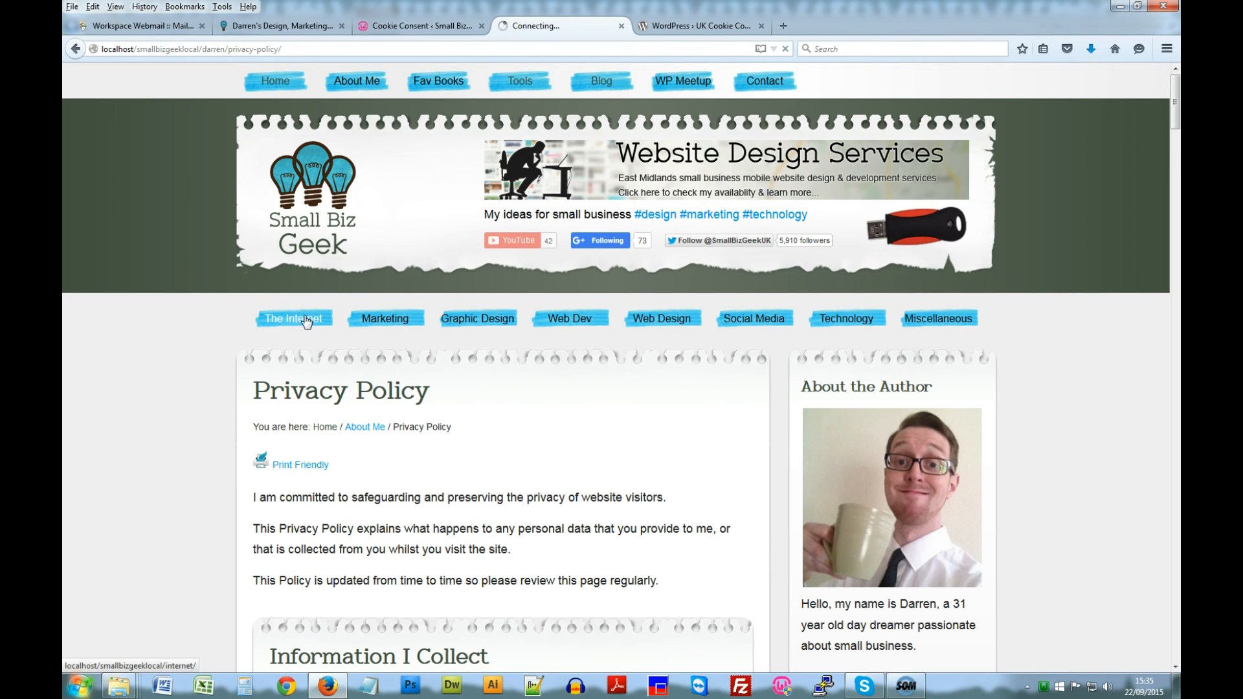
left_click(293, 321)
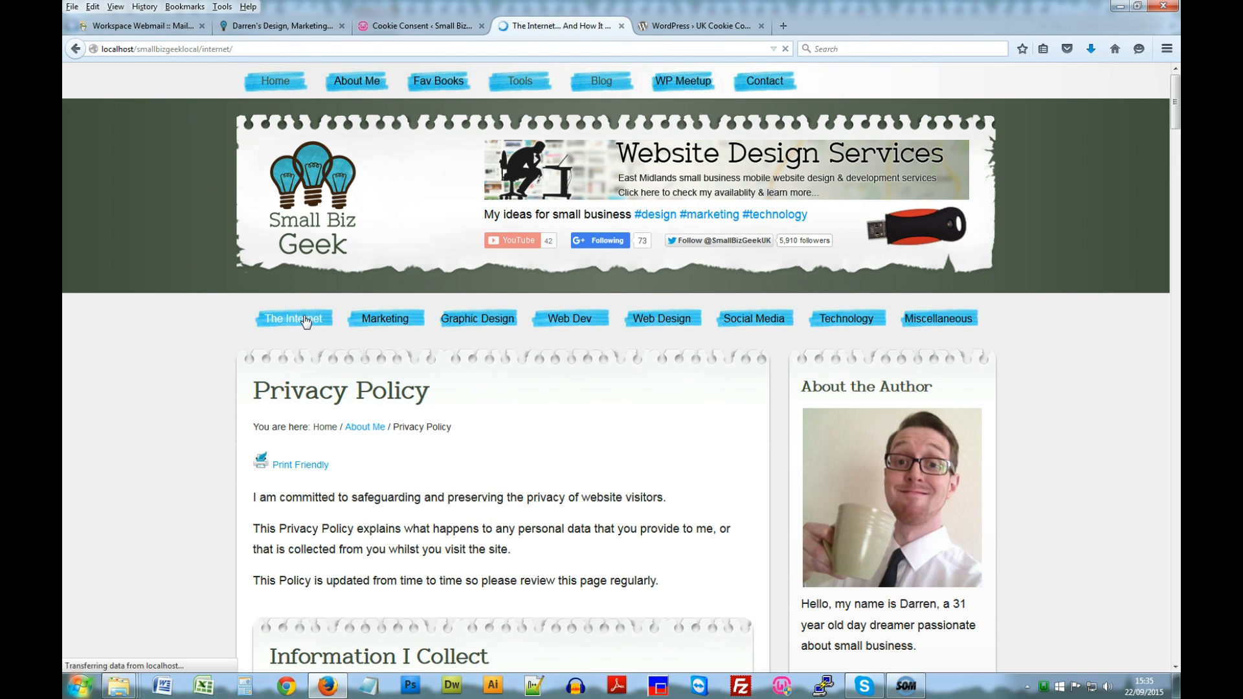
left_click(293, 318)
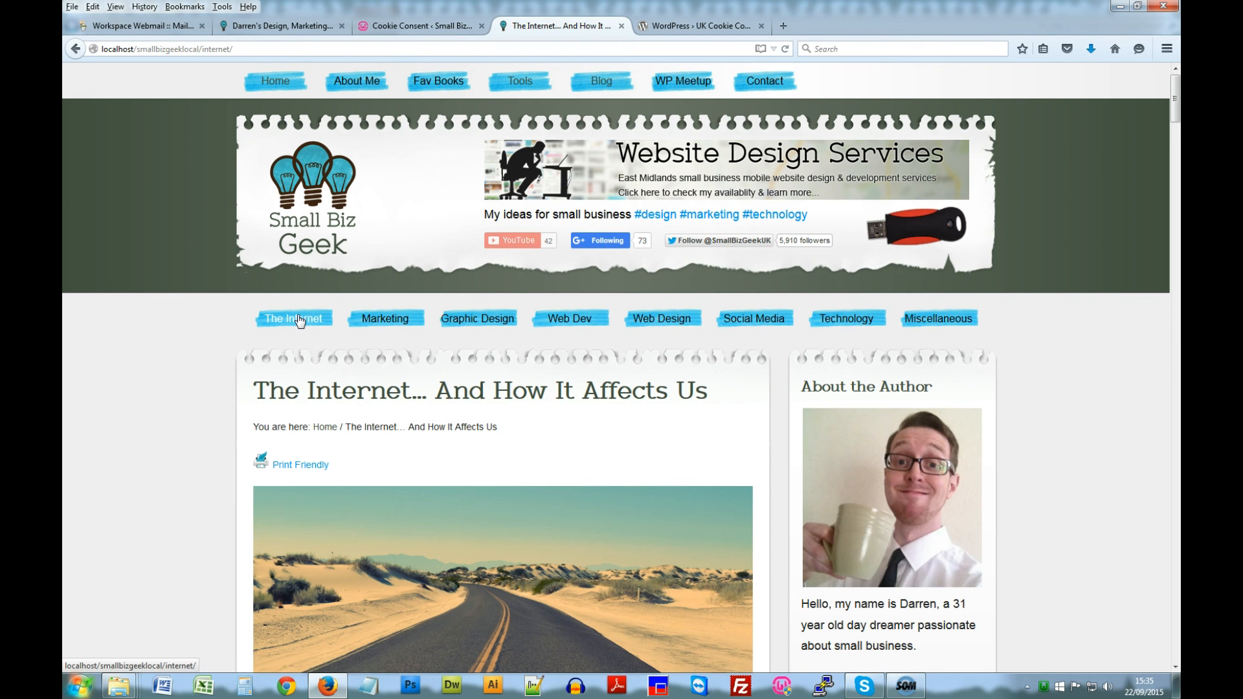
mouse_move(235, 669)
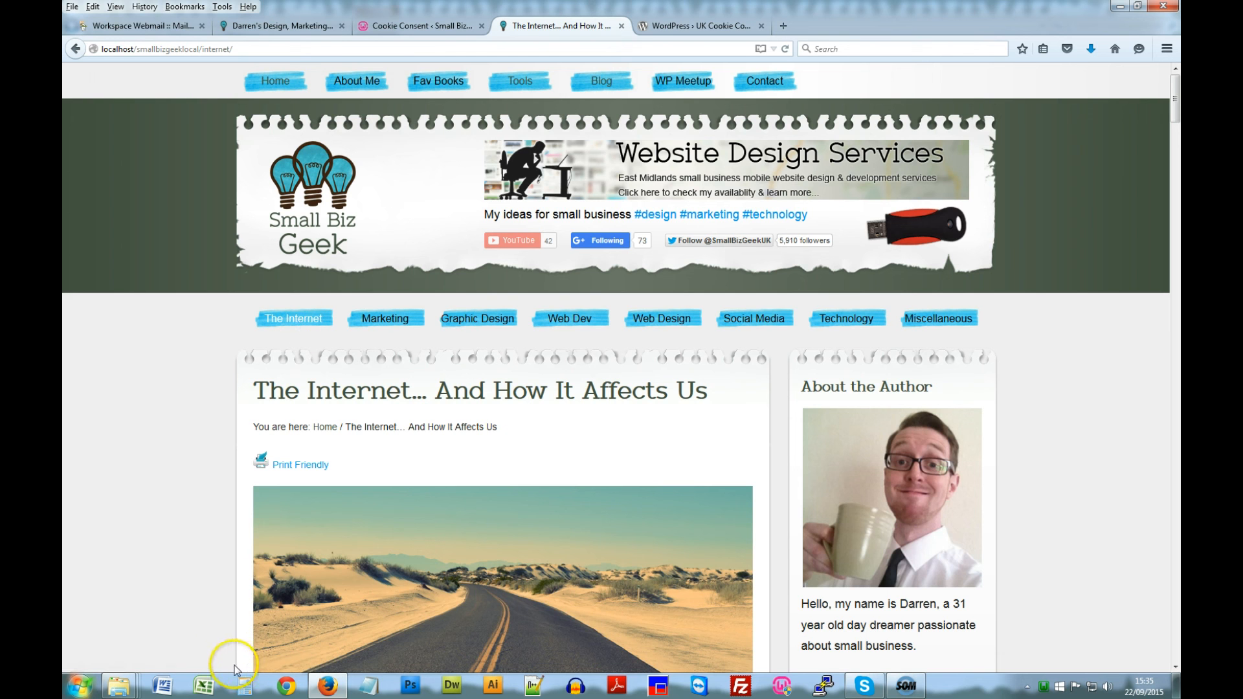
mouse_move(658, 191)
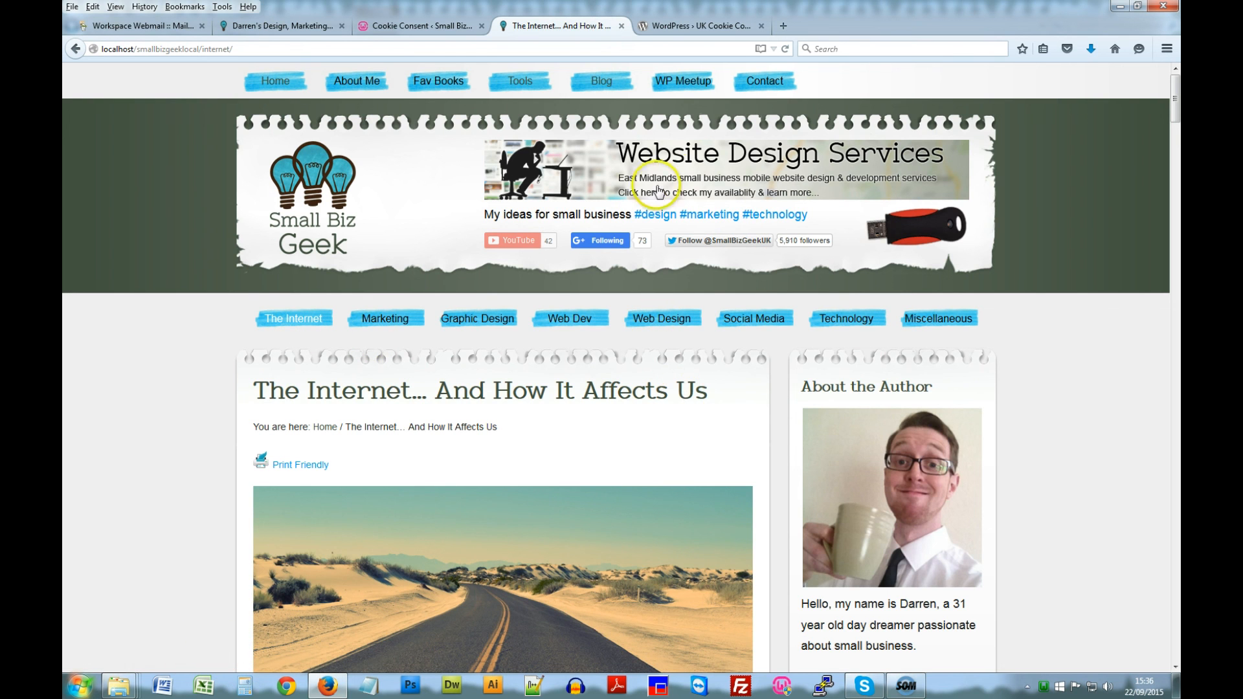
mouse_move(658, 193)
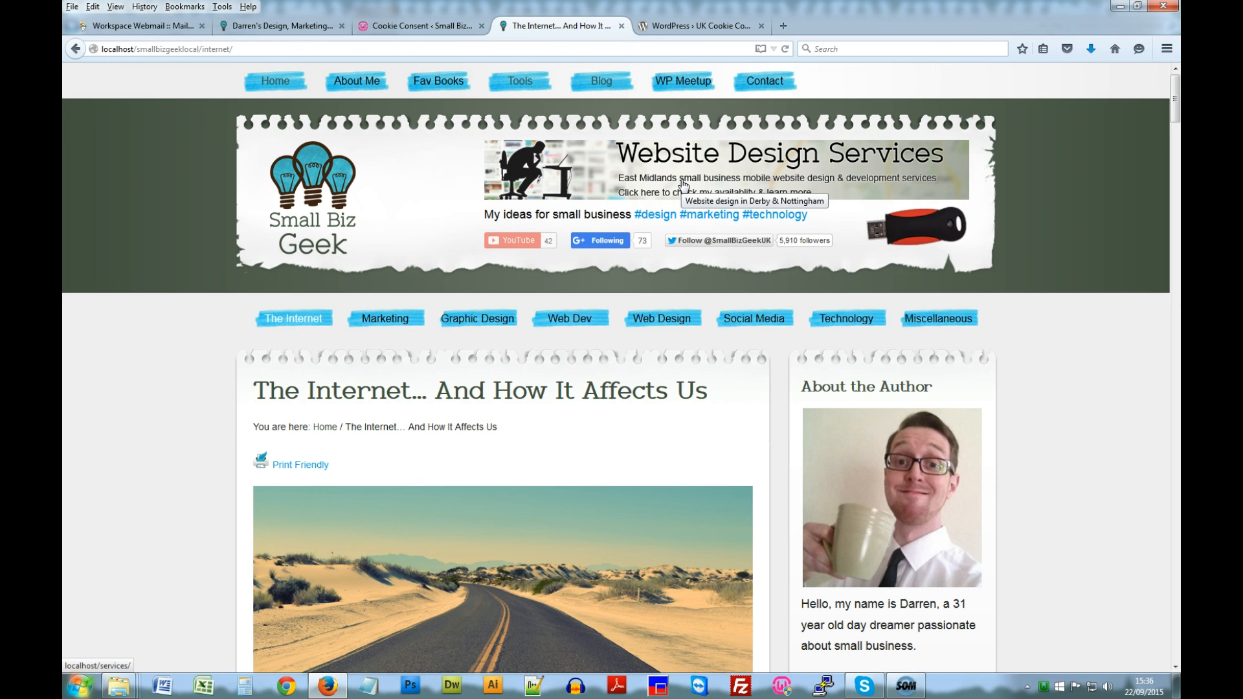
mouse_move(585, 454)
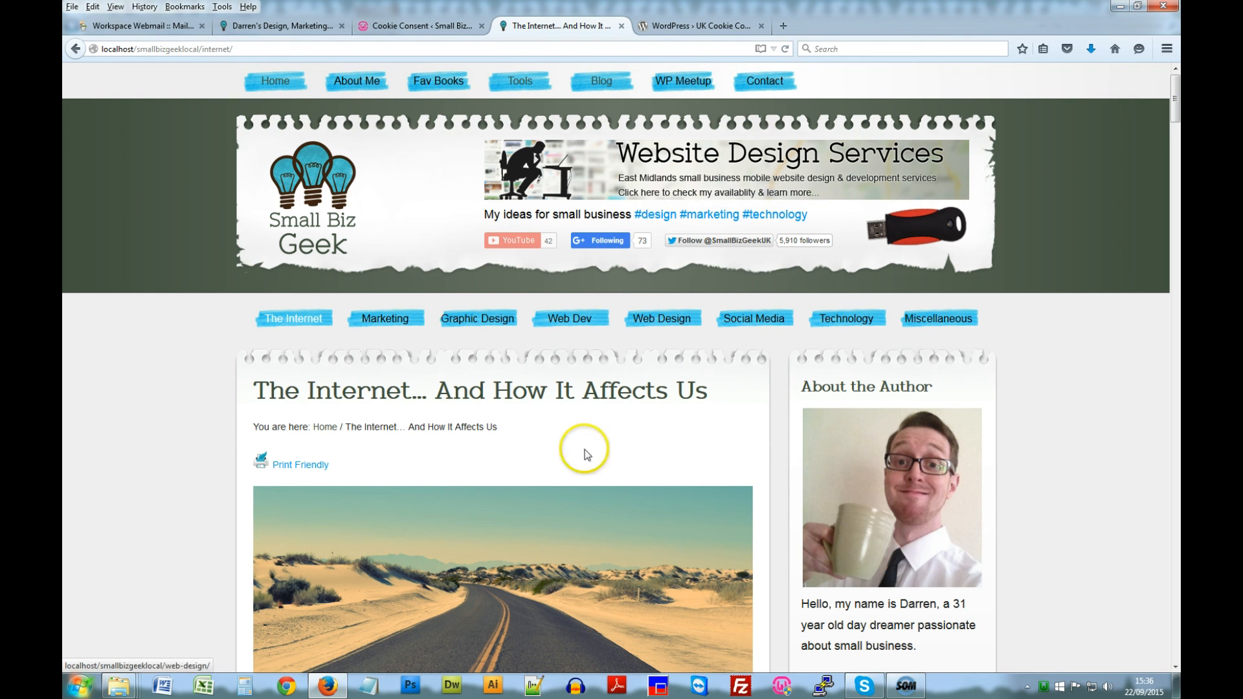